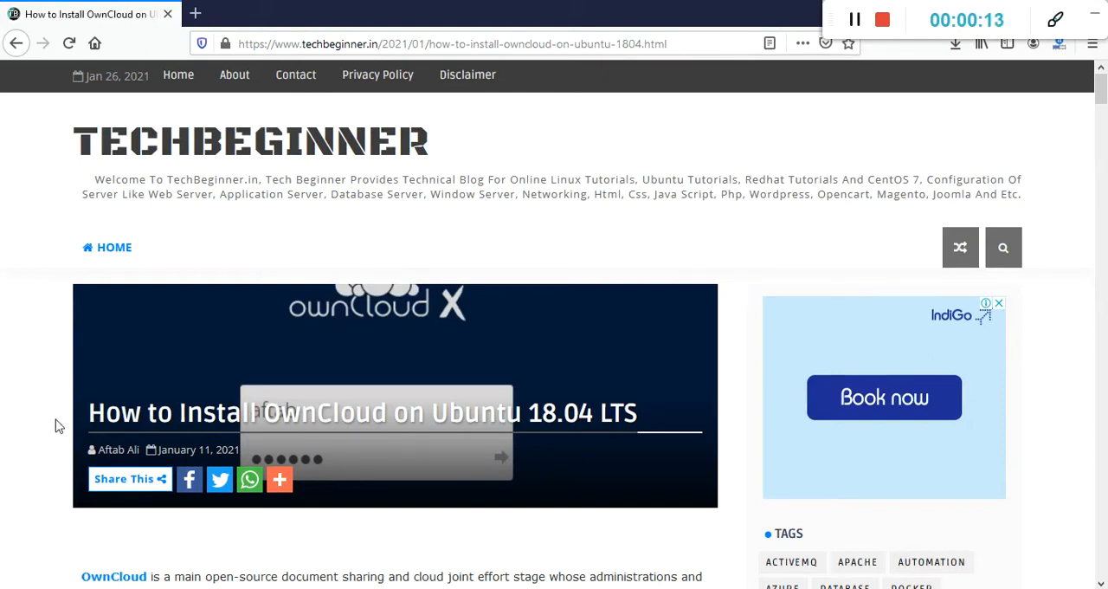
Step: Run 'sudo apt-get upgrade -y' in the server terminal to upgrade all installed packages
scroll(down, 3)
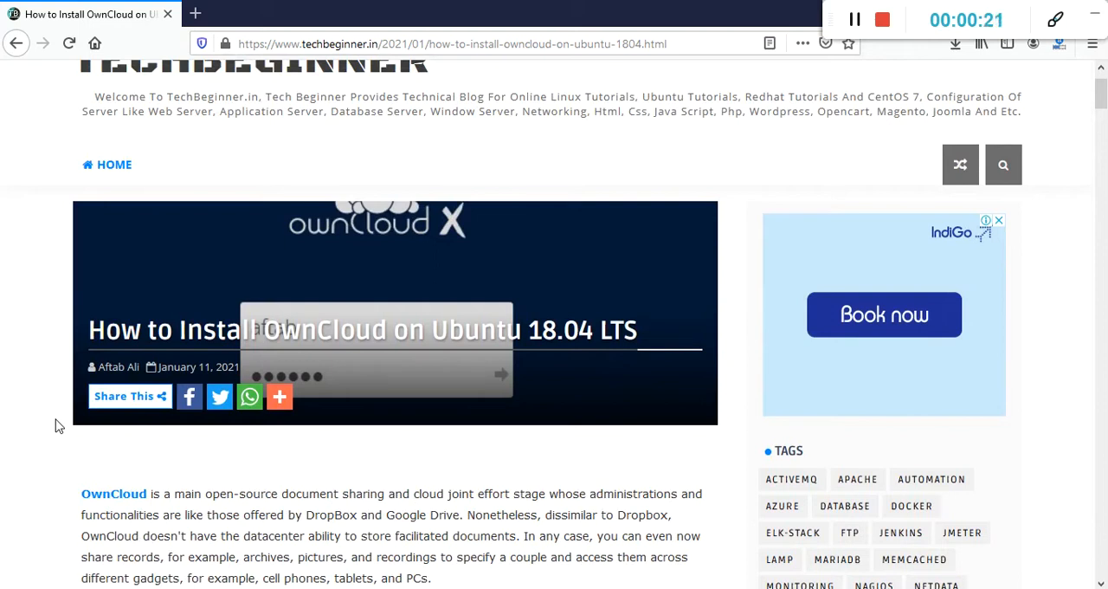
scroll(down, 3)
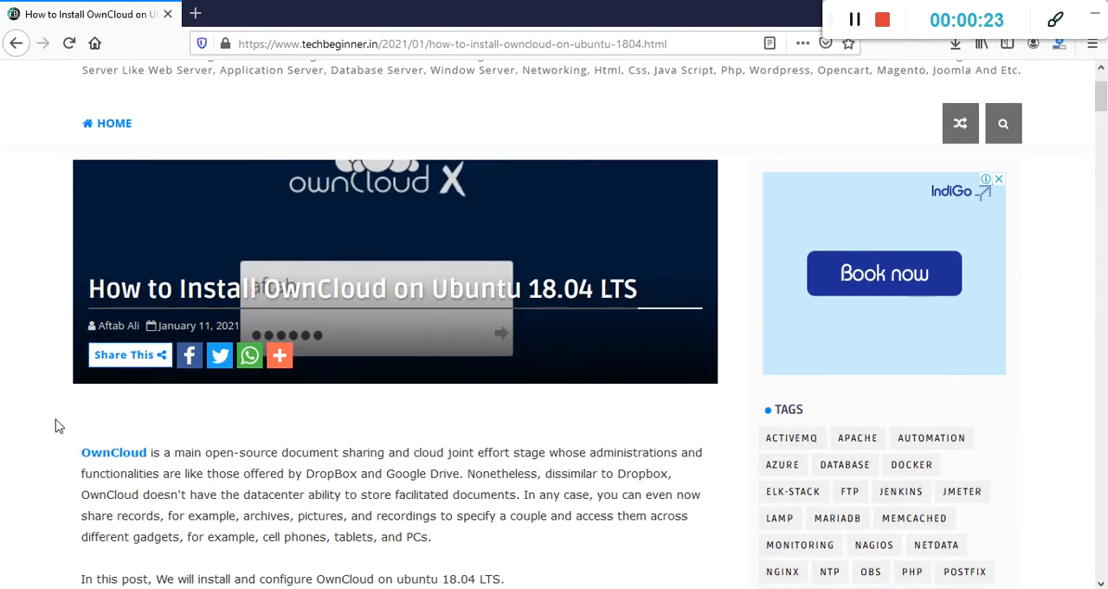
scroll(down, 3)
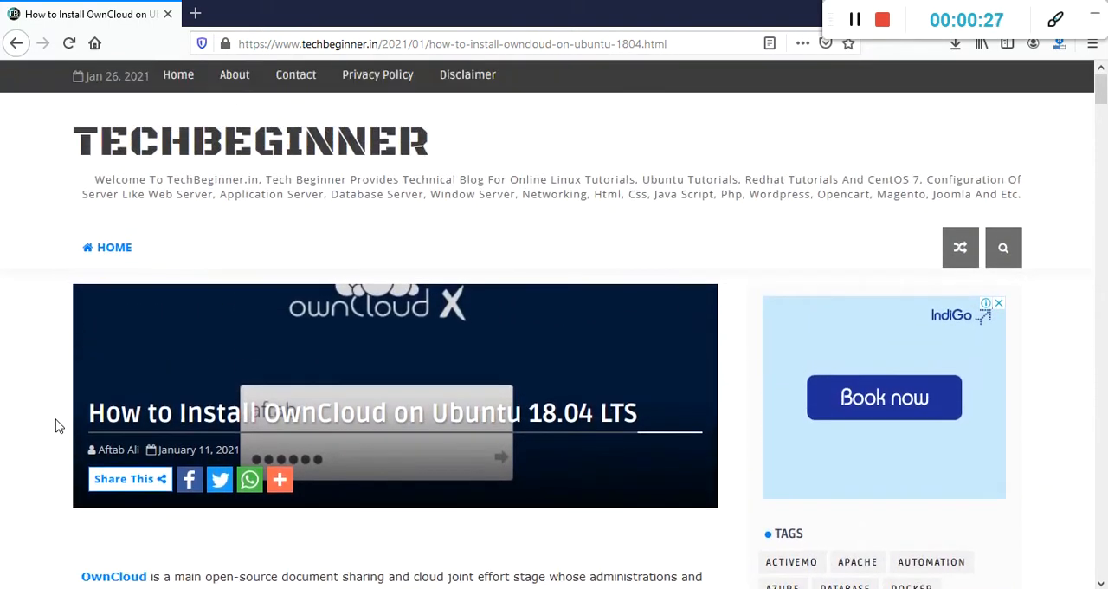
scroll(down, 3)
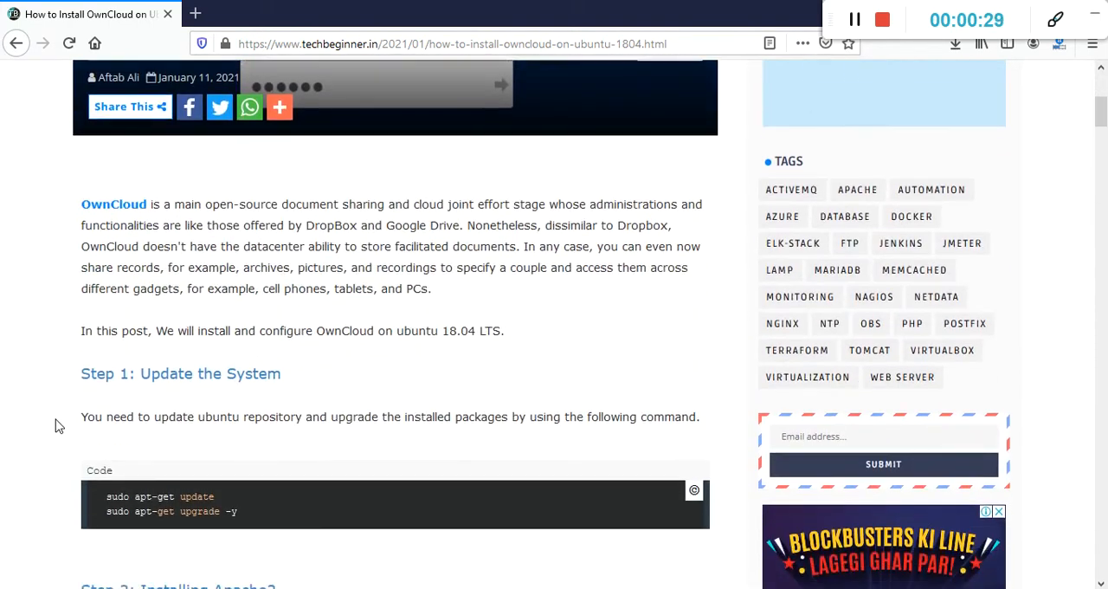
scroll(down, 3)
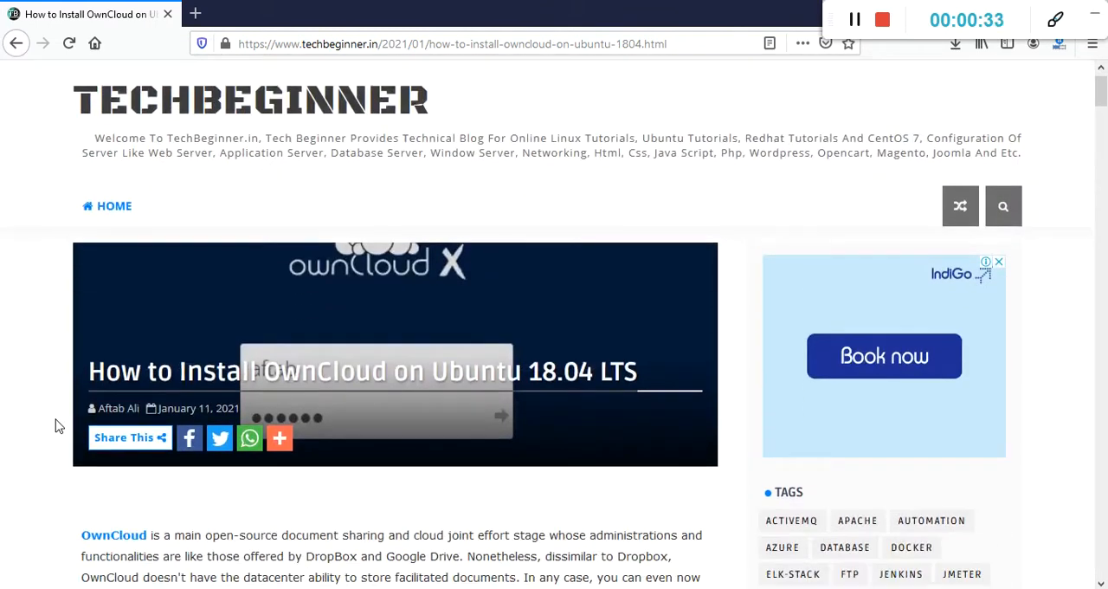
scroll(down, 3)
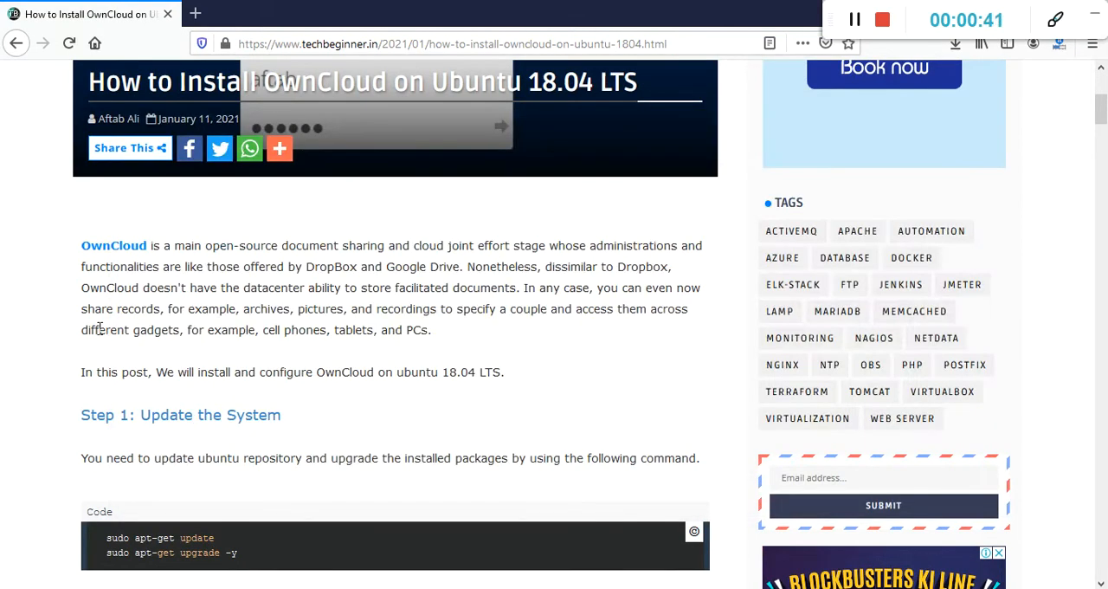
scroll(down, 3)
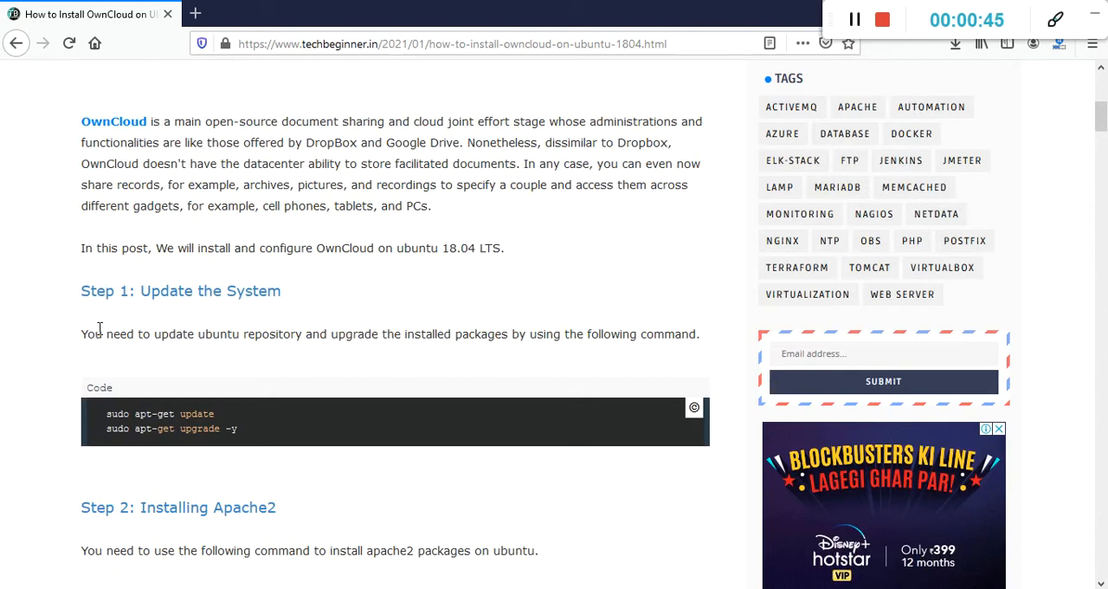
scroll(down, 3)
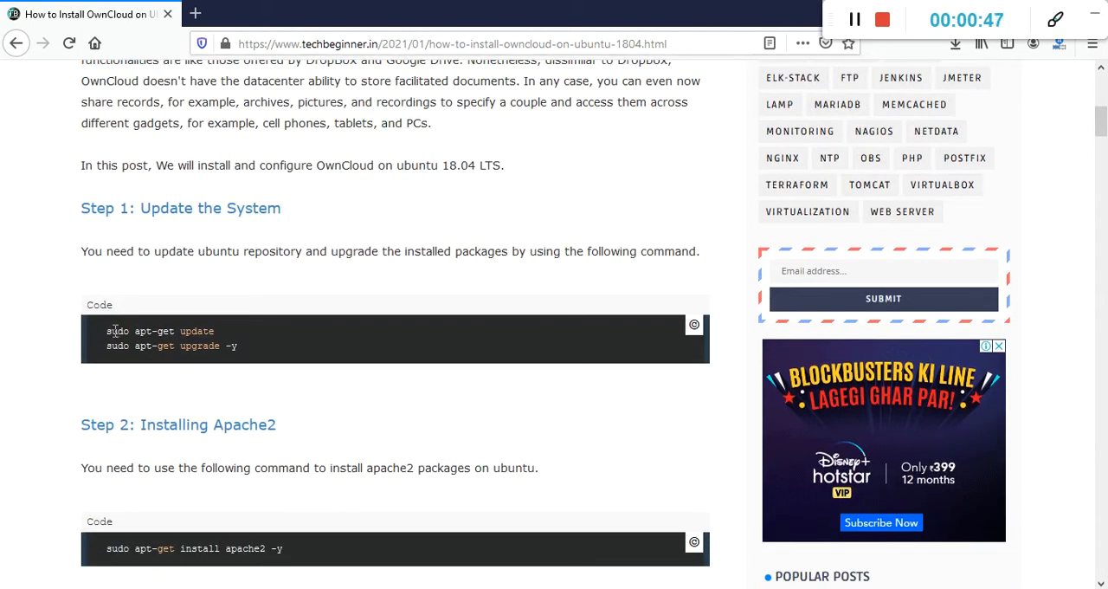
mouse_move(82, 223)
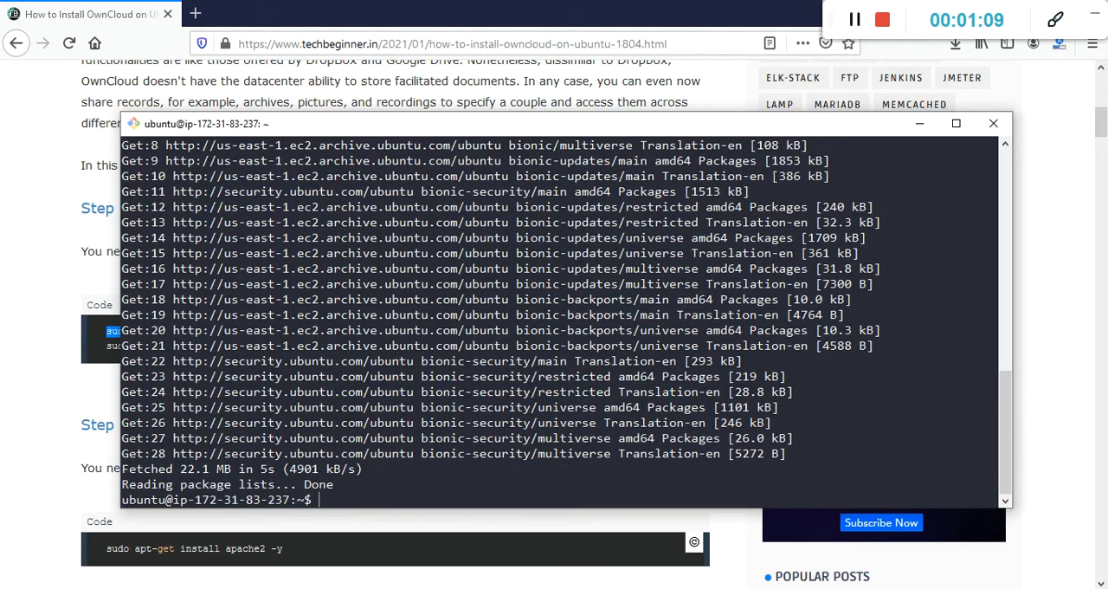
click(993, 123)
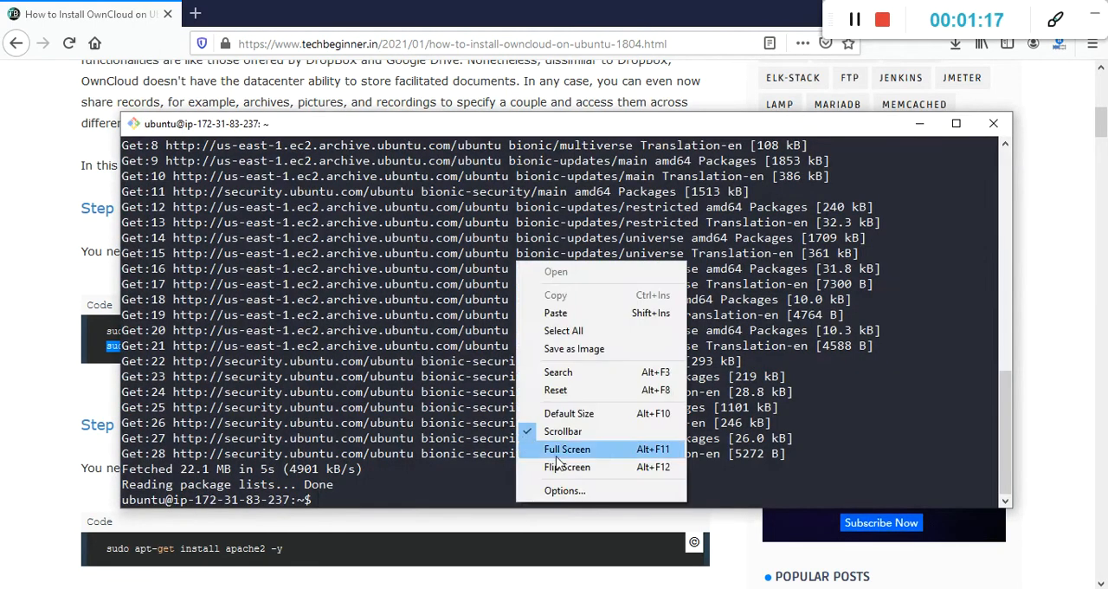
text(sudo apt-get upgrade -y)
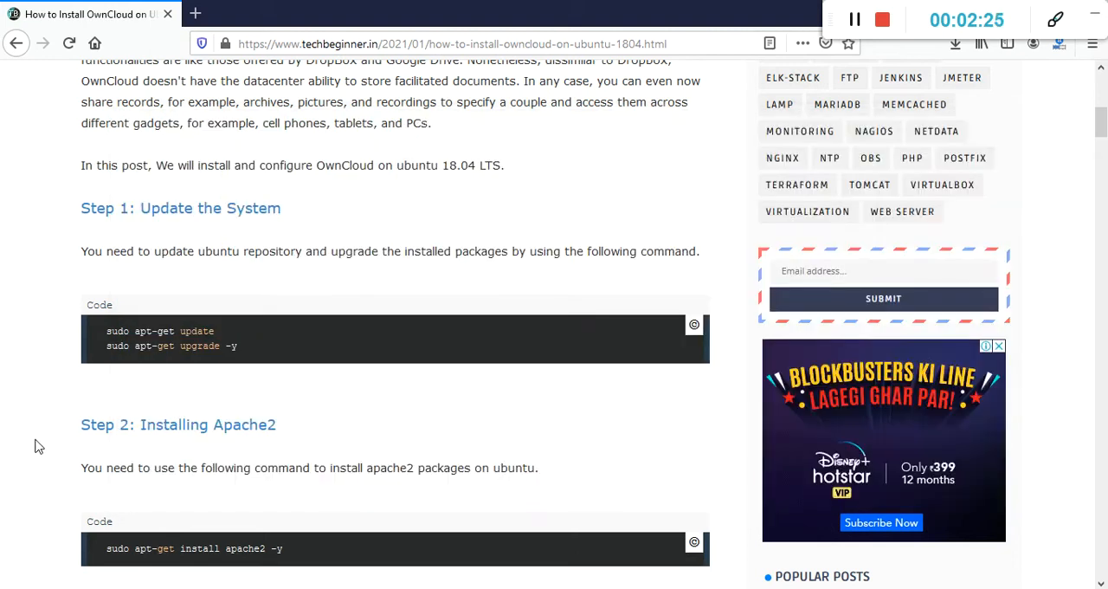
Step: Run 'sudo ufw status' copied from the tutorial to check the server firewall
scroll(down, 3)
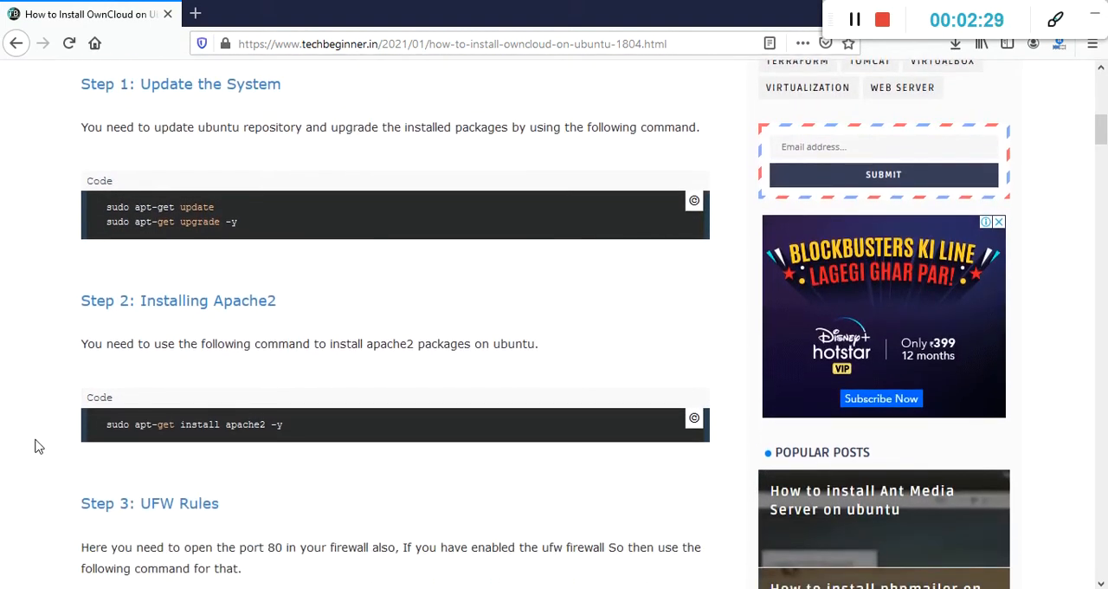
scroll(down, 3)
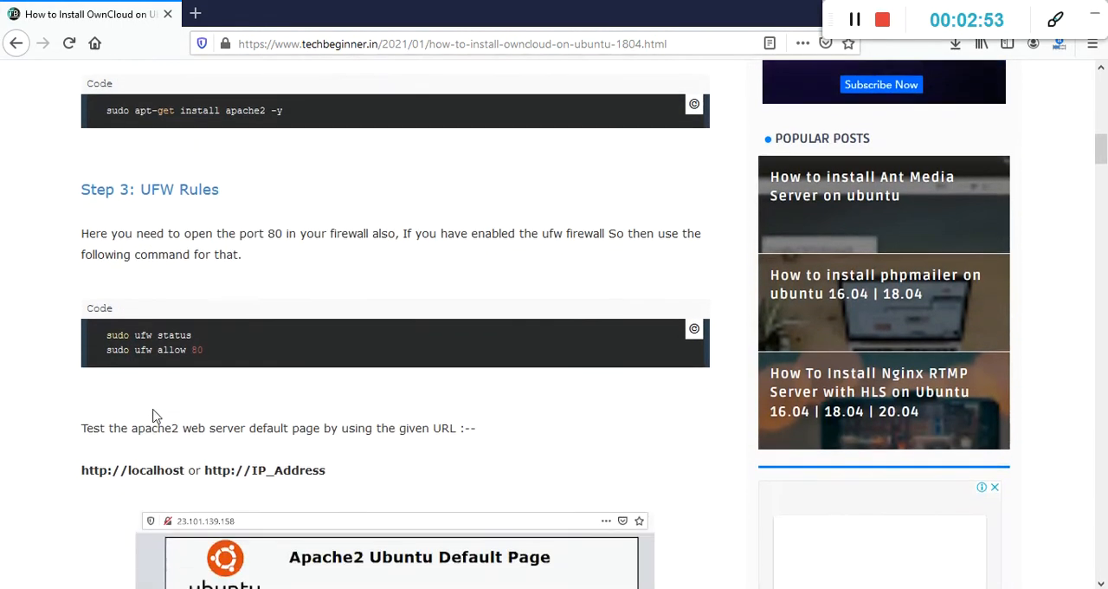
scroll(down, 3)
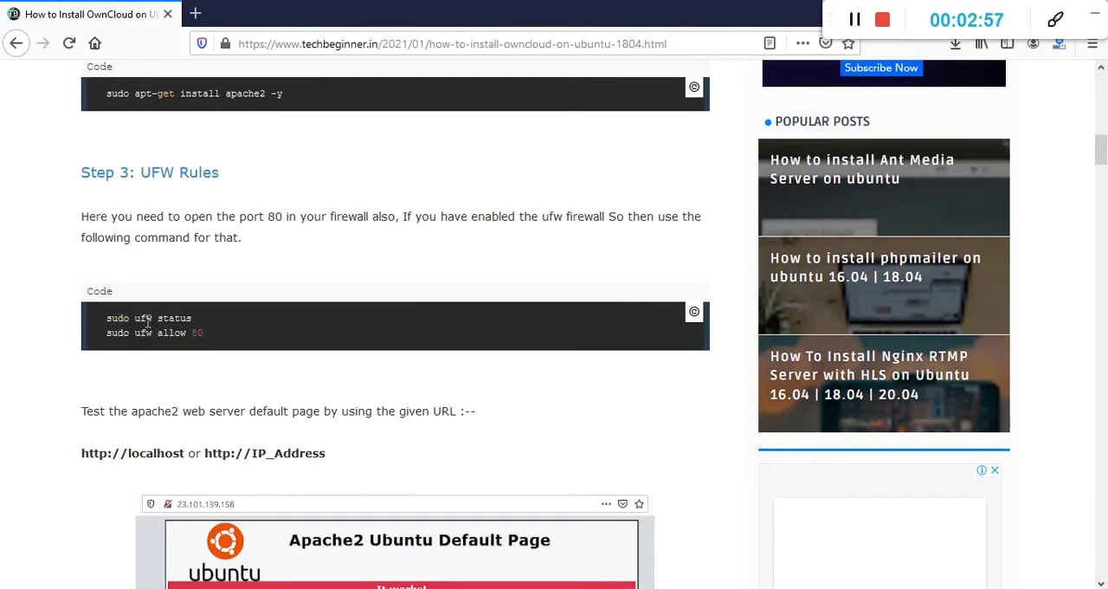
double_click(148, 318)
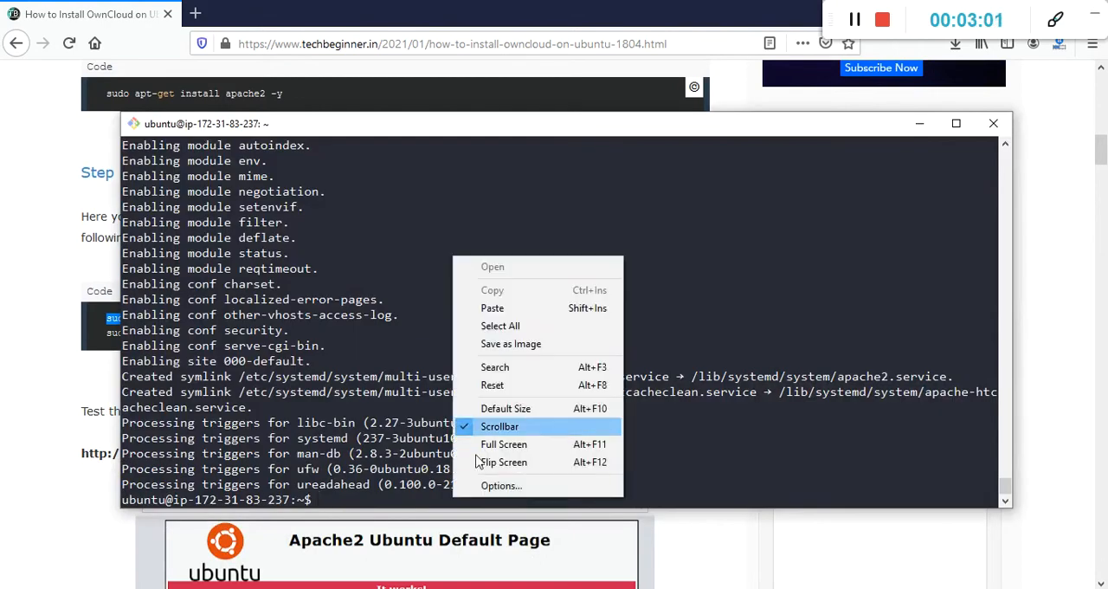
text(sudo ufw status)
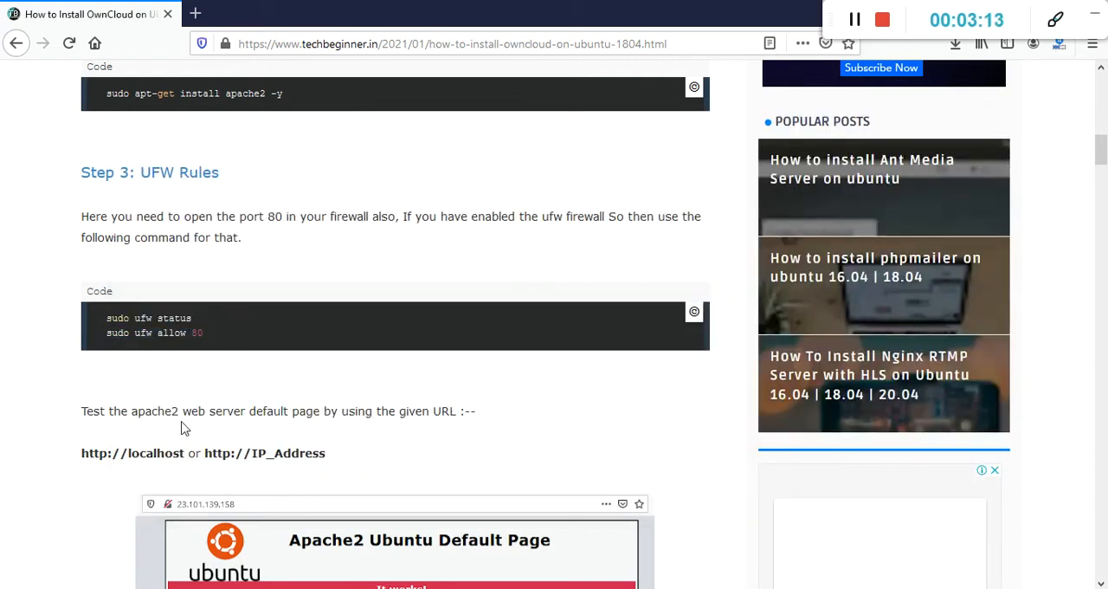
Step: Run 'curl ifconfig.co' for the public IP and load 54.211.20.65 in the browser
scroll(down, 3)
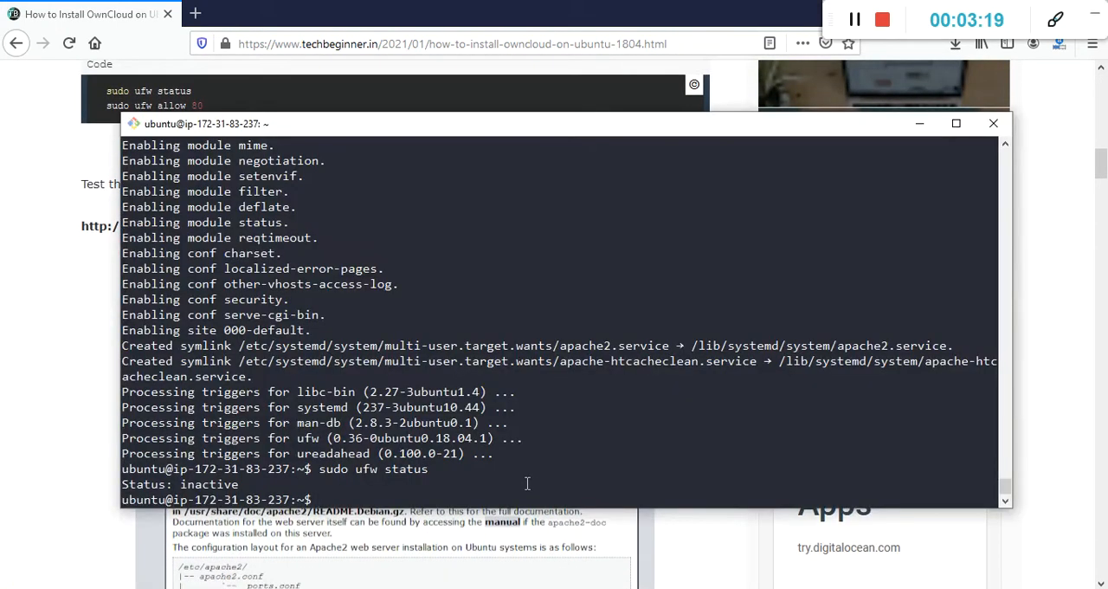
text(curl if)
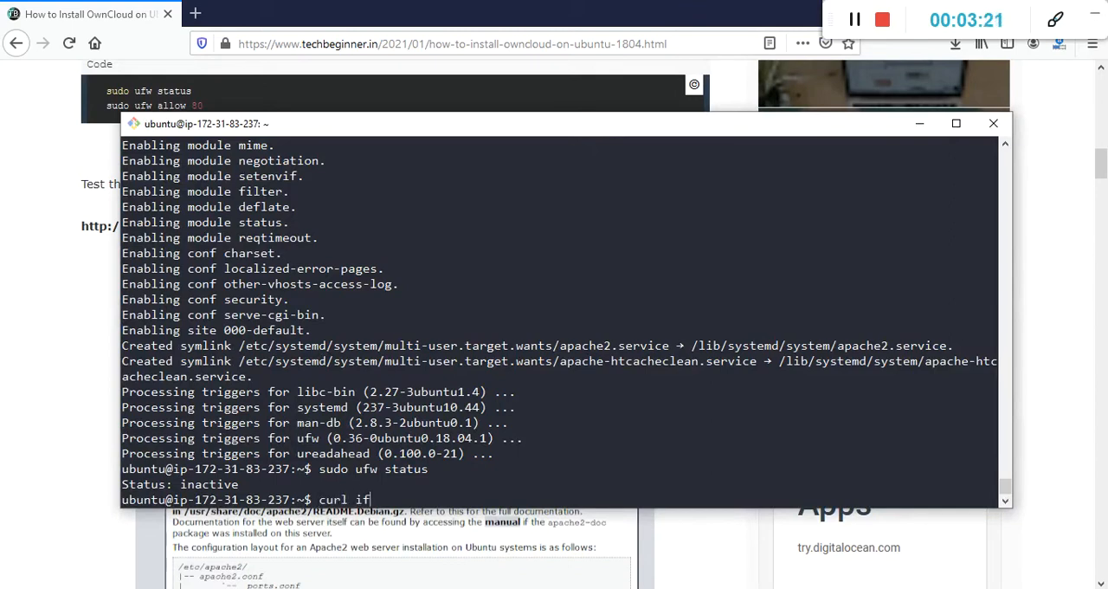
text(config.co)
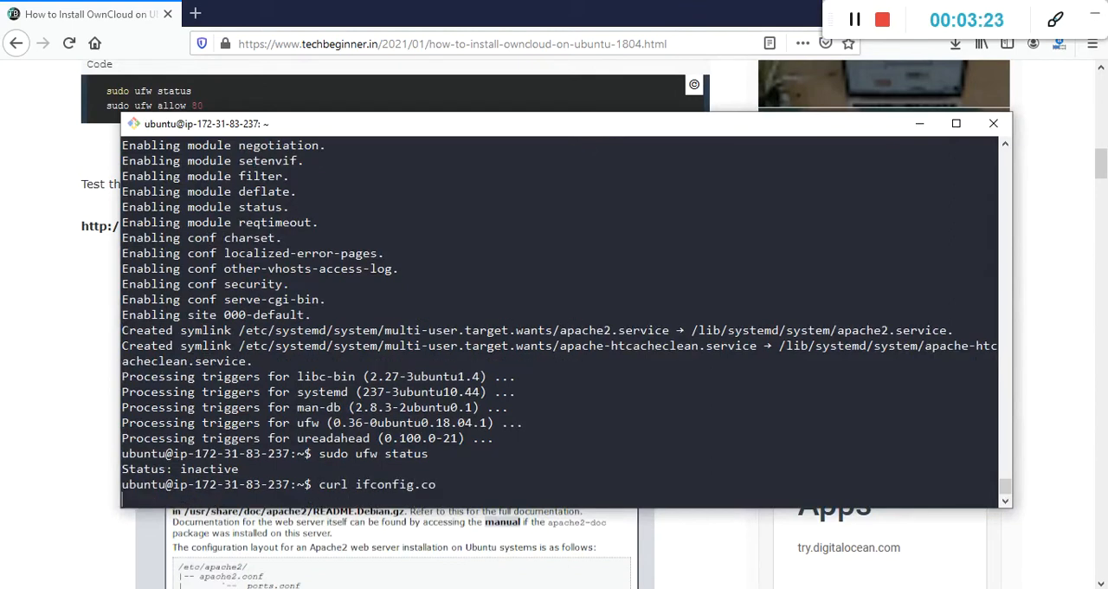
key(Return)
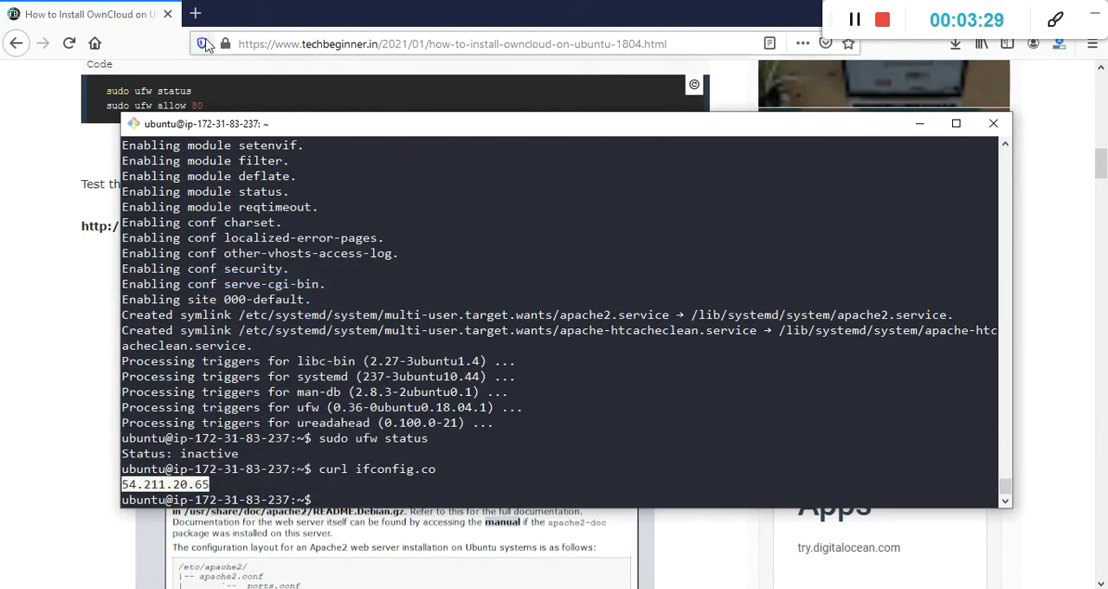
click(195, 13)
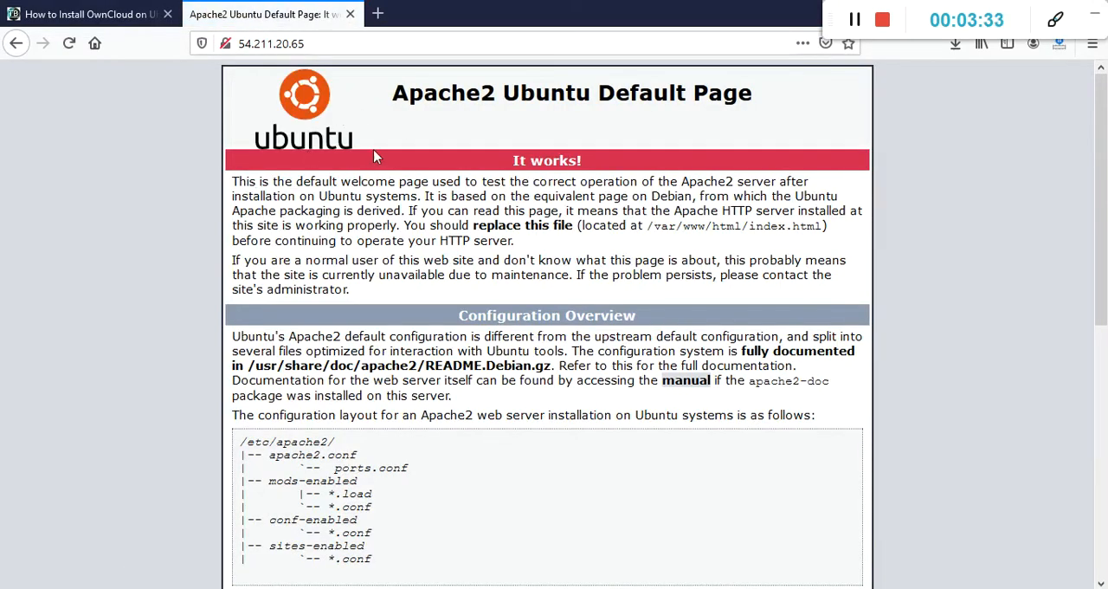
mouse_move(166, 86)
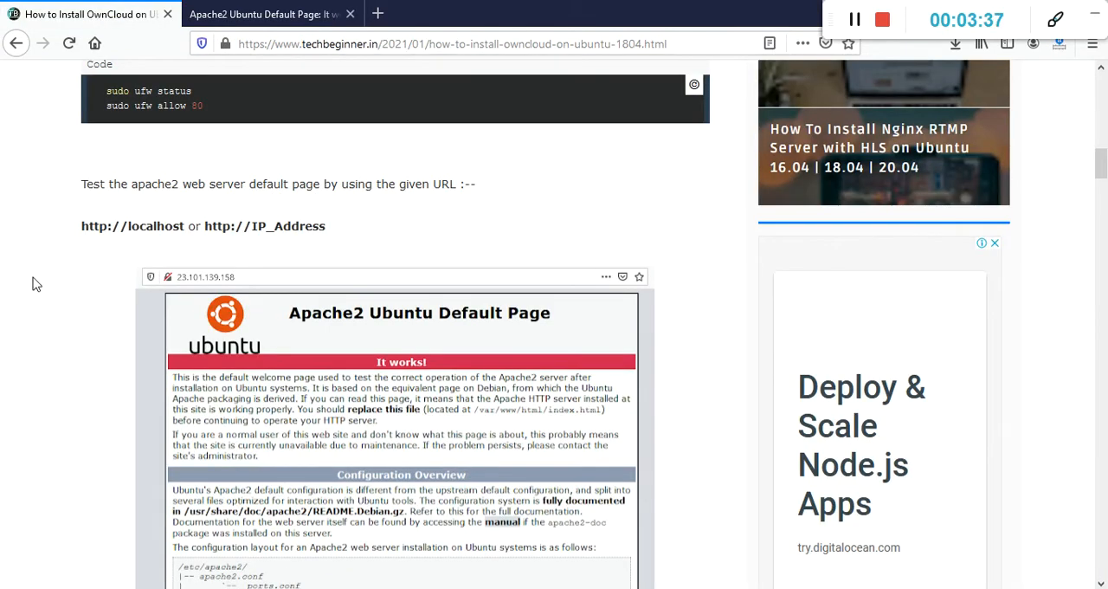
Step: Run 'sudo rm /var/www/html/index.html' from the tutorial to remove Apache's default page
scroll(down, 3)
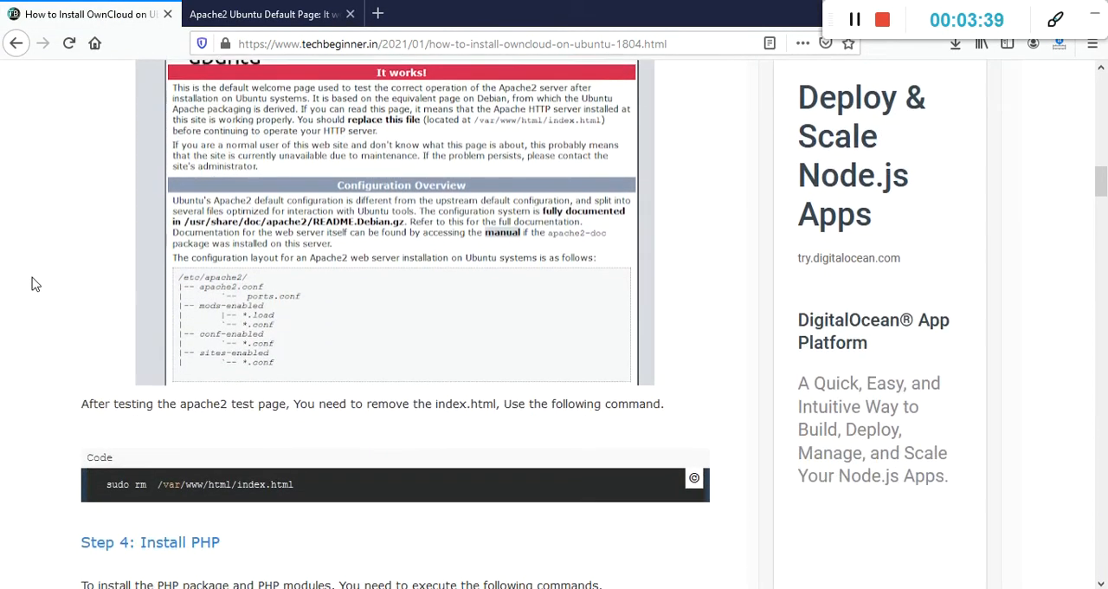
scroll(down, 3)
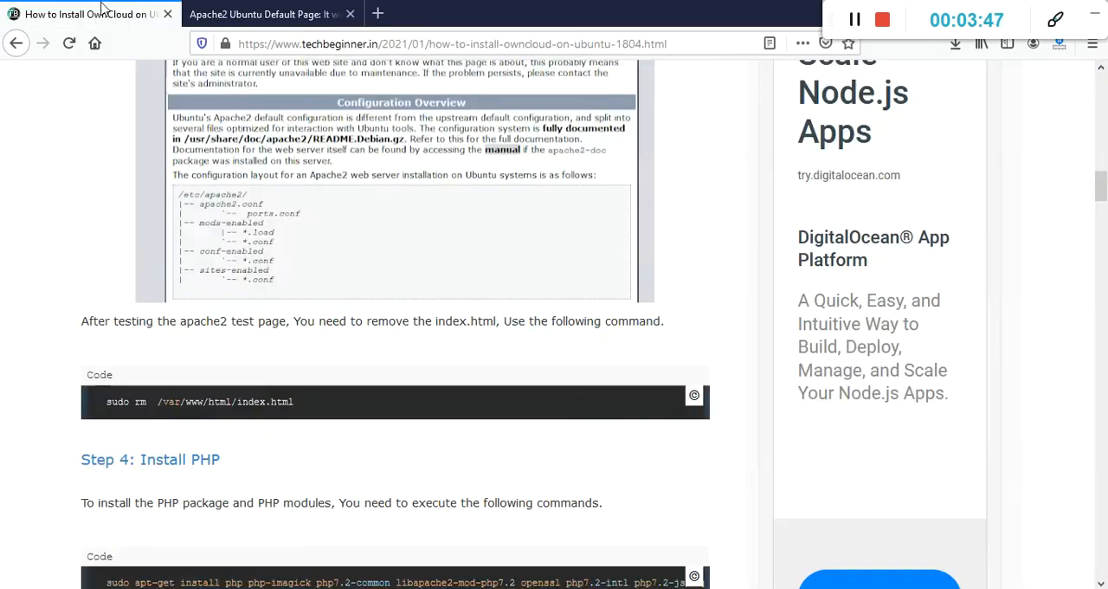
drag(104, 401, 292, 400)
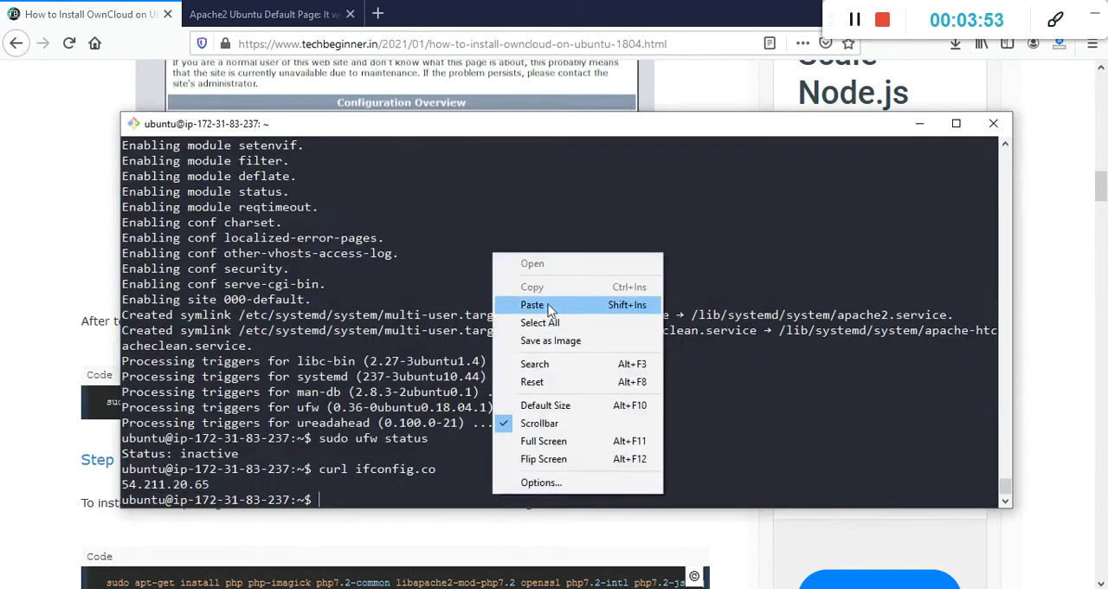
click(532, 304)
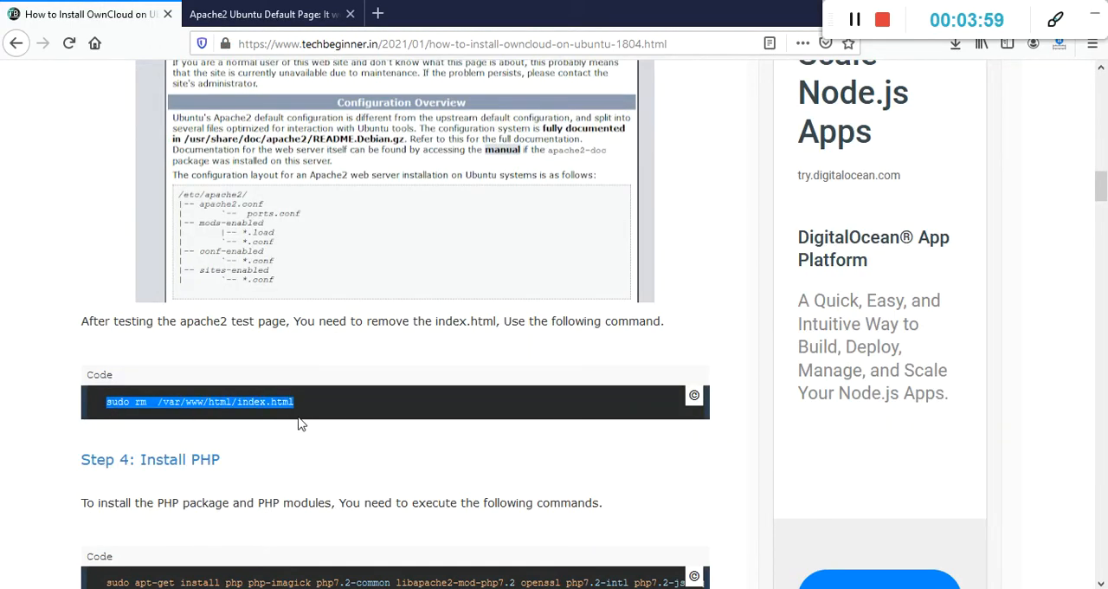
mouse_move(513, 536)
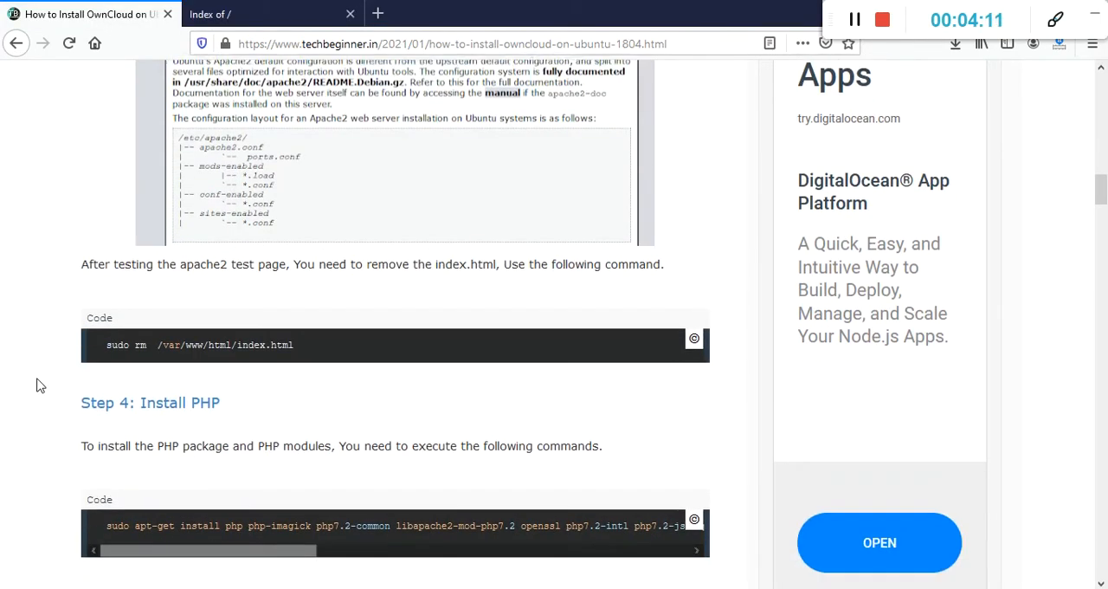
Step: Run the copied 'sudo apt-get install php php-imagick …' command to install PHP 7.2 and modules
scroll(down, 3)
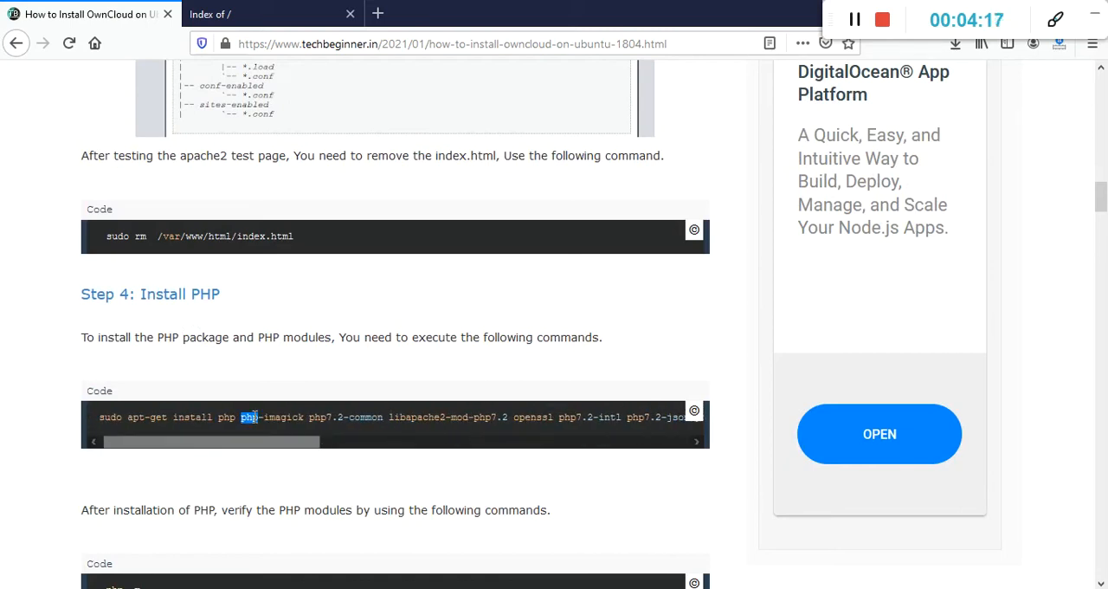
right_click(251, 416)
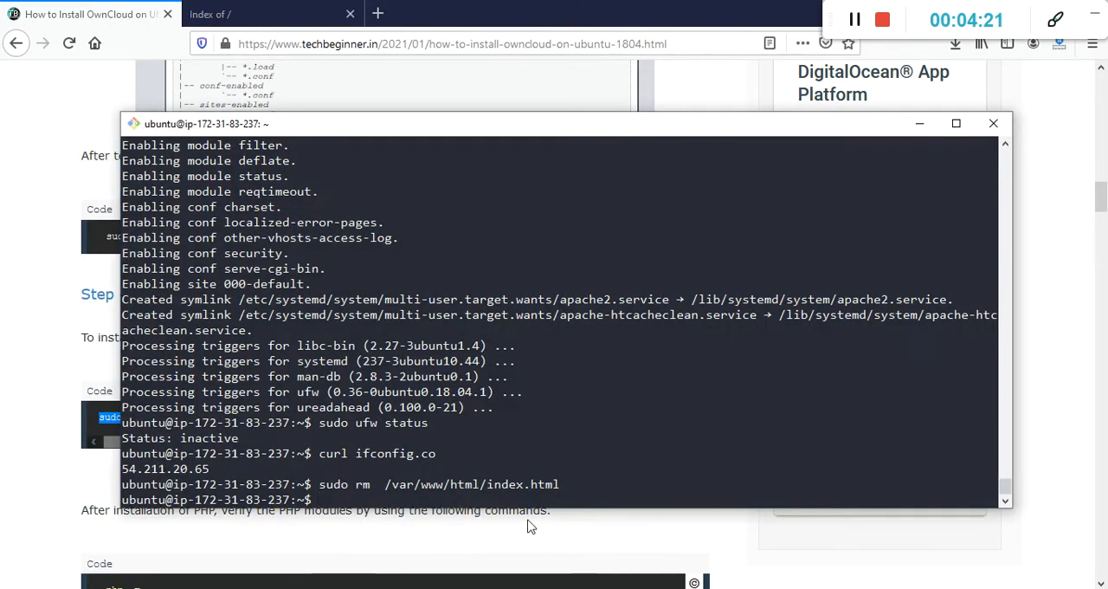
right_click(531, 525)
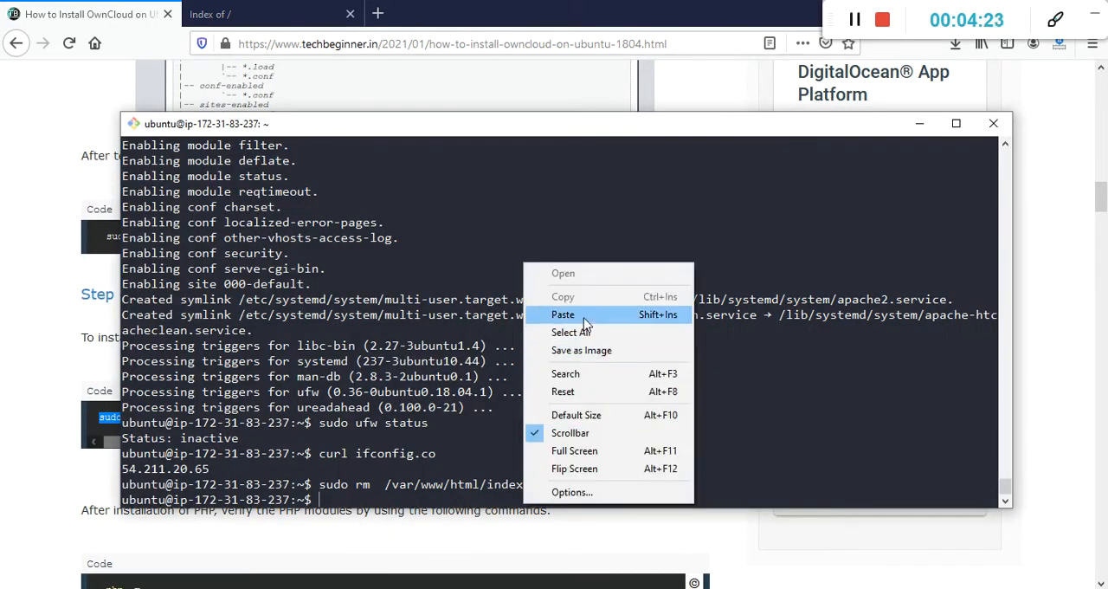
click(563, 314)
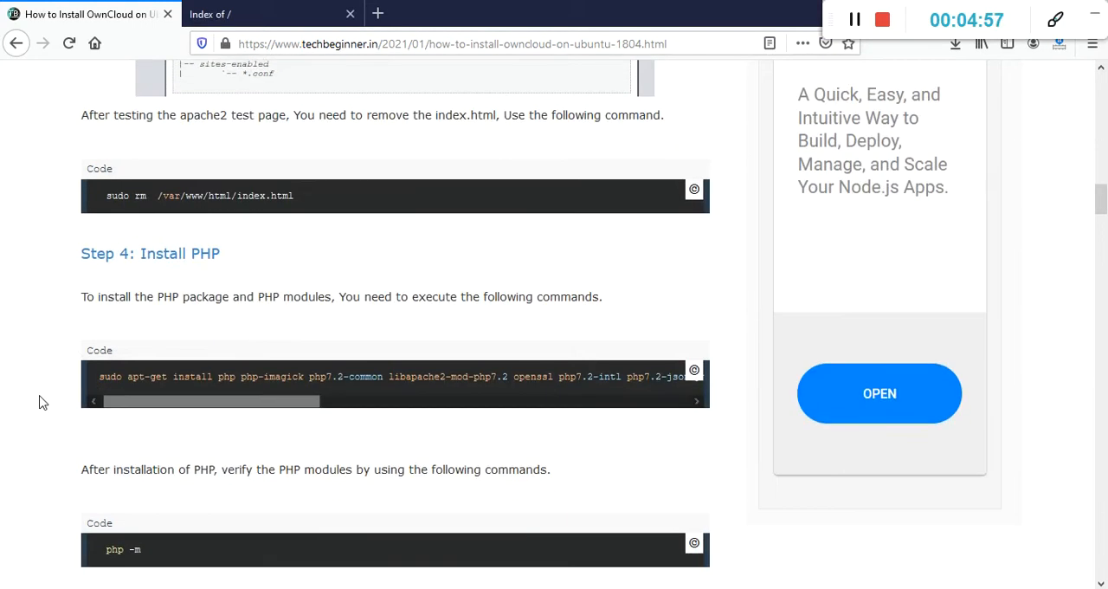
Step: Run 'php -m' to list installed PHP modules, then 'sudo -i' for a root shell
scroll(down, 3)
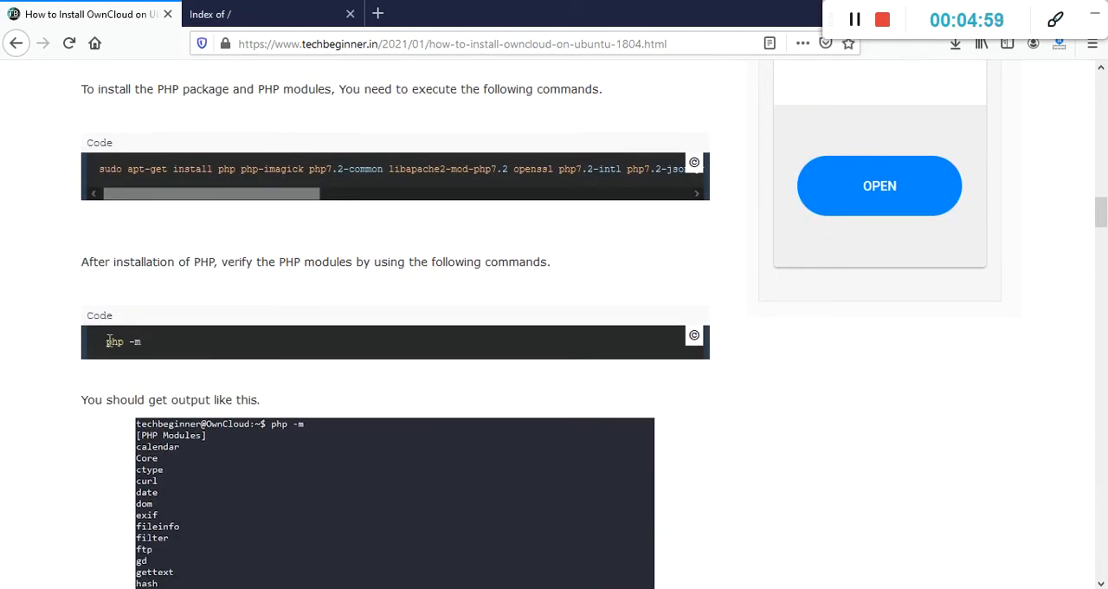
double_click(122, 341)
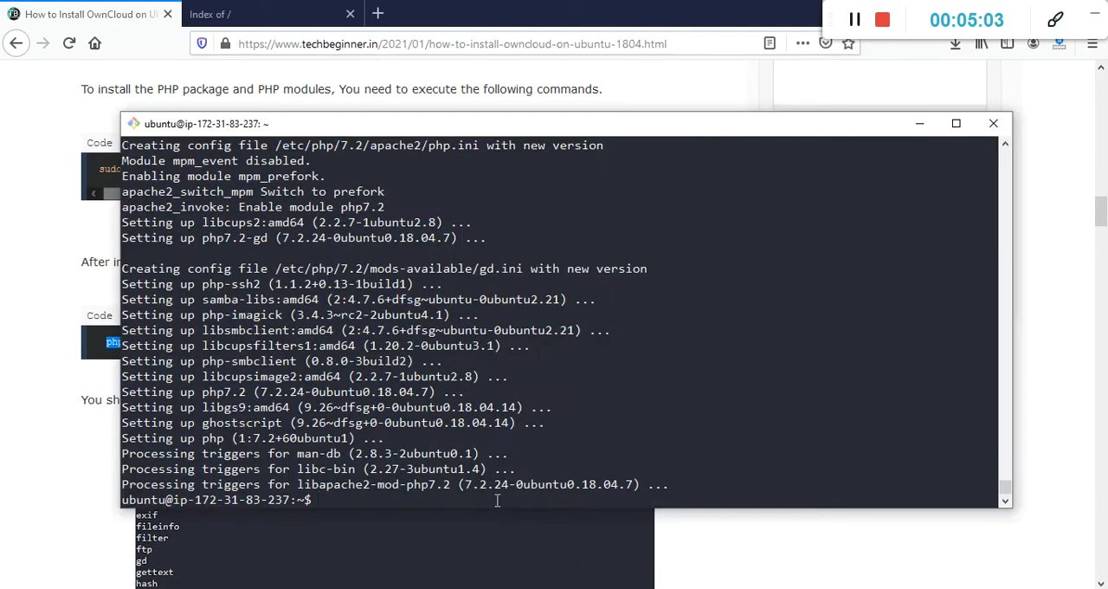
text(php -m)
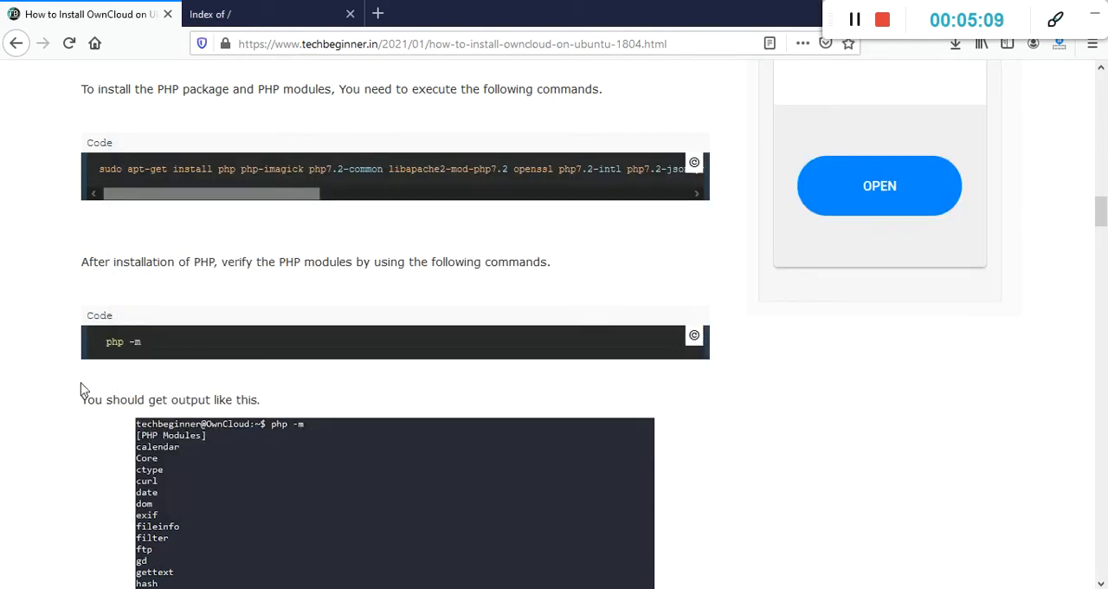
scroll(down, 3)
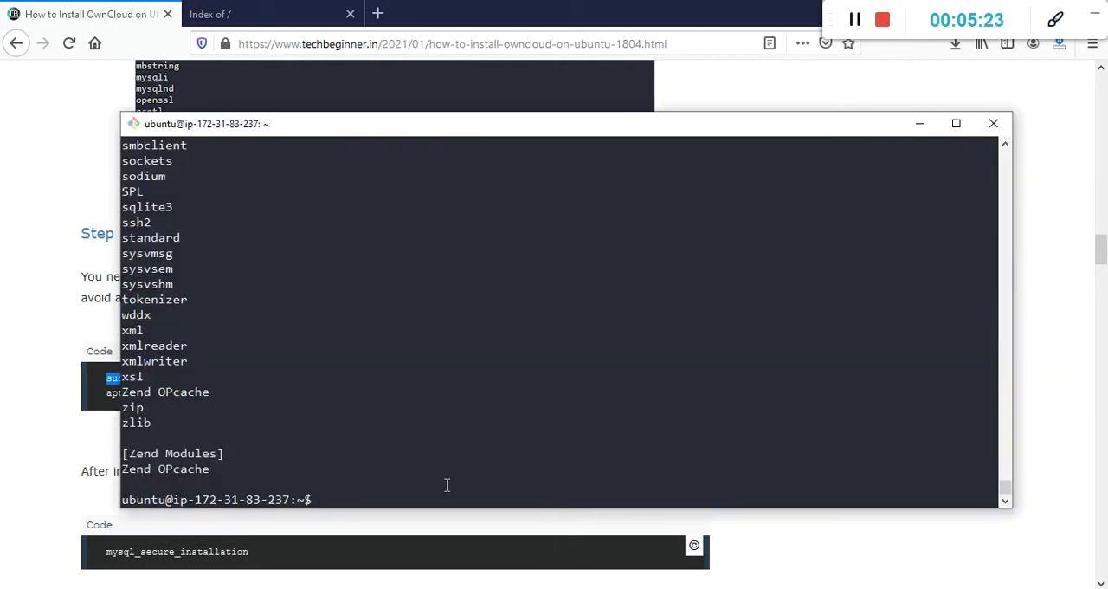
text(sudo -i)
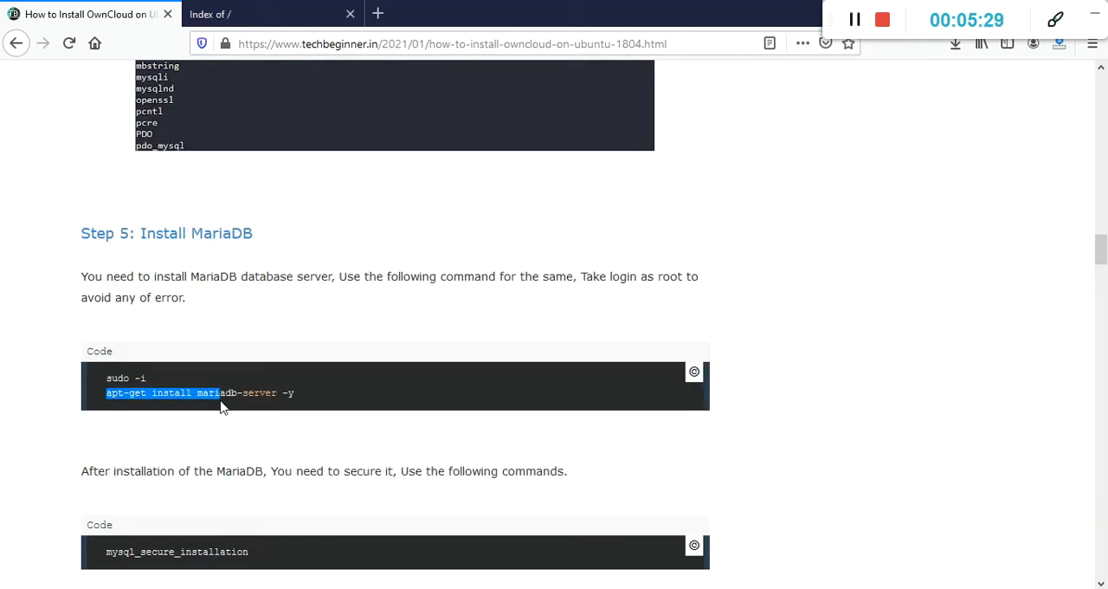
Step: Copy 'apt-get install mariadb-server -y' and scroll to the mysql_secure_installation section
right_click(220, 392)
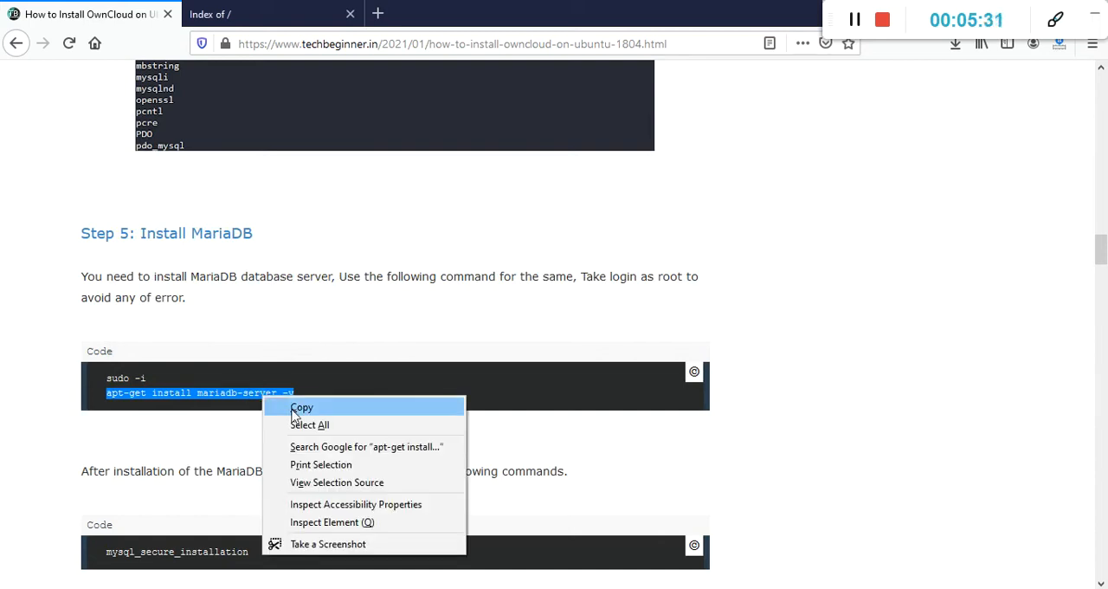
click(302, 408)
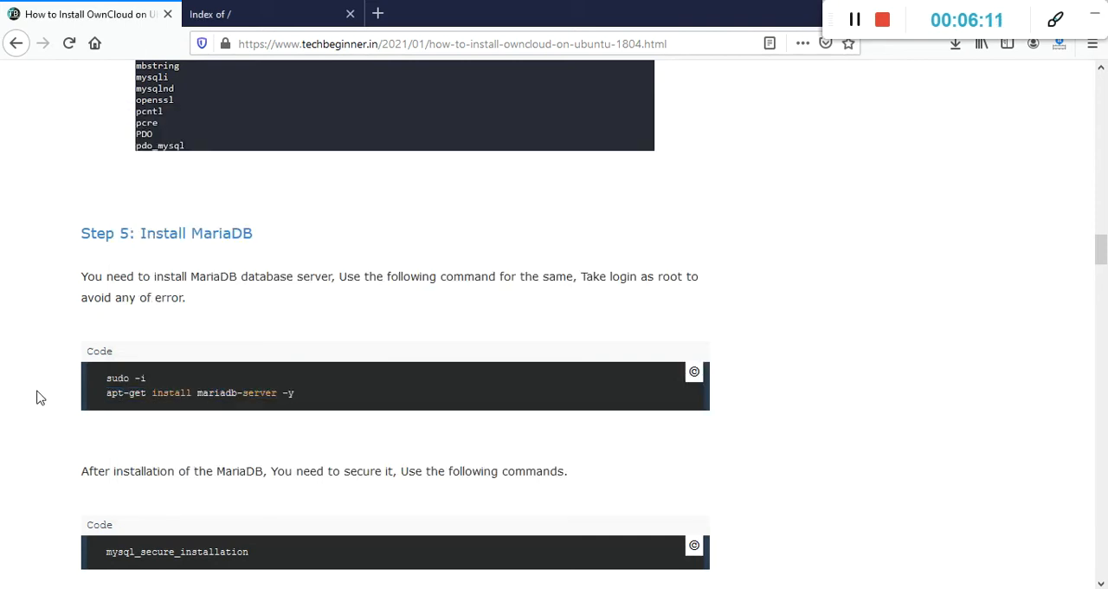
scroll(down, 3)
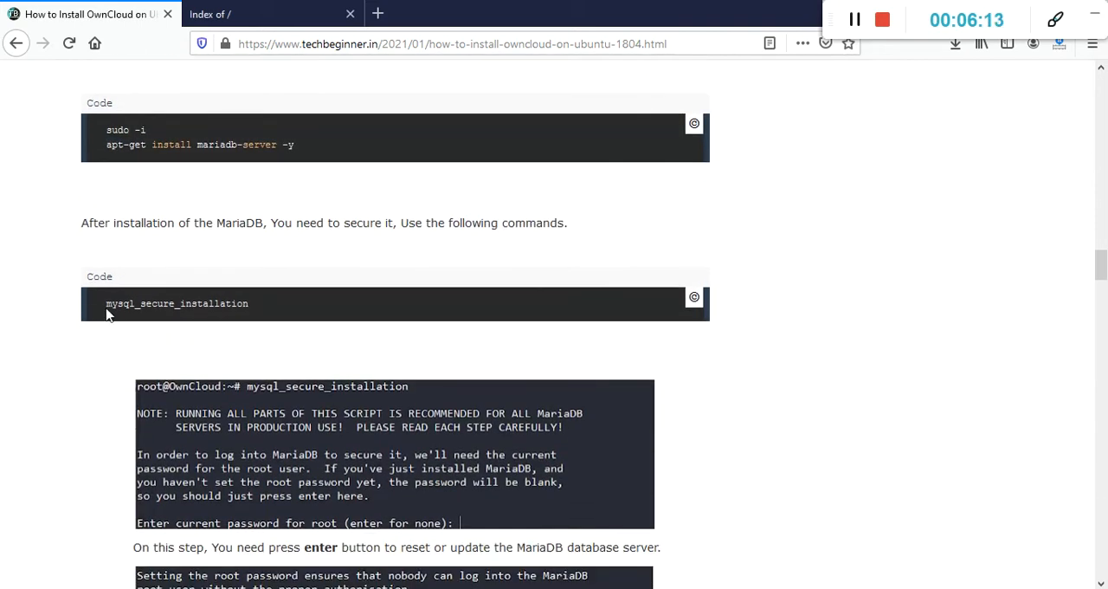
Step: Run mysql_secure_installation, set the root password and answer y to every remaining prompt
right_click(177, 303)
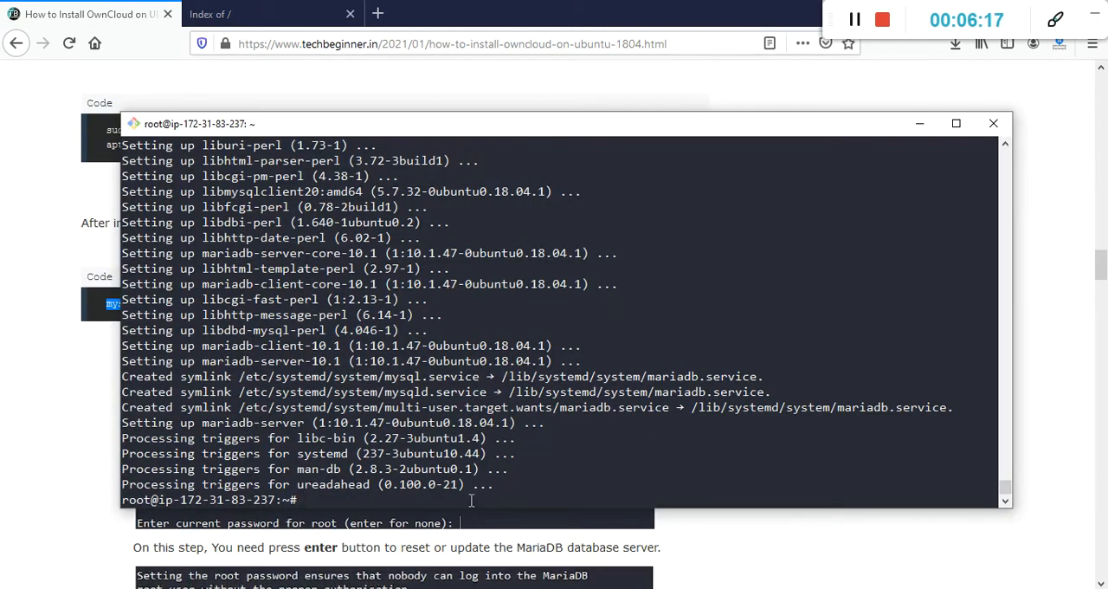
text(mysql_secure_installation)
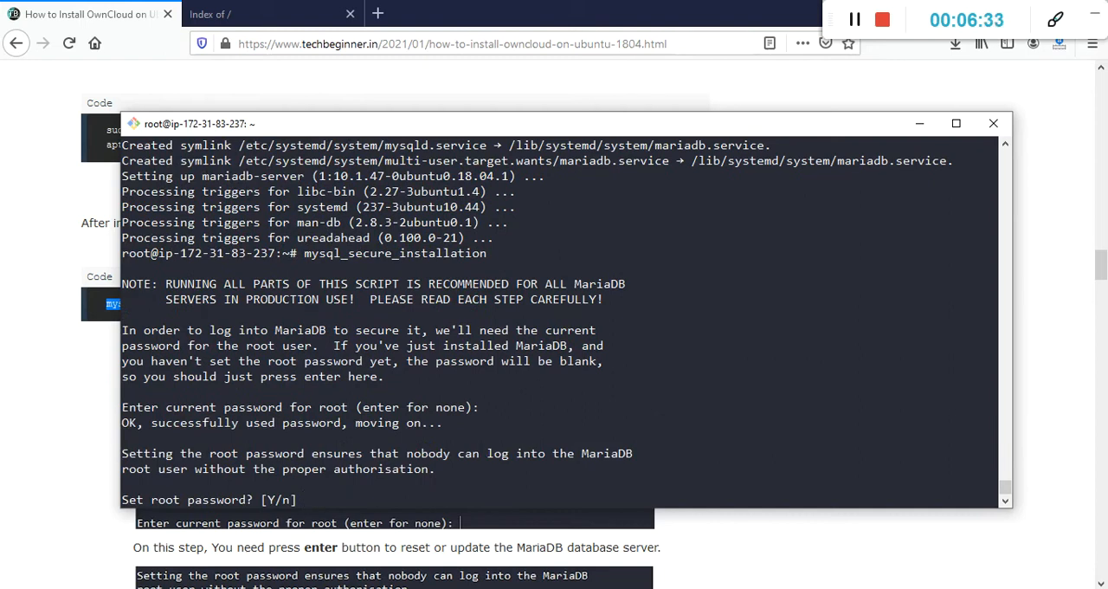
text(y)
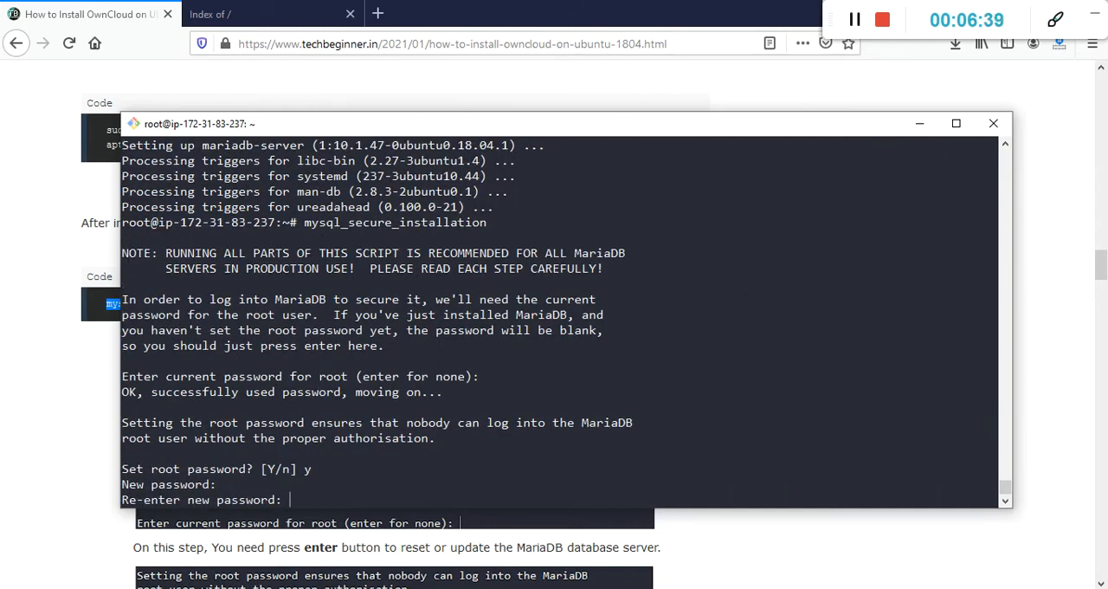
key(enter)
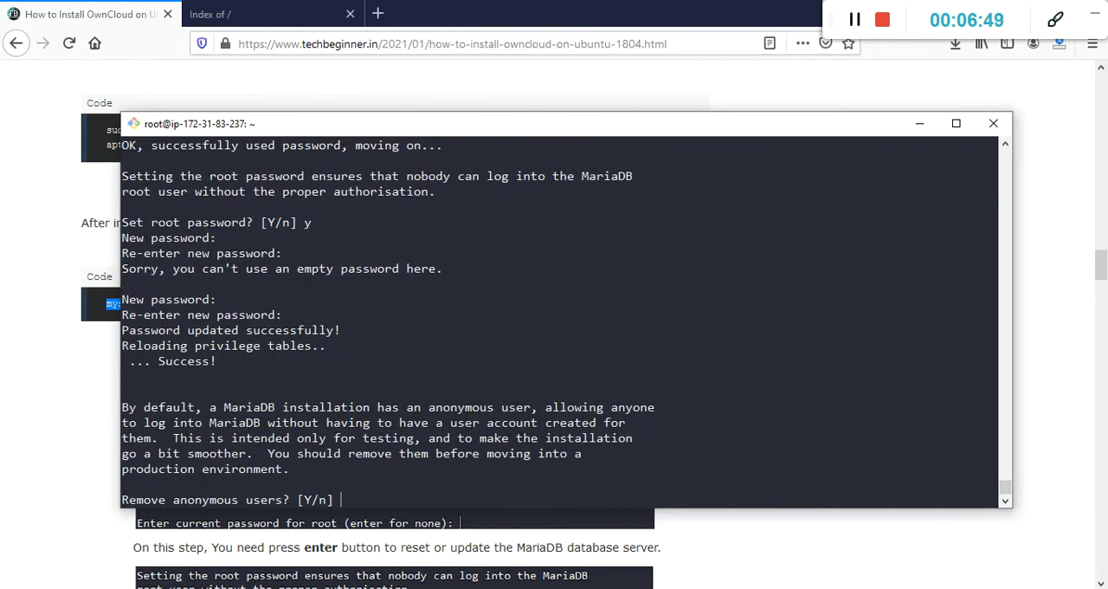
text(y)
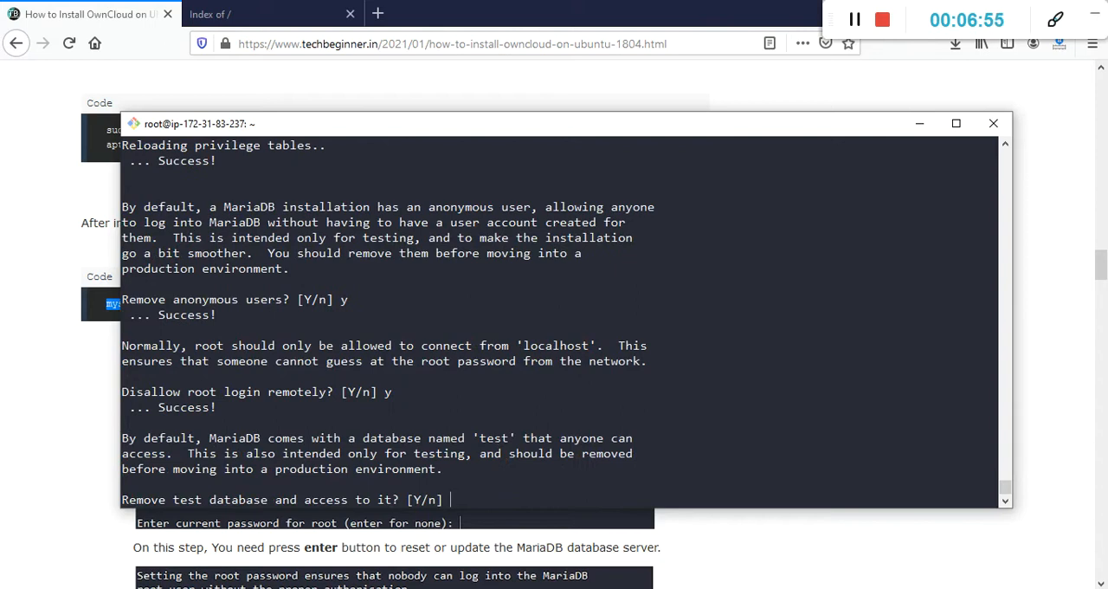
text(y)
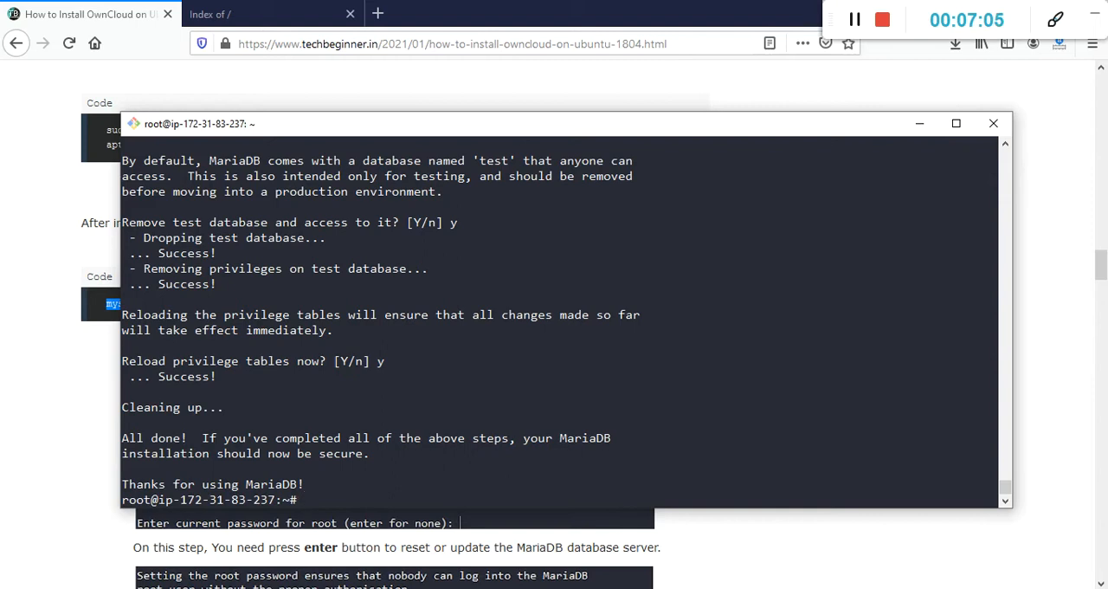
mouse_move(138, 364)
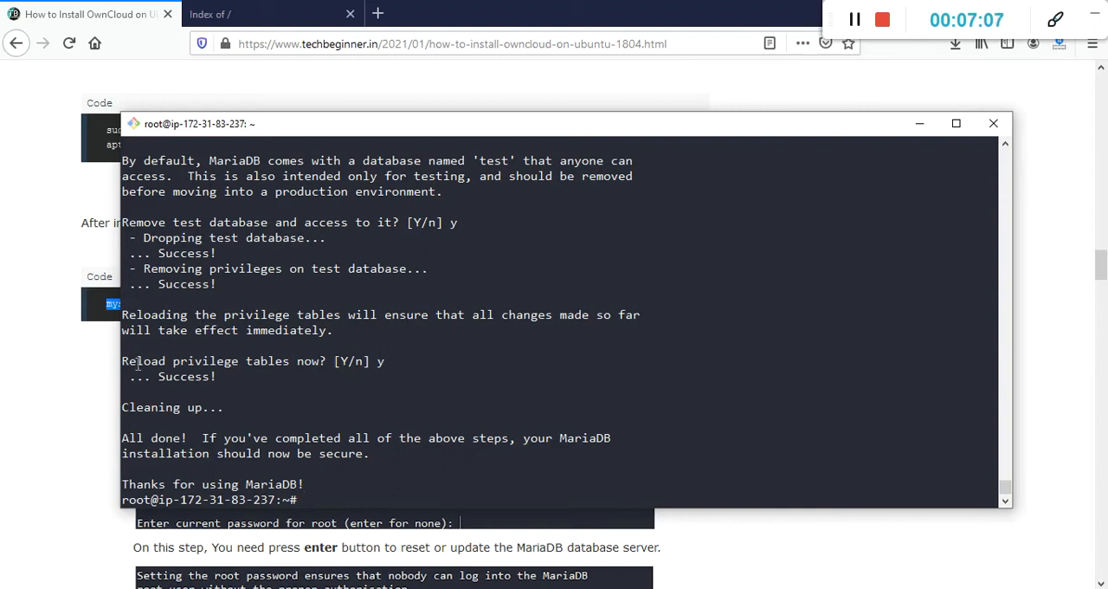
scroll(down, 3)
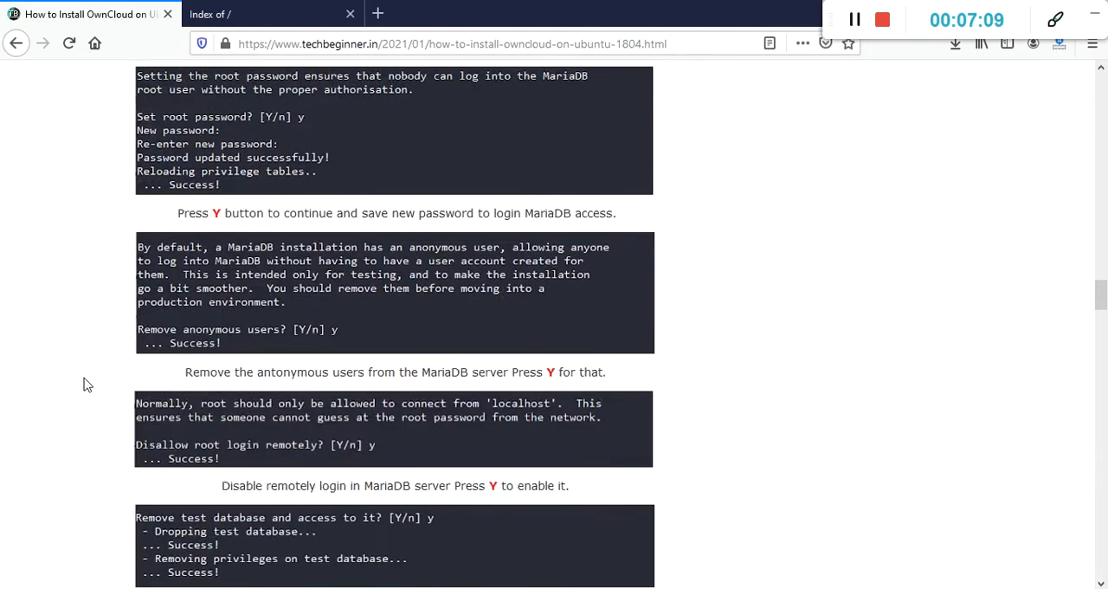
Step: Log into MariaDB with 'mysql -u root -p'
scroll(down, 3)
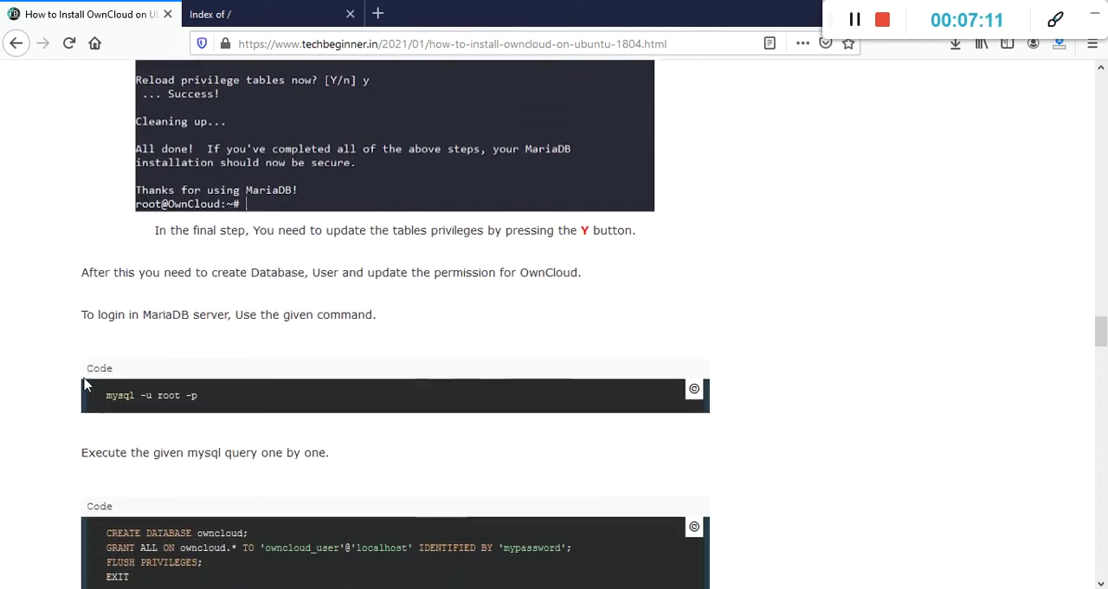
scroll(down, 3)
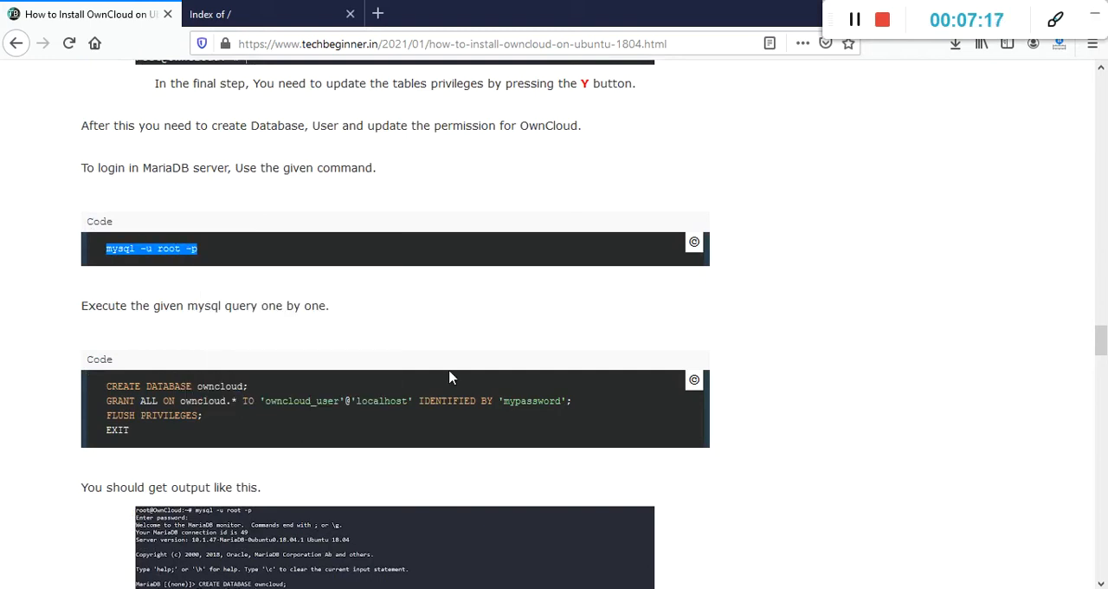
right_click(450, 377)
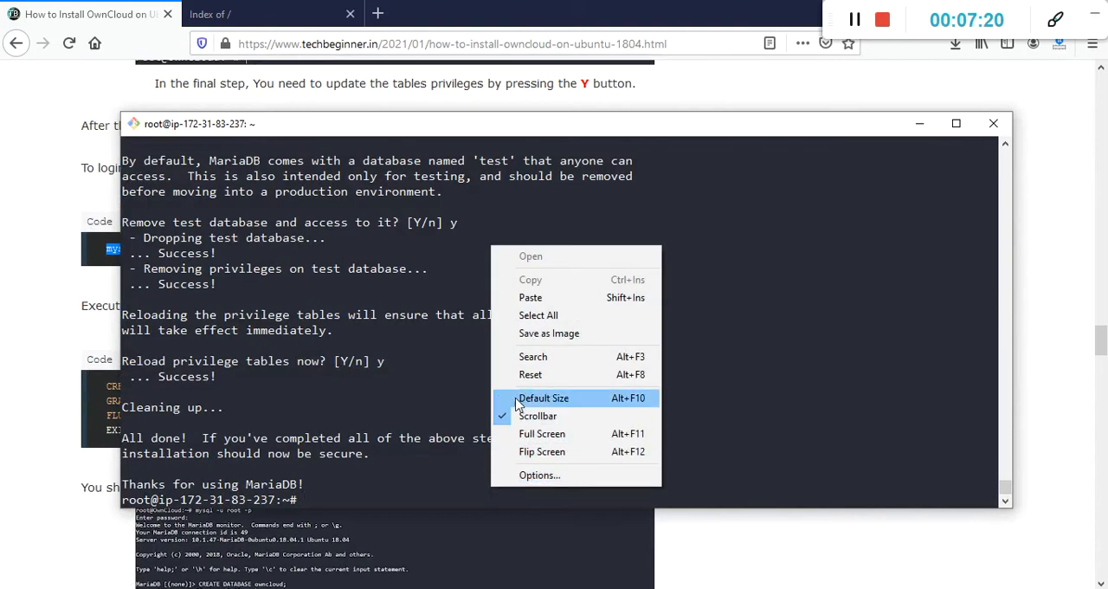
text(mysql -u root -p)
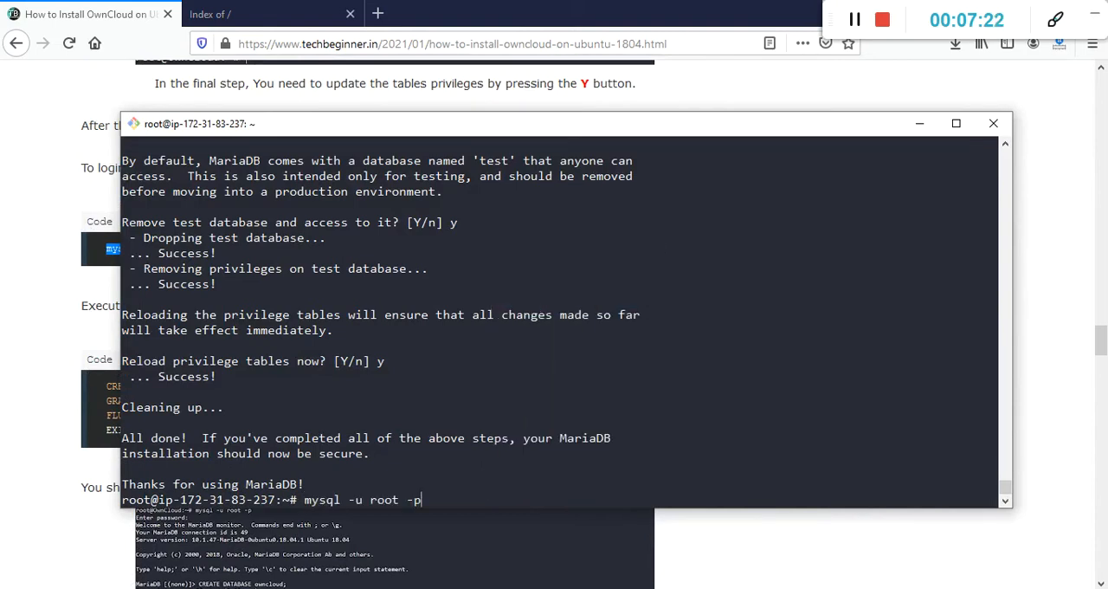
key(Return)
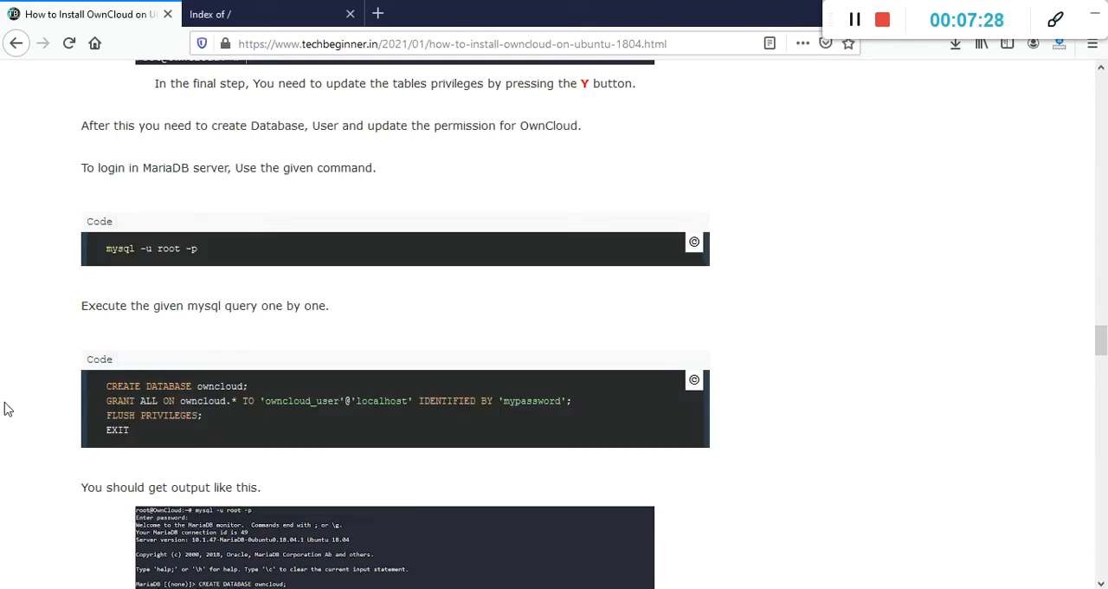
Step: Paste CREATE DATABASE owncloud and the GRANT ALL statement for owncloud_user
scroll(down, 3)
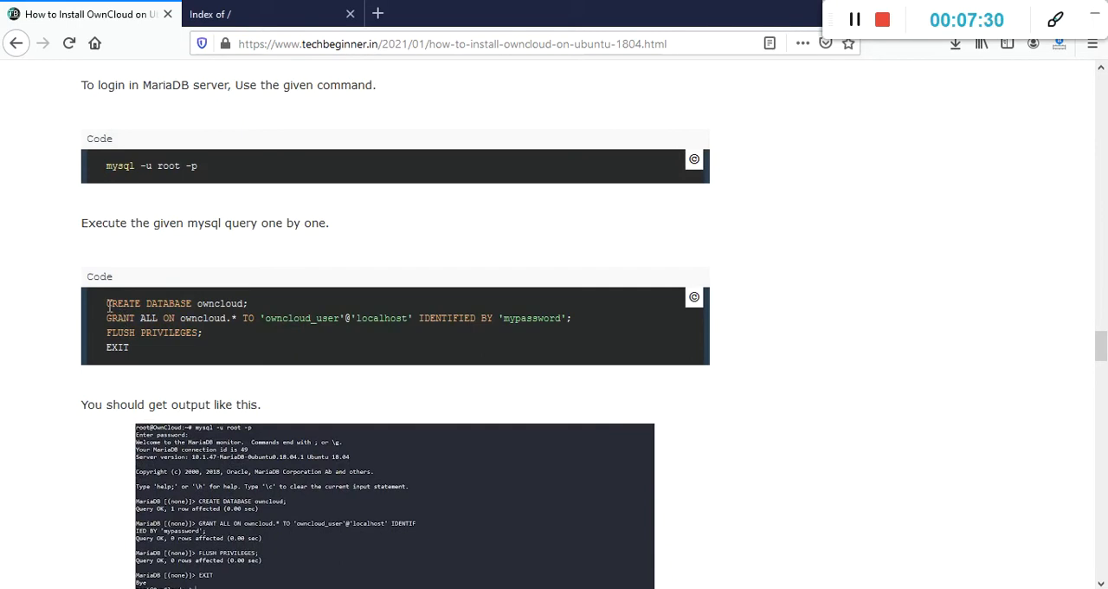
right_click(174, 303)
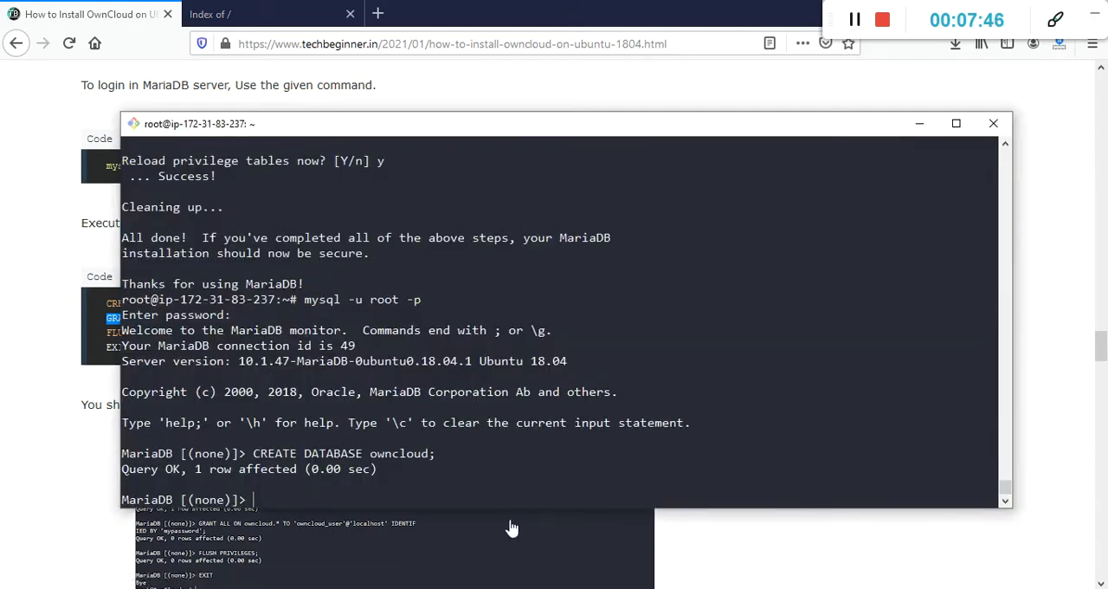
right_click(511, 528)
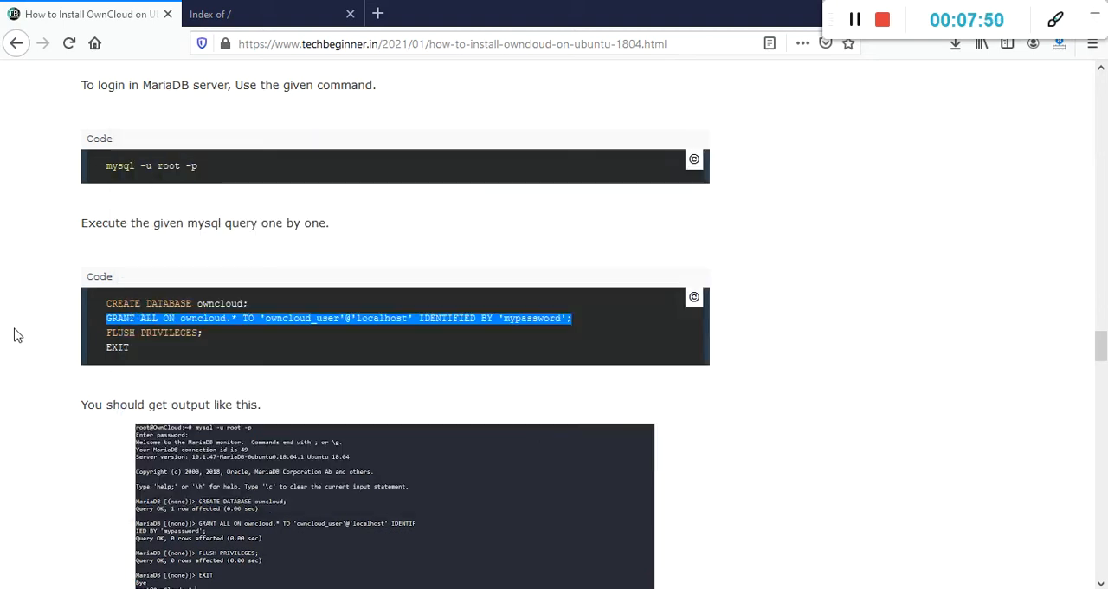
drag(106, 332, 199, 333)
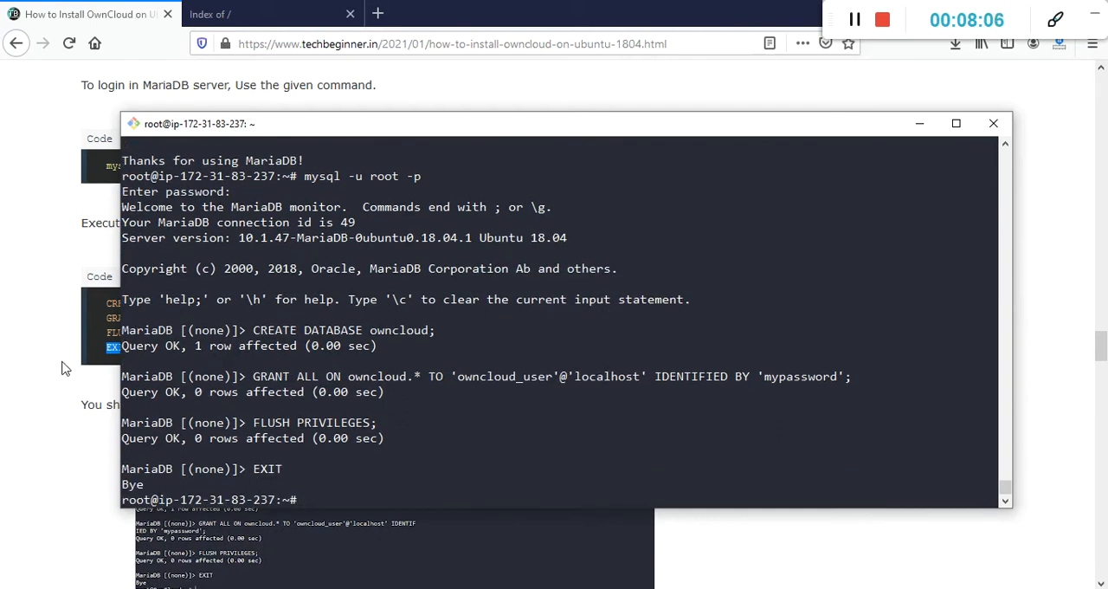
Step: Scroll to Step 6: Download OwnCloud and select the wget download line
scroll(down, 3)
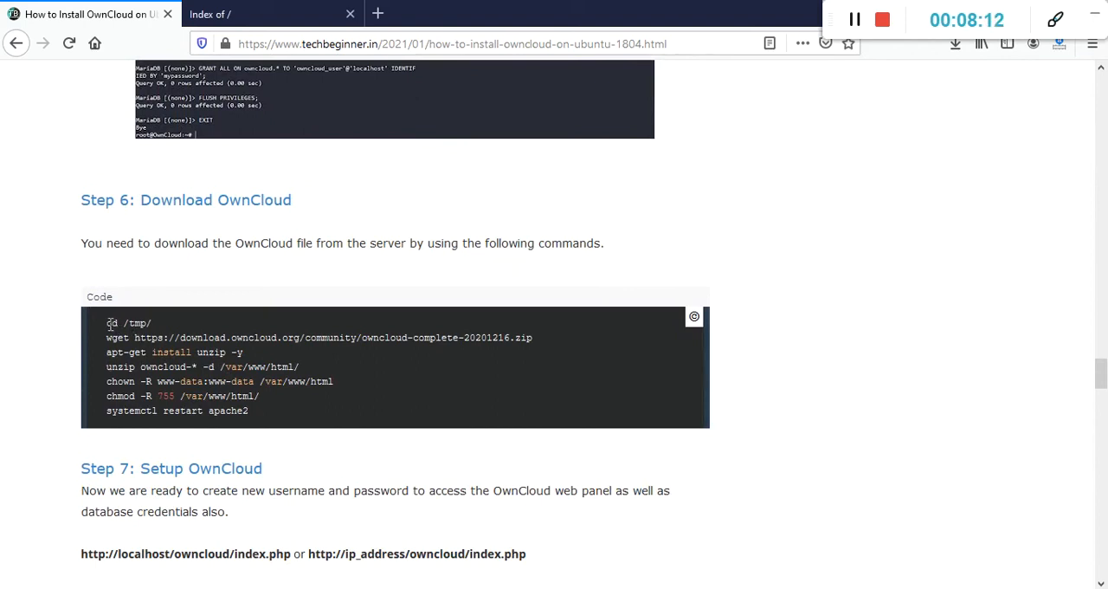
double_click(116, 337)
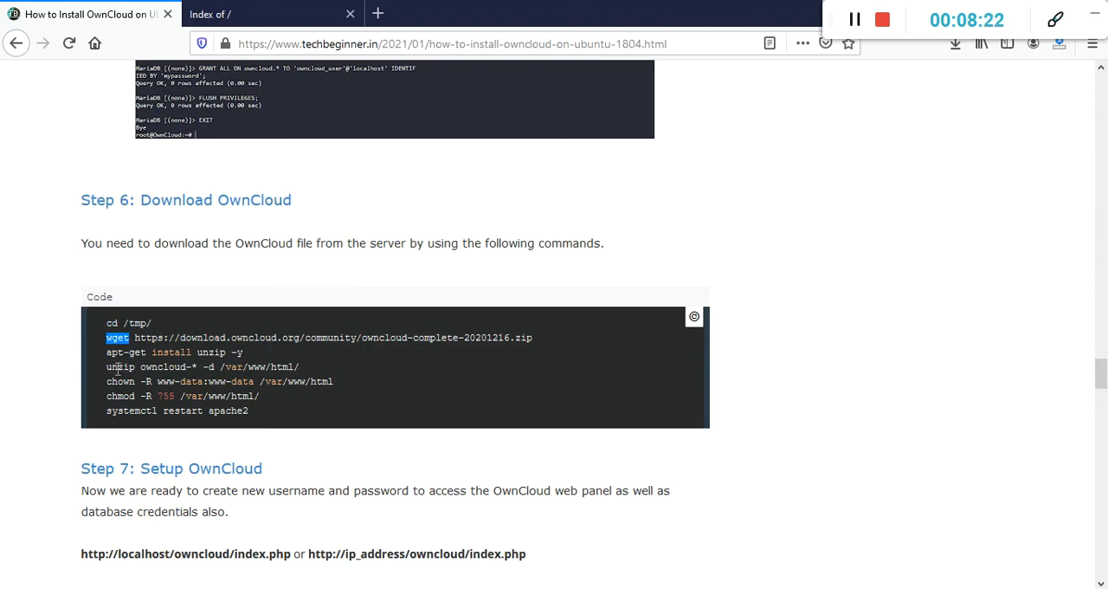
mouse_move(201, 372)
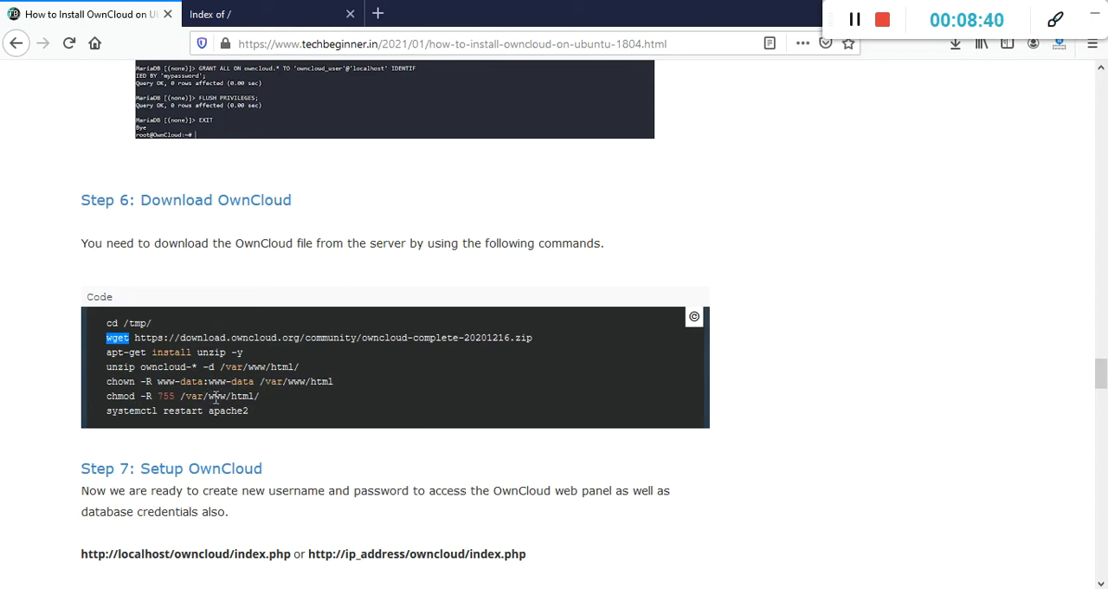
mouse_move(218, 426)
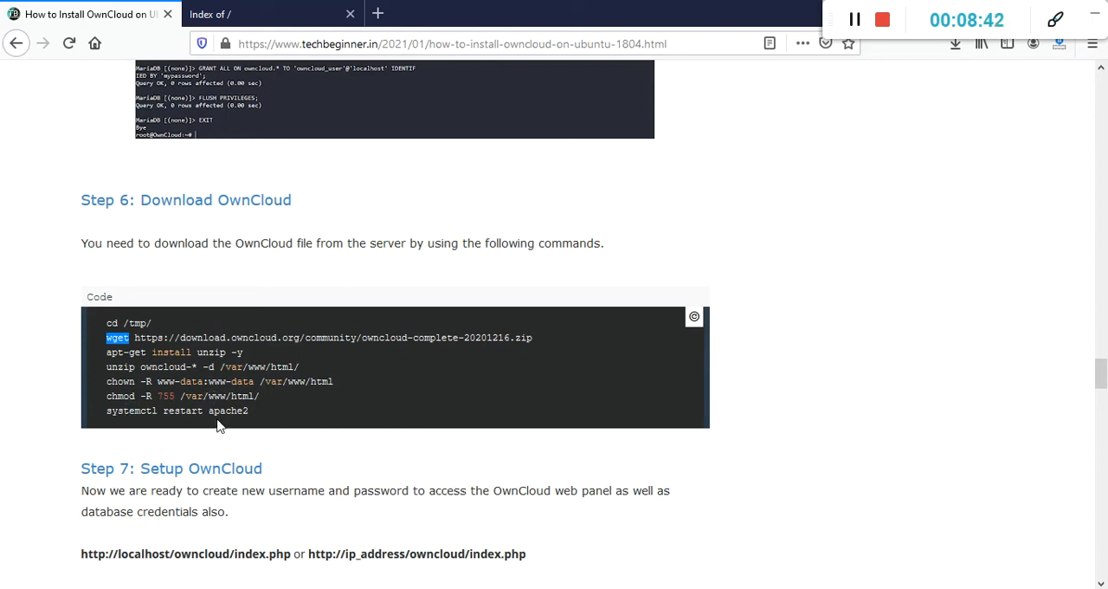
mouse_move(266, 444)
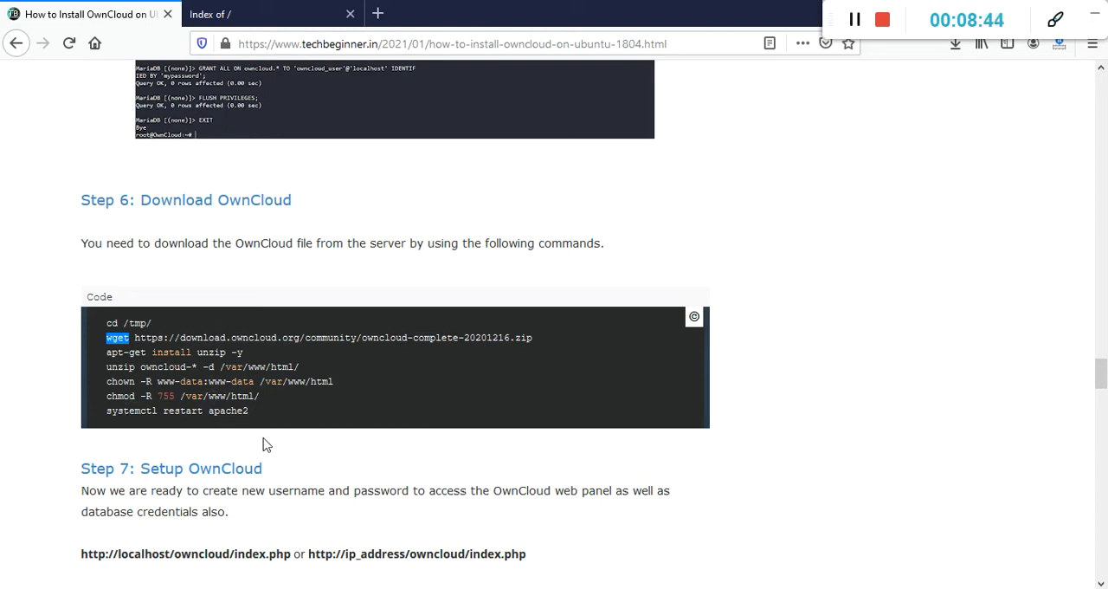
Step: Run cd /tmp/ then wget the owncloud-complete-20201216.zip archive from download.owncloud.org
click(116, 336)
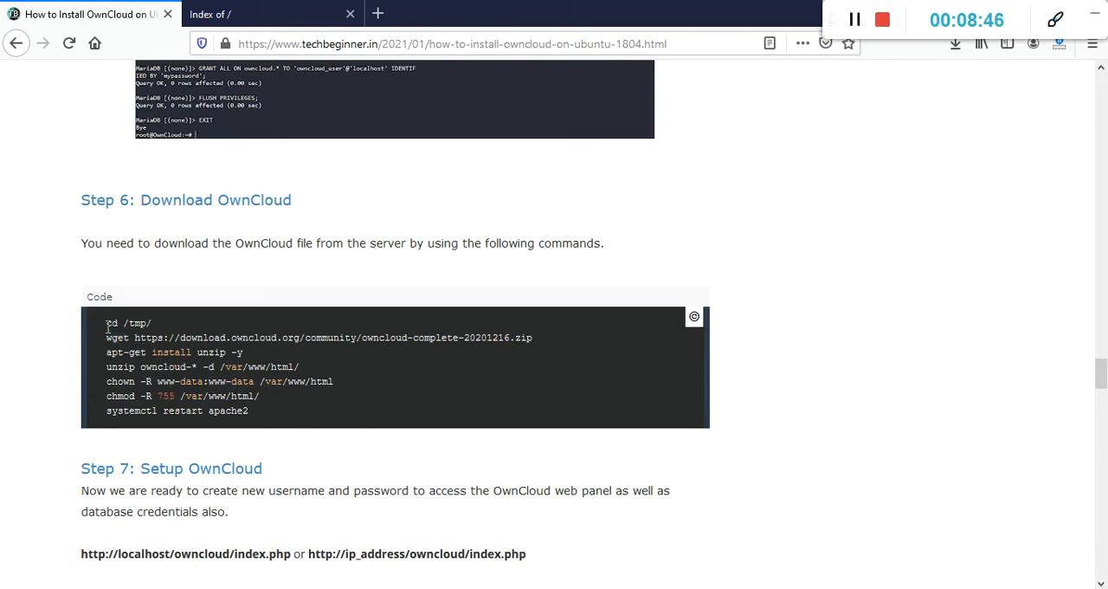
double_click(128, 322)
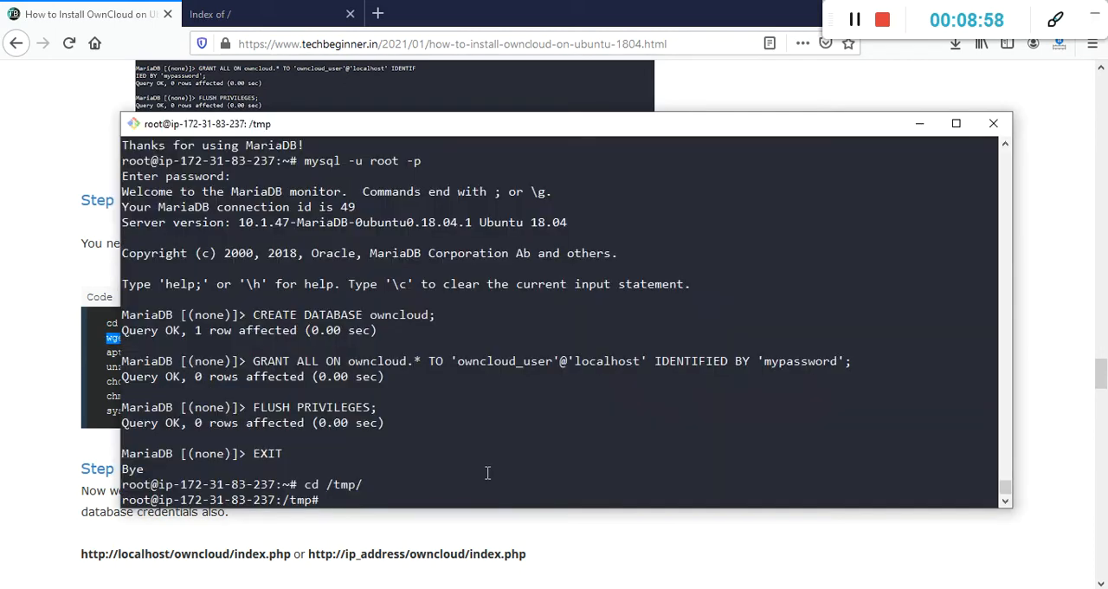
text(wget https://download.owncloud.org/community/owncloud-complete-20201216.zip)
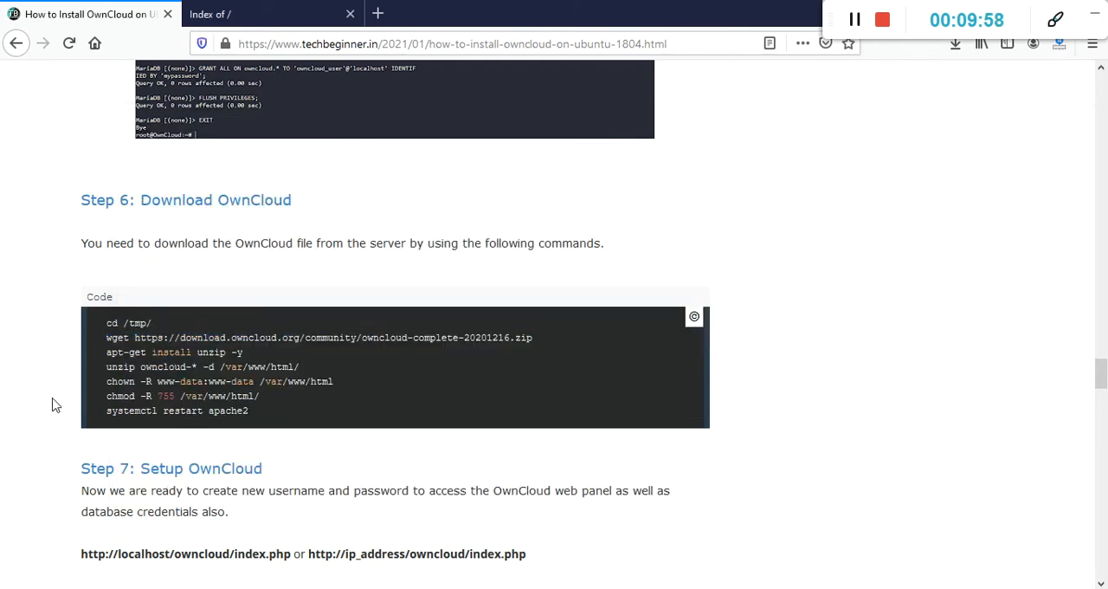
Step: Mark the localhost and ip_address setup URLs in Step 7 and scroll through the sample admin page
scroll(down, 3)
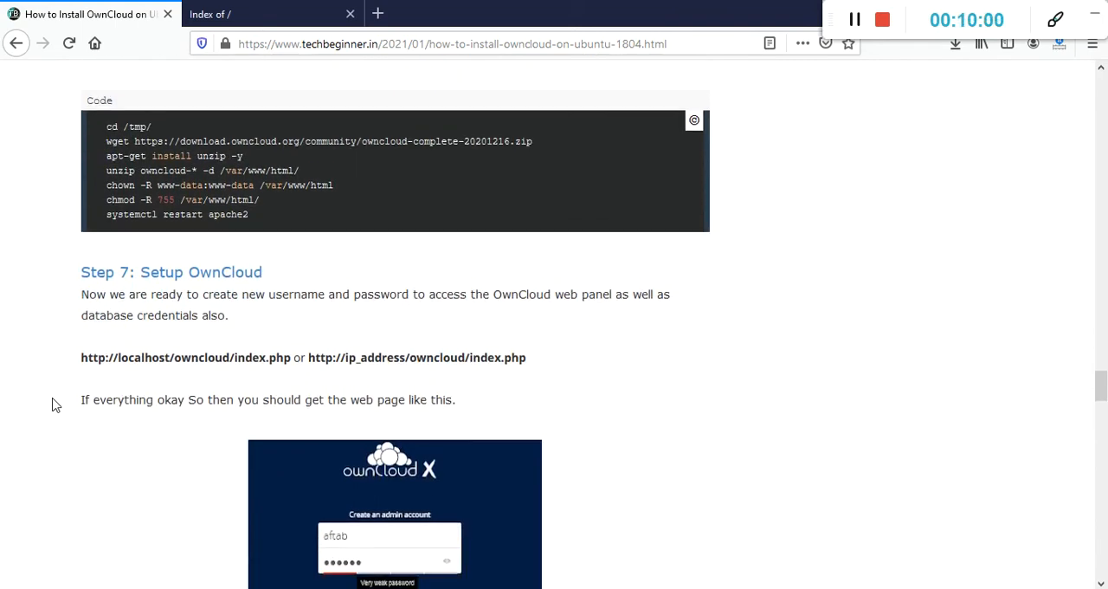
scroll(down, 3)
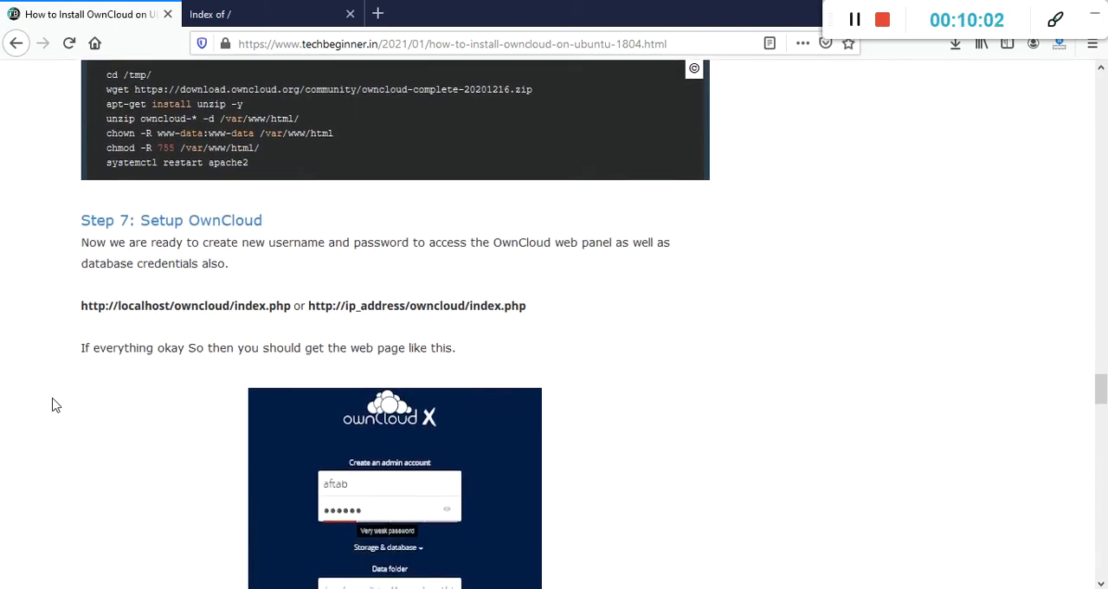
drag(80, 304, 196, 305)
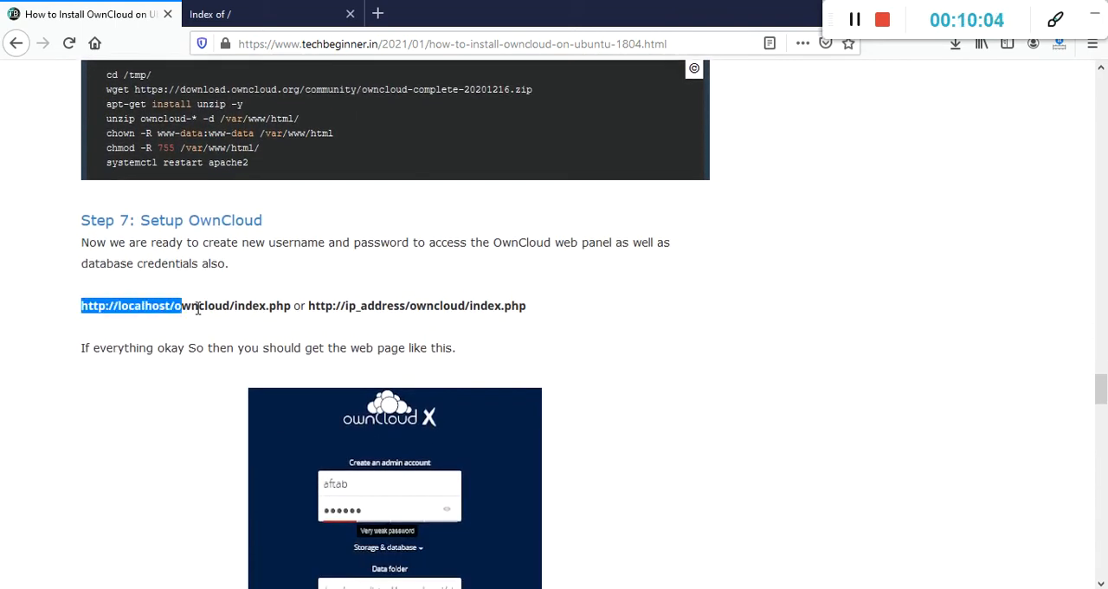
drag(181, 305, 292, 306)
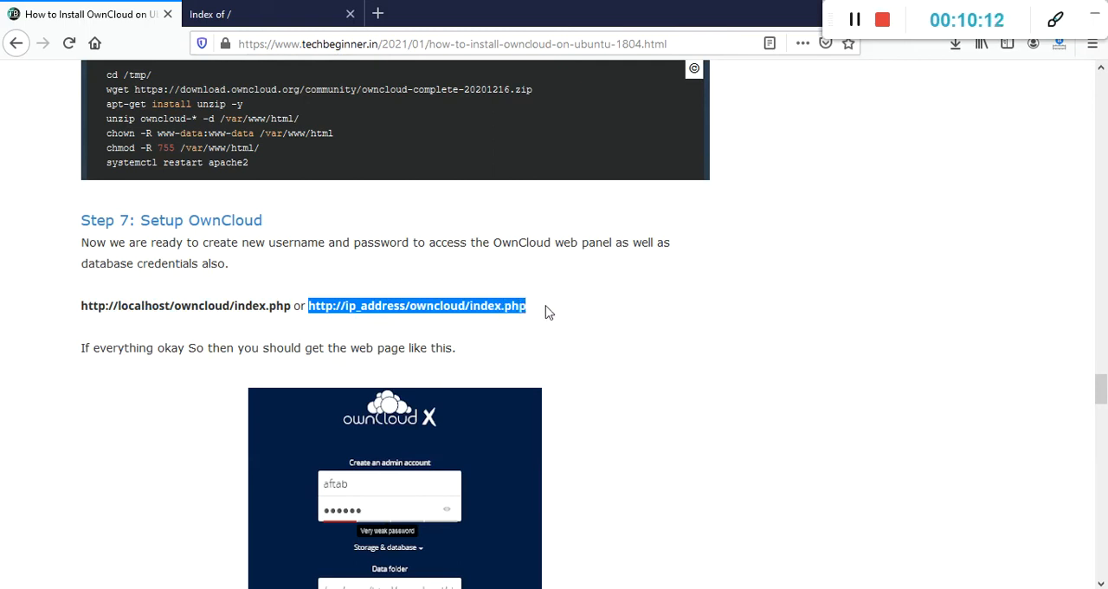
mouse_move(80, 339)
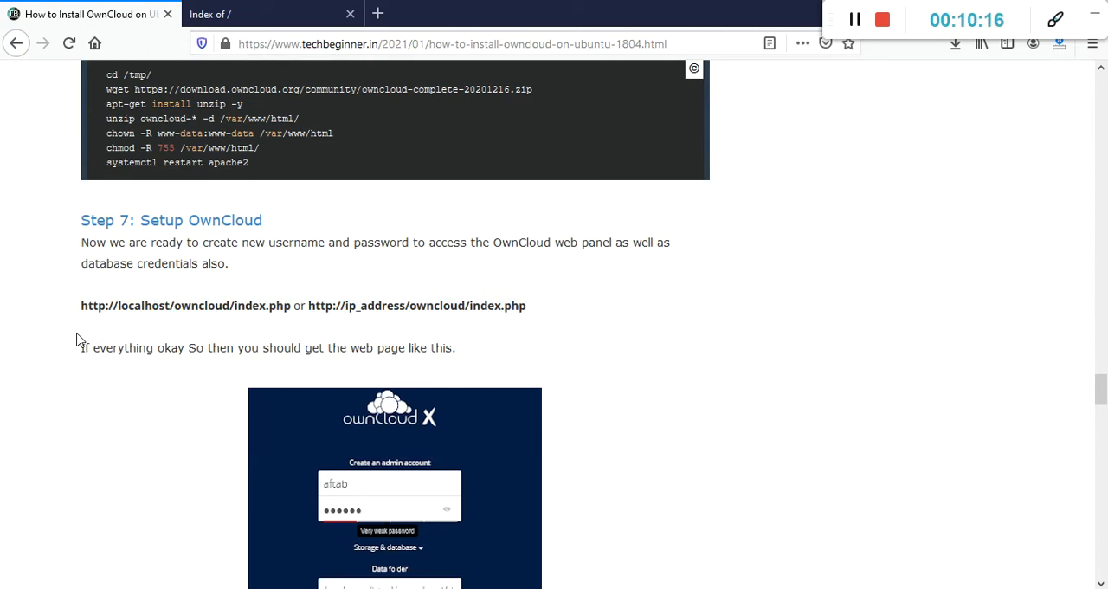
scroll(down, 3)
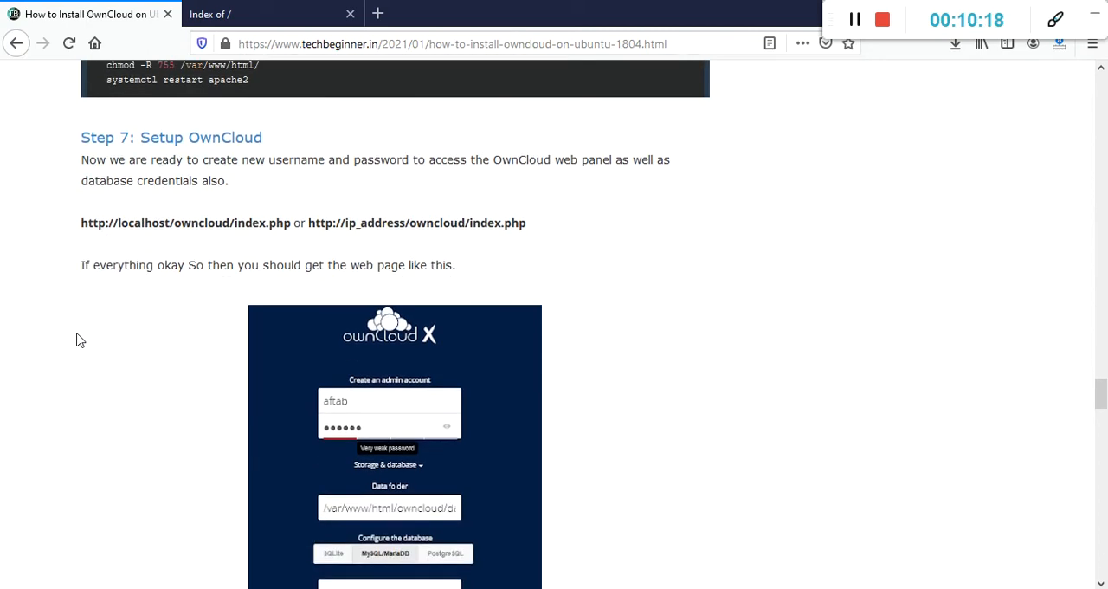
scroll(down, 3)
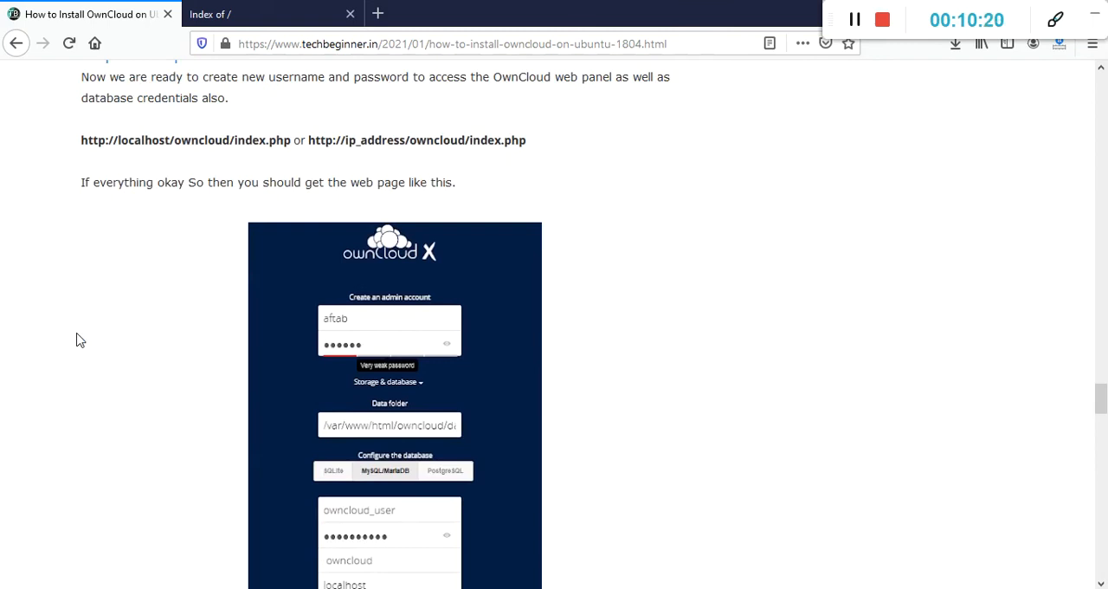
scroll(down, 3)
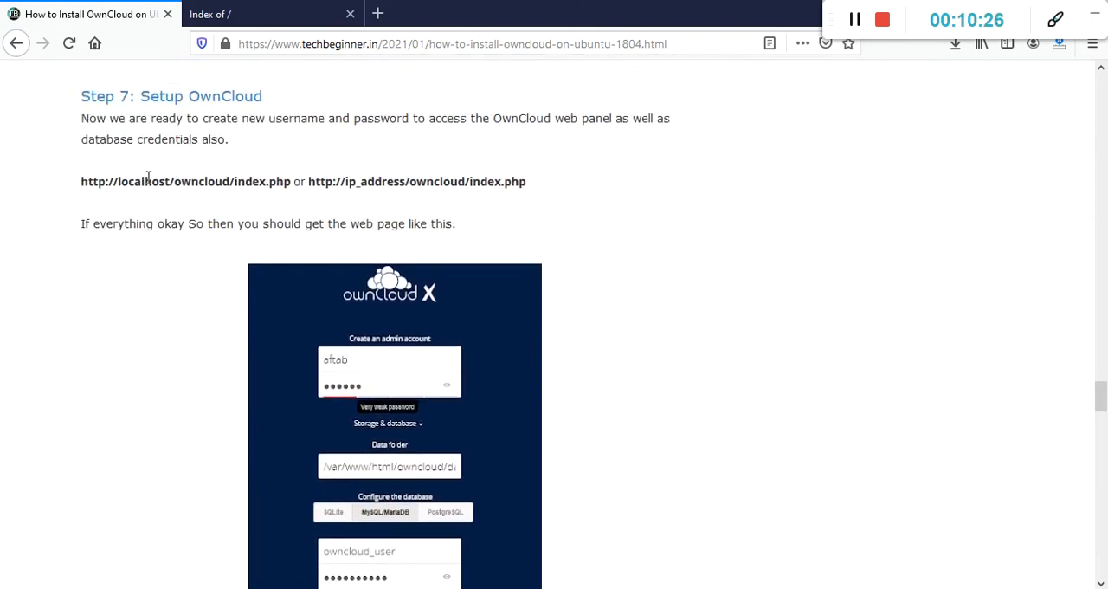
scroll(down, 3)
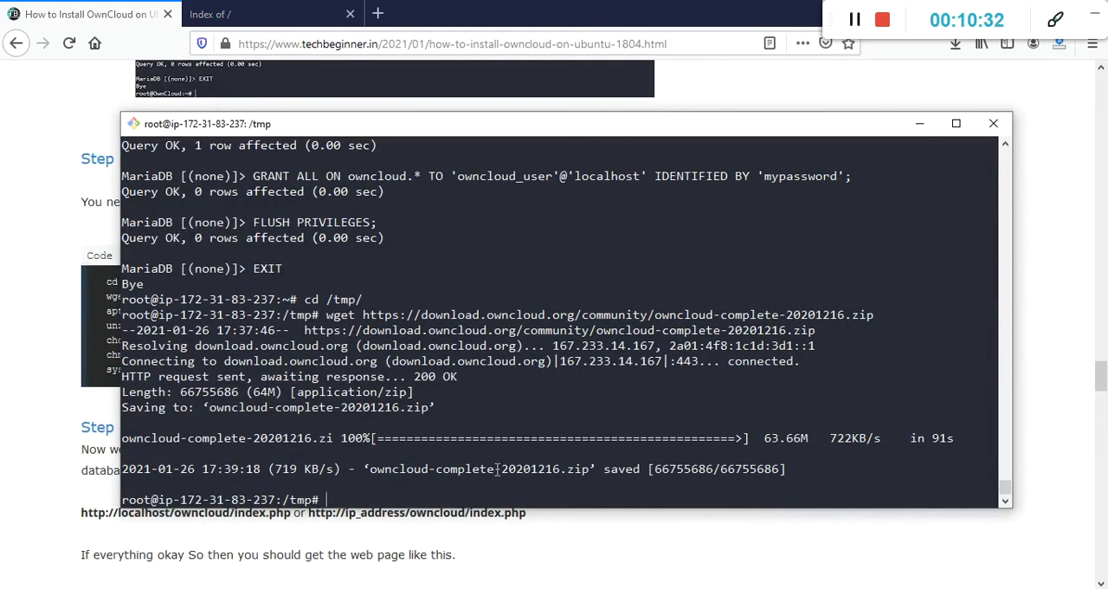
Step: List /tmp with ls, install unzip, and pick the unzip extraction command from the tutorial
text(ls)
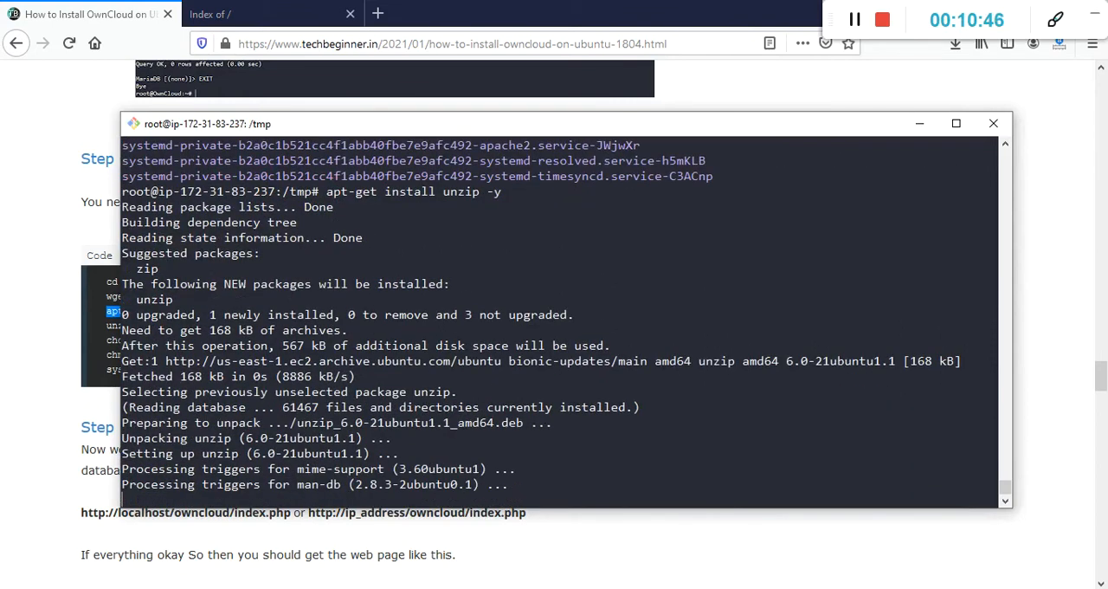
click(992, 123)
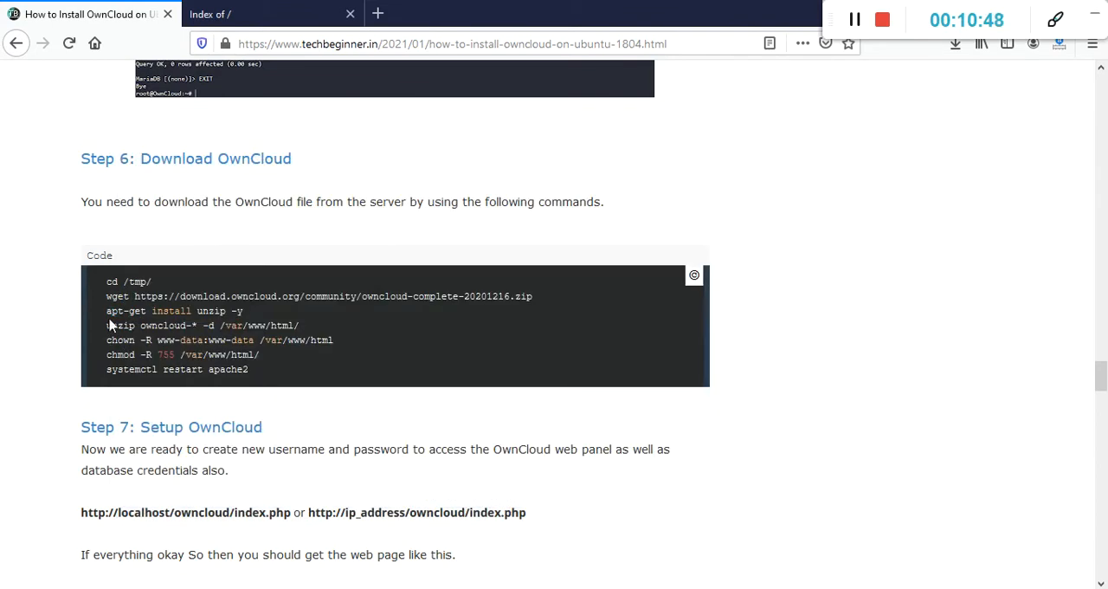
drag(106, 325, 302, 325)
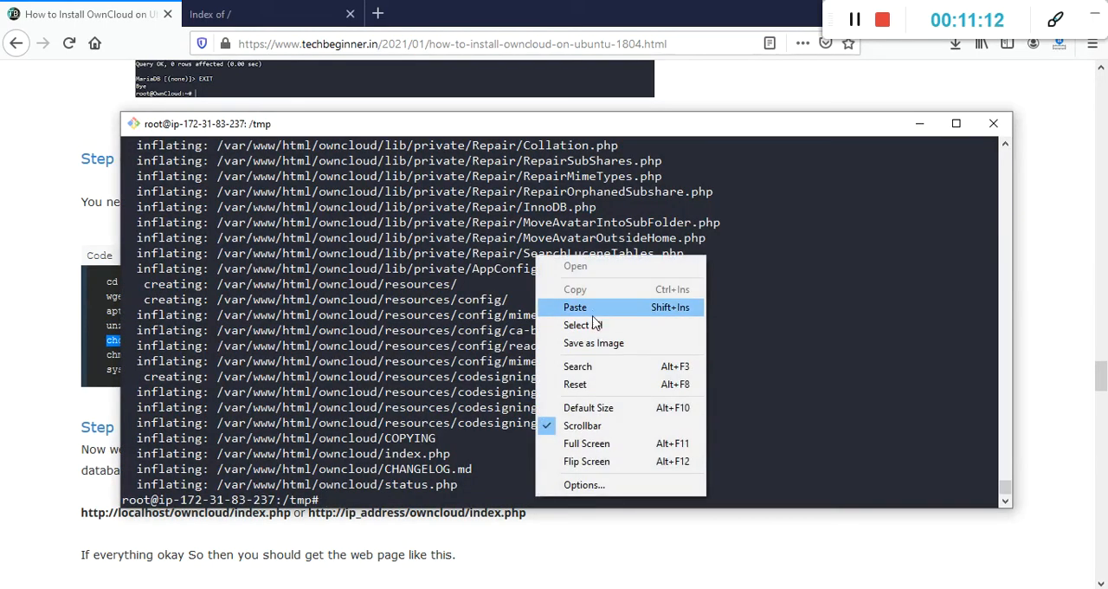
Step: Run chown -R www-data:www-data and chmod -R 755 on /var/www/html, then systemctl restart apache2
click(575, 308)
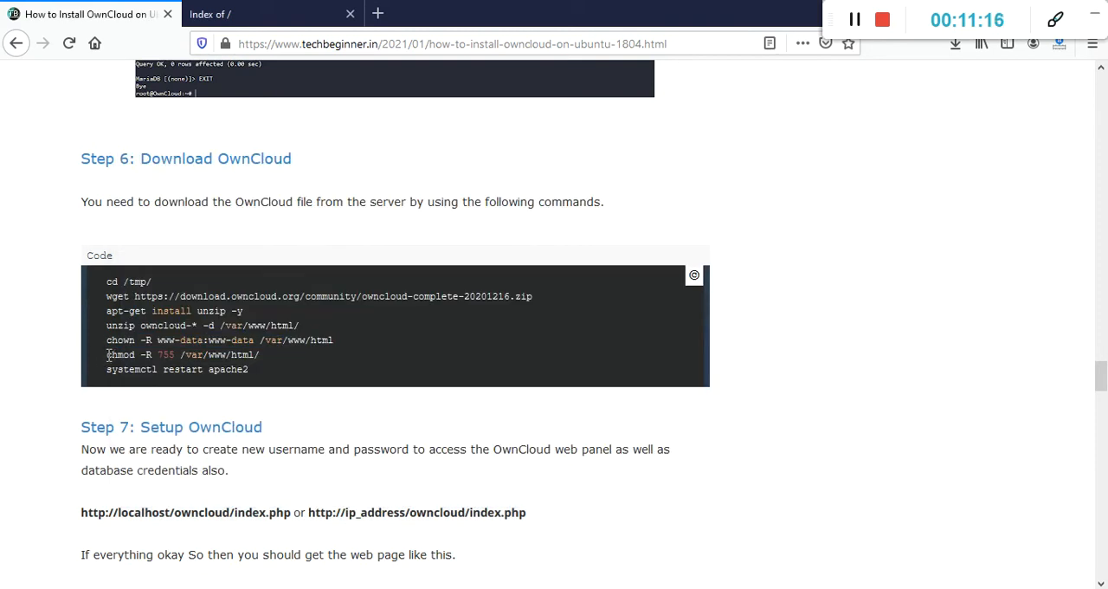
right_click(181, 354)
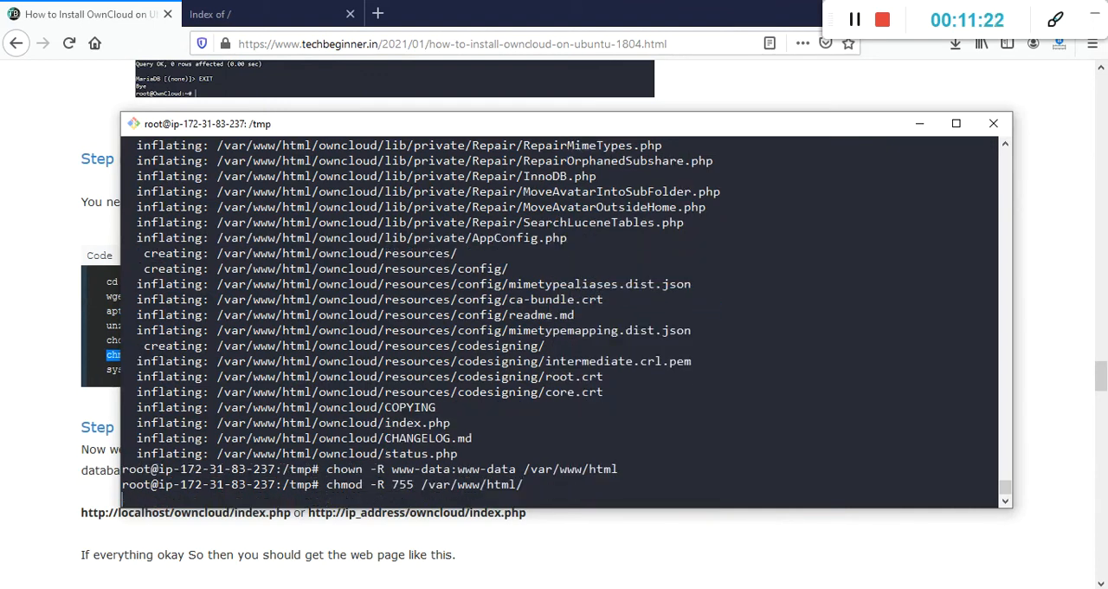
click(993, 123)
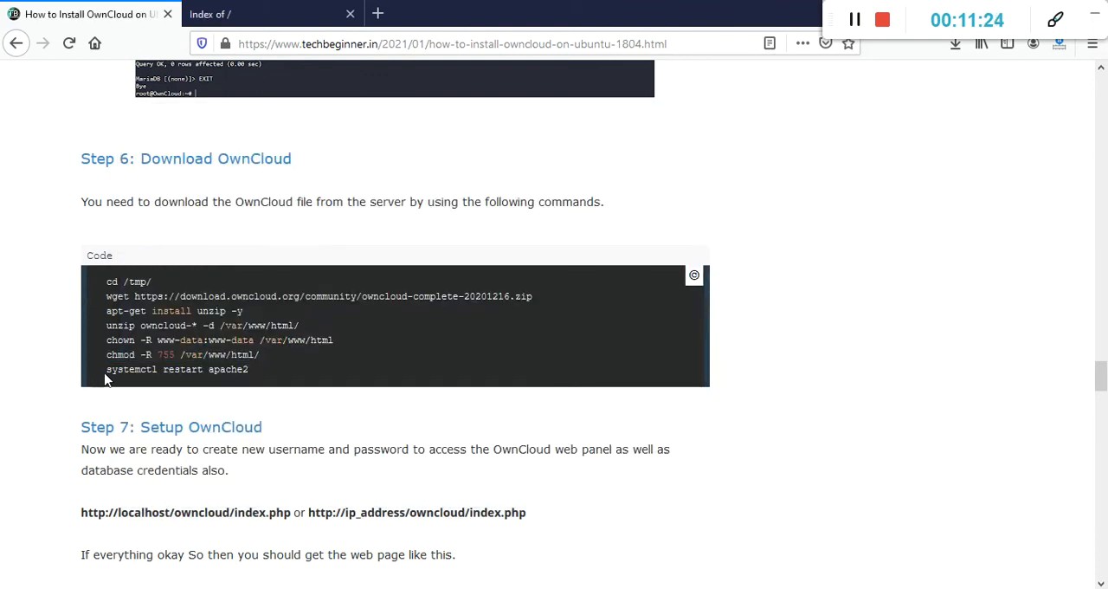
right_click(177, 369)
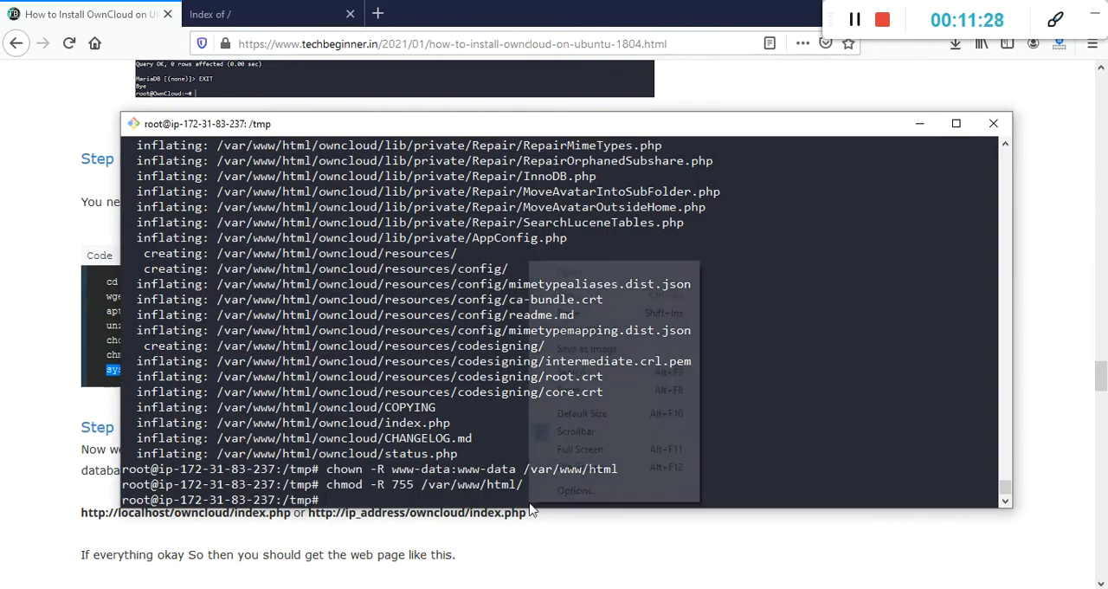
text(systemctl restart apache2)
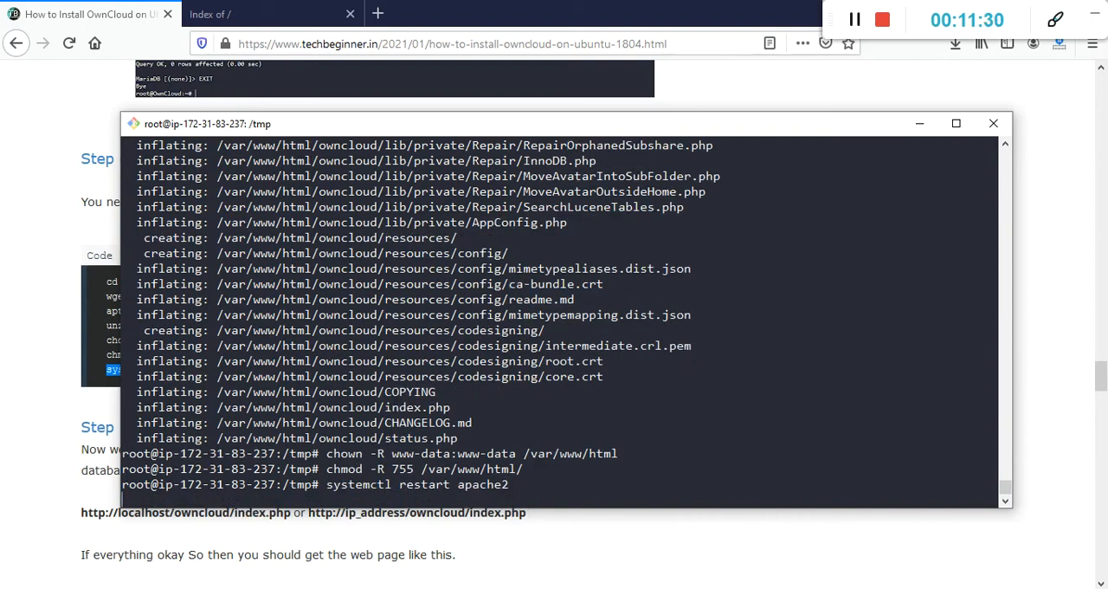
text(systemctl restart apache2)
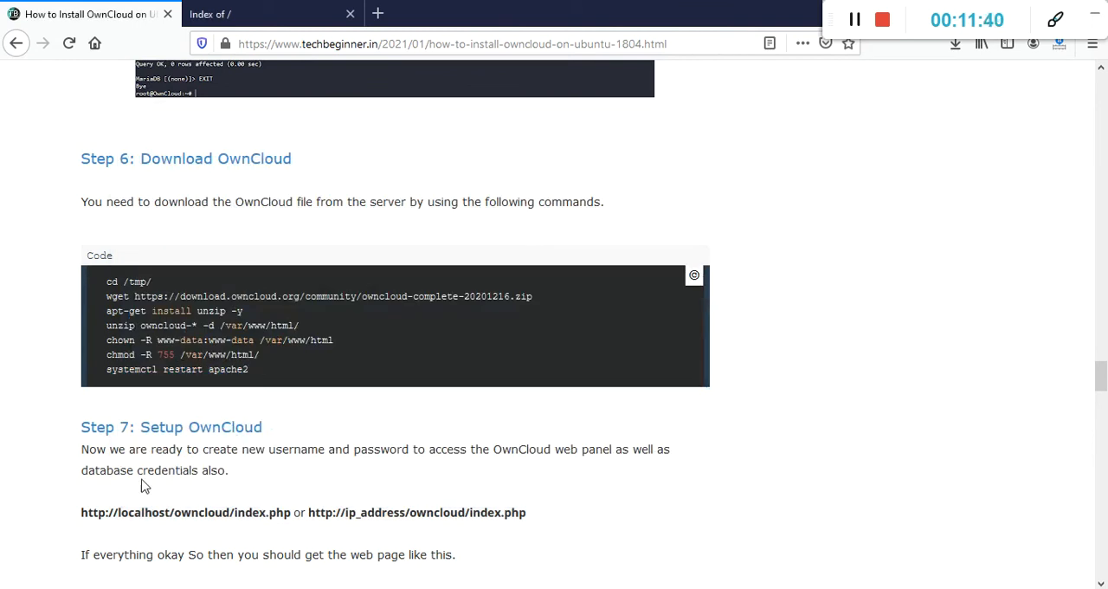
Step: Copy owncloud/index.php from Step 7 and load the server IP's ownCloud setup page in a new tab
scroll(down, 3)
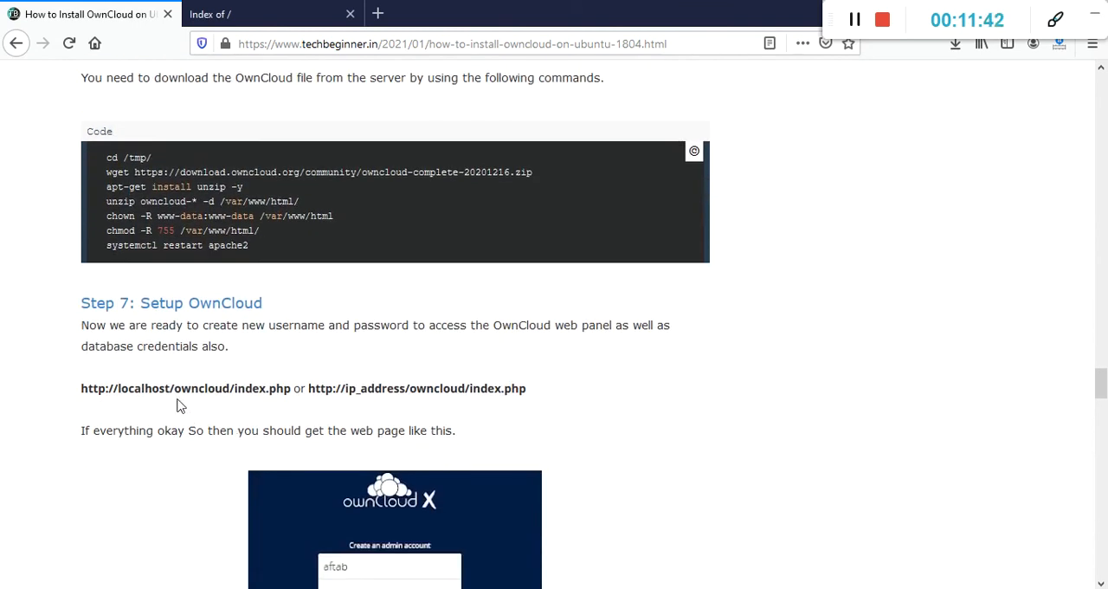
double_click(232, 388)
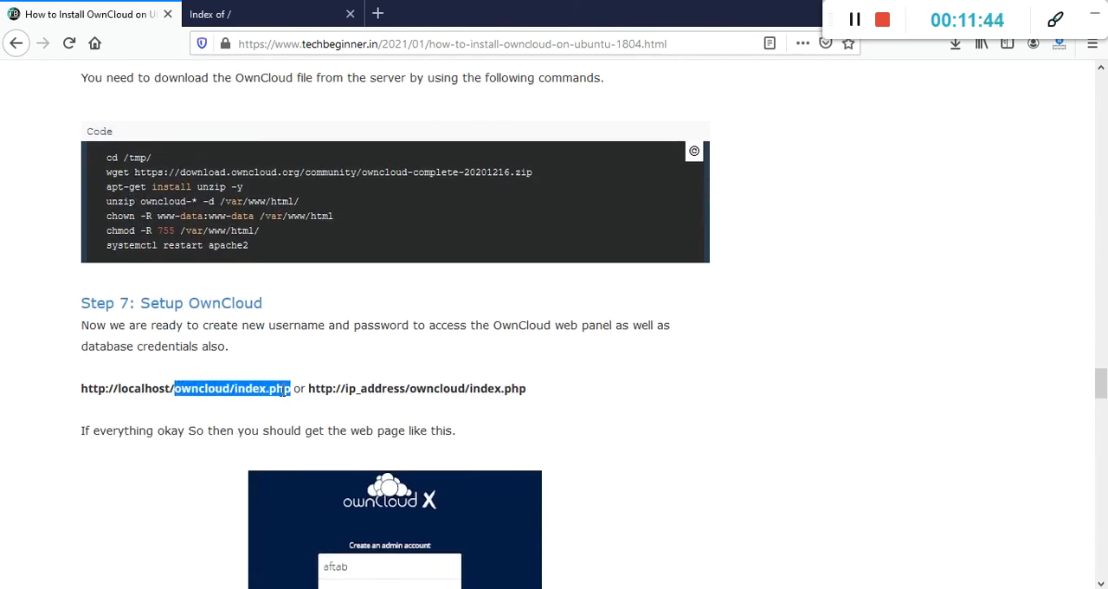
click(269, 14)
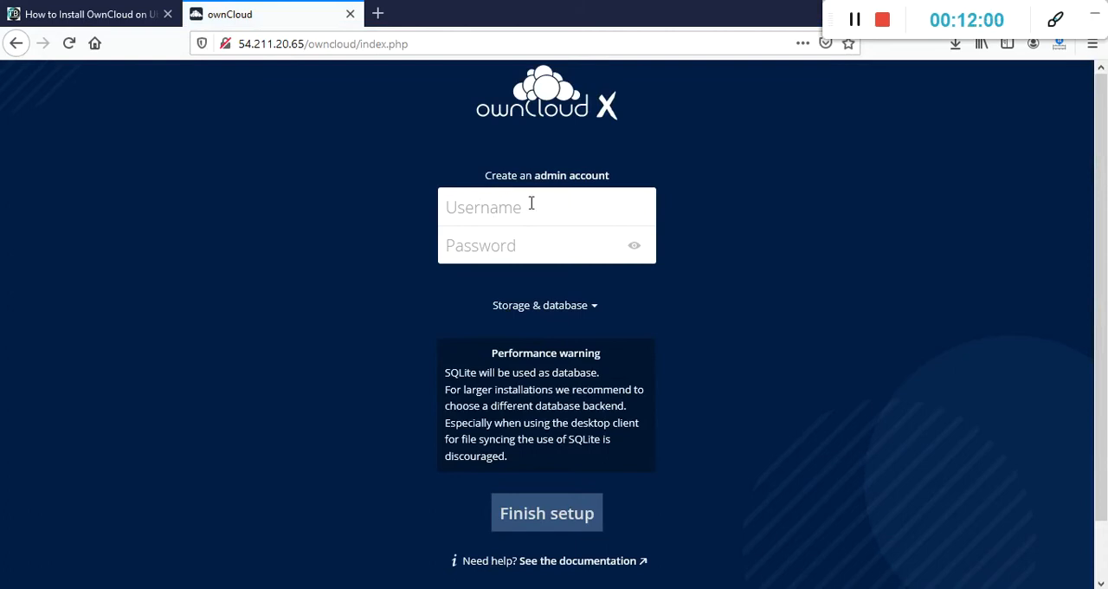
Step: Enter admin username afab and a password, then copy the Data folder path
text(afab)
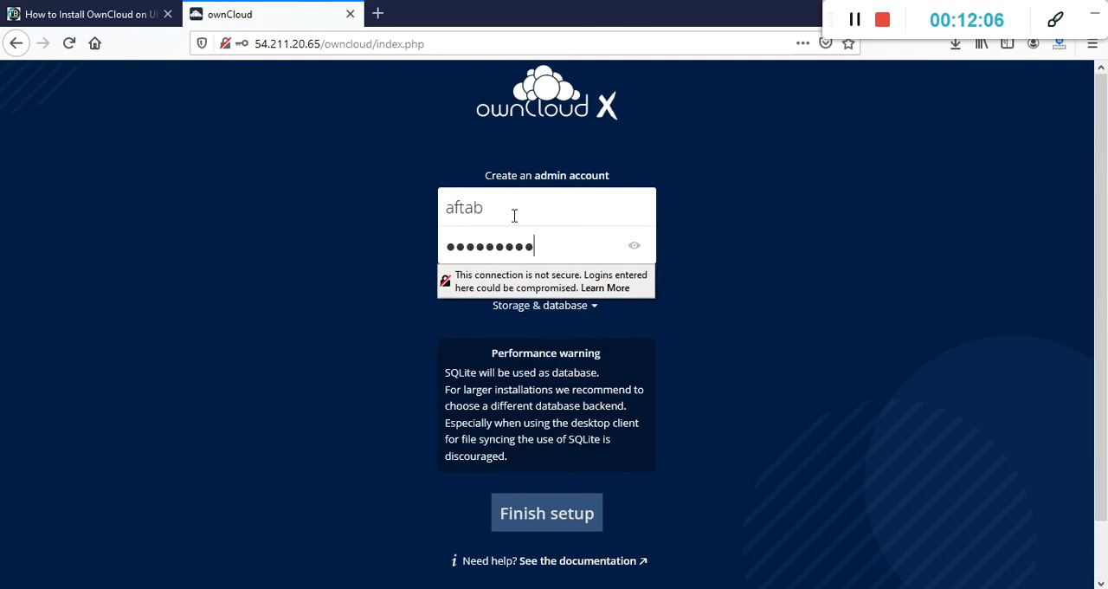
click(544, 305)
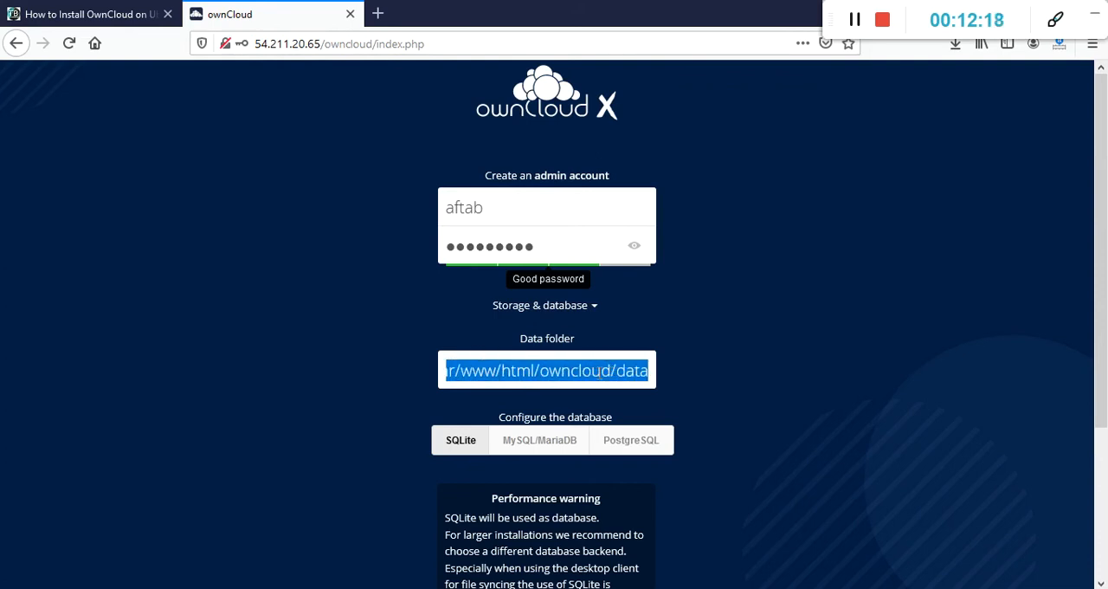
right_click(546, 371)
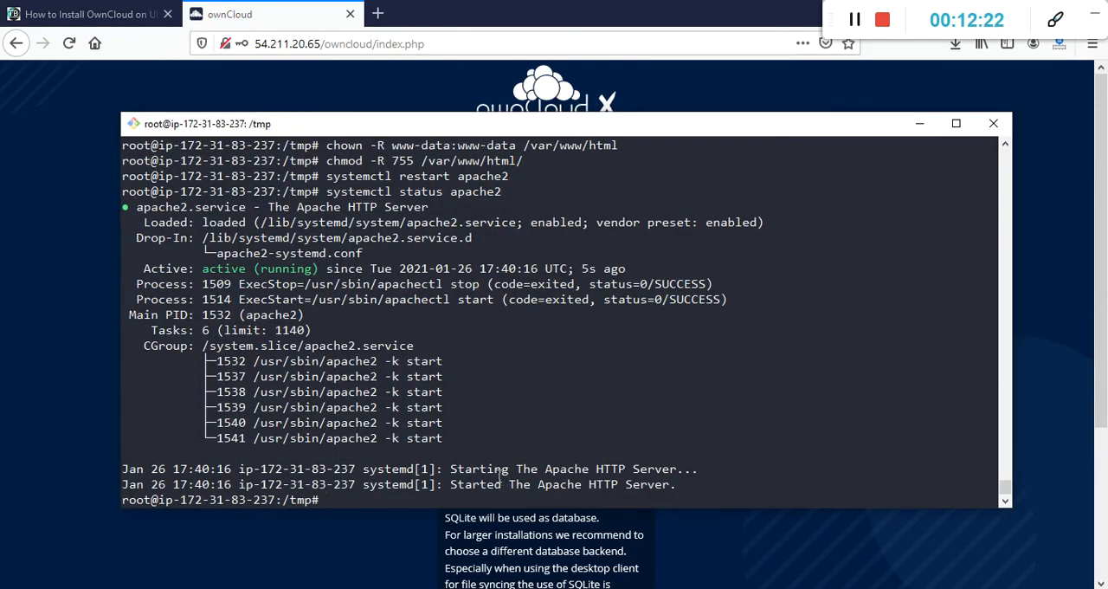
Step: Run cd /var/www/html/owncloud/data and ls to list the data folder contents
text(cd /var/www/html/owncloud/data)
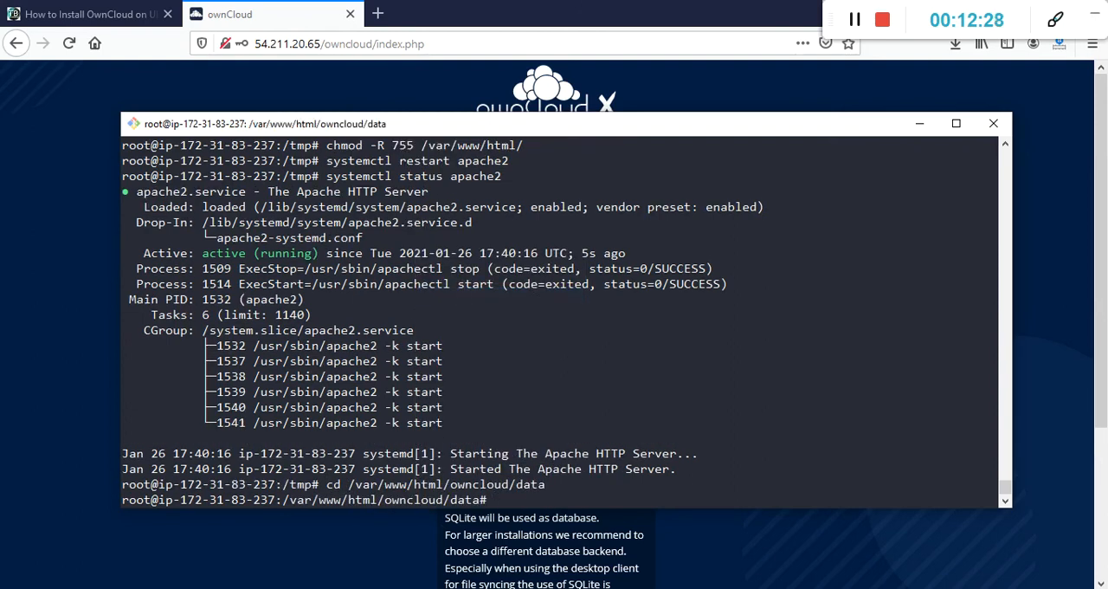
text(ls)
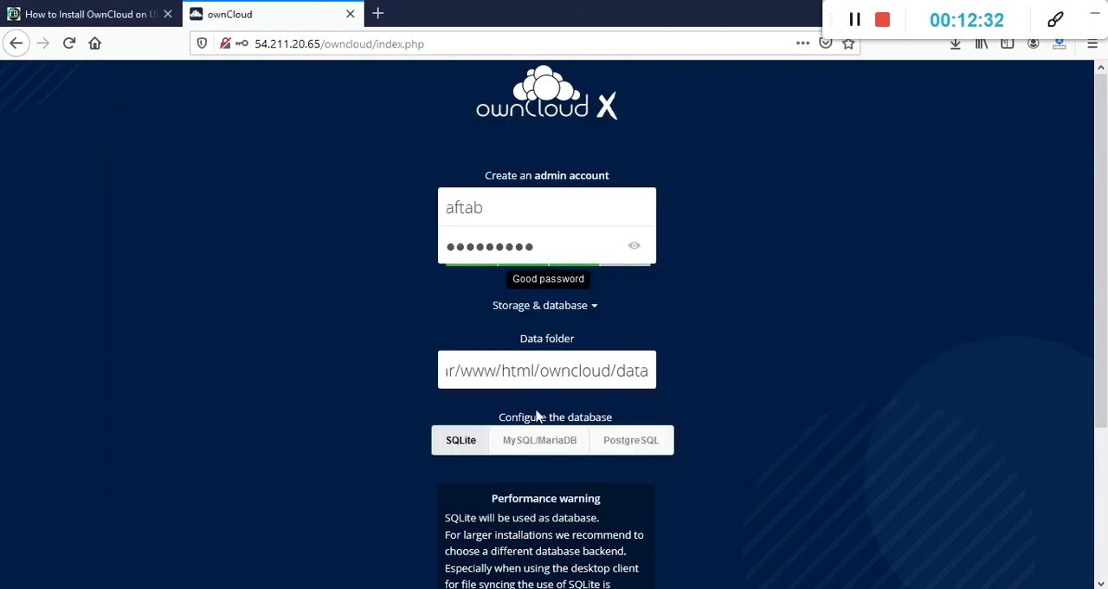
mouse_move(532, 426)
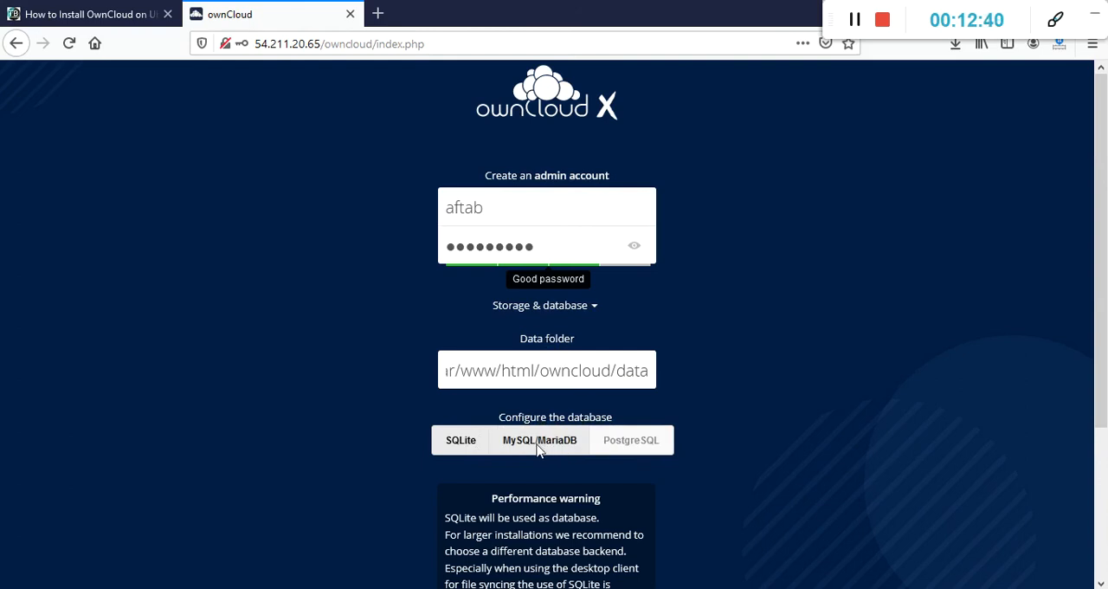
Step: Select MySQL/MariaDB as the database so its credential fields appear, then go to the guide
click(539, 440)
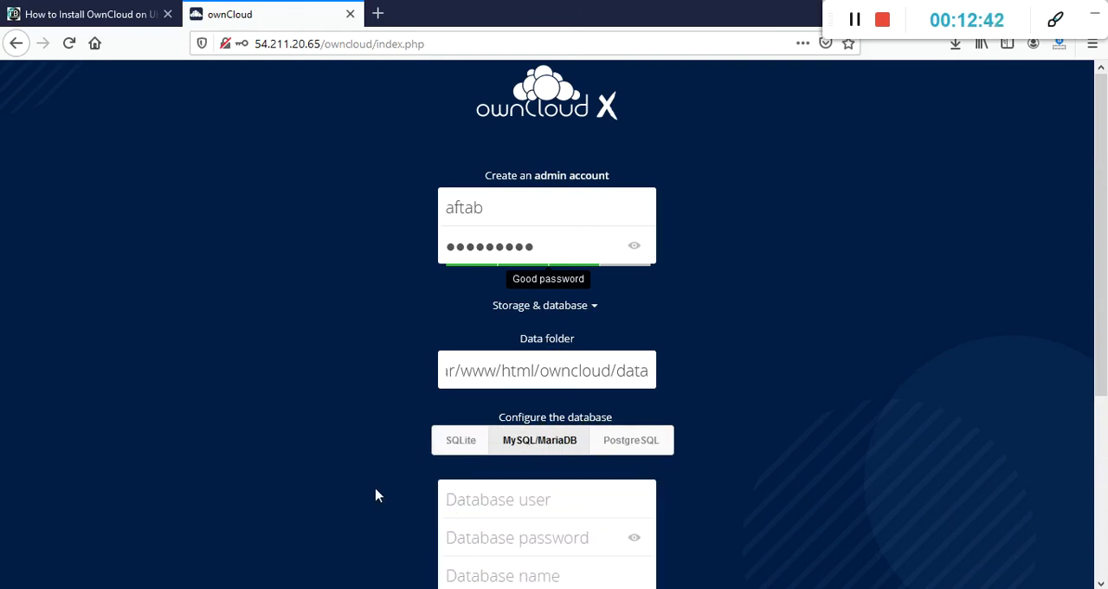
scroll(down, 3)
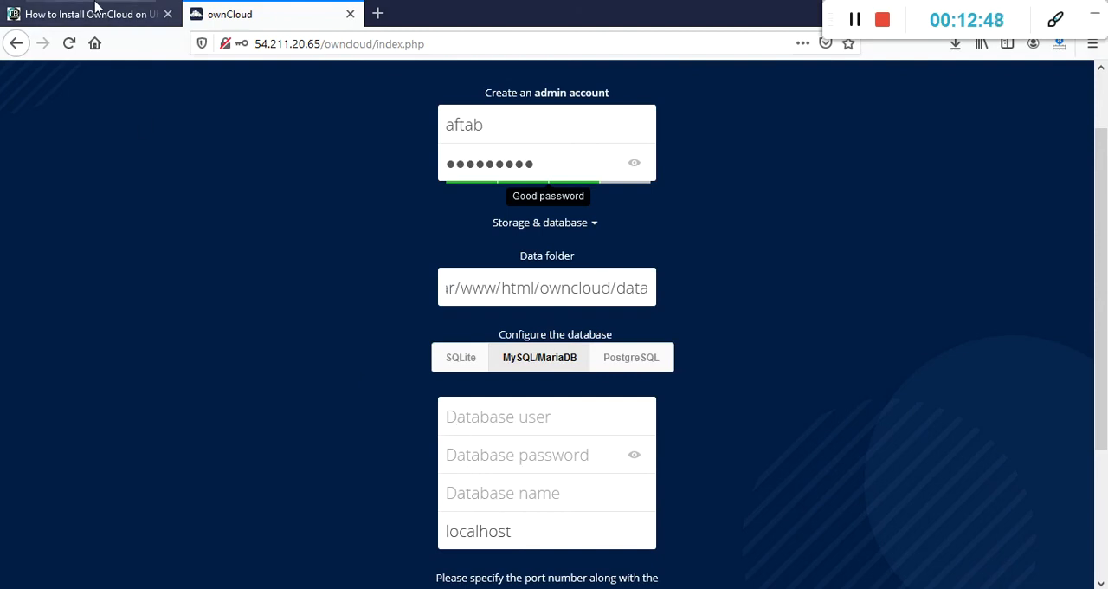
click(86, 14)
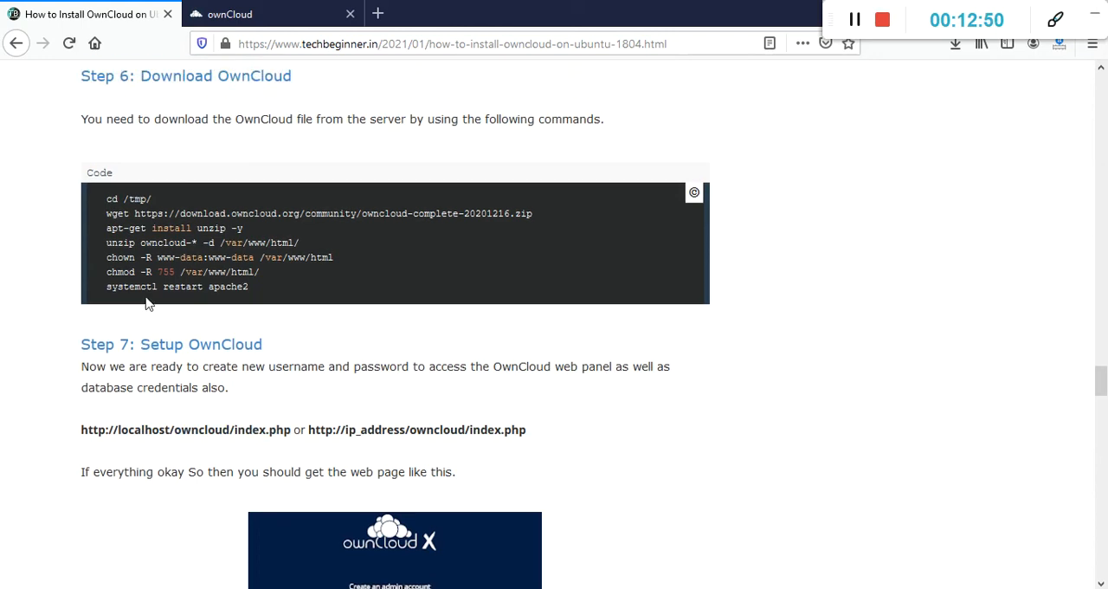
Step: Pick out the database name owncloud from the guide's CREATE DATABASE command
scroll(down, 3)
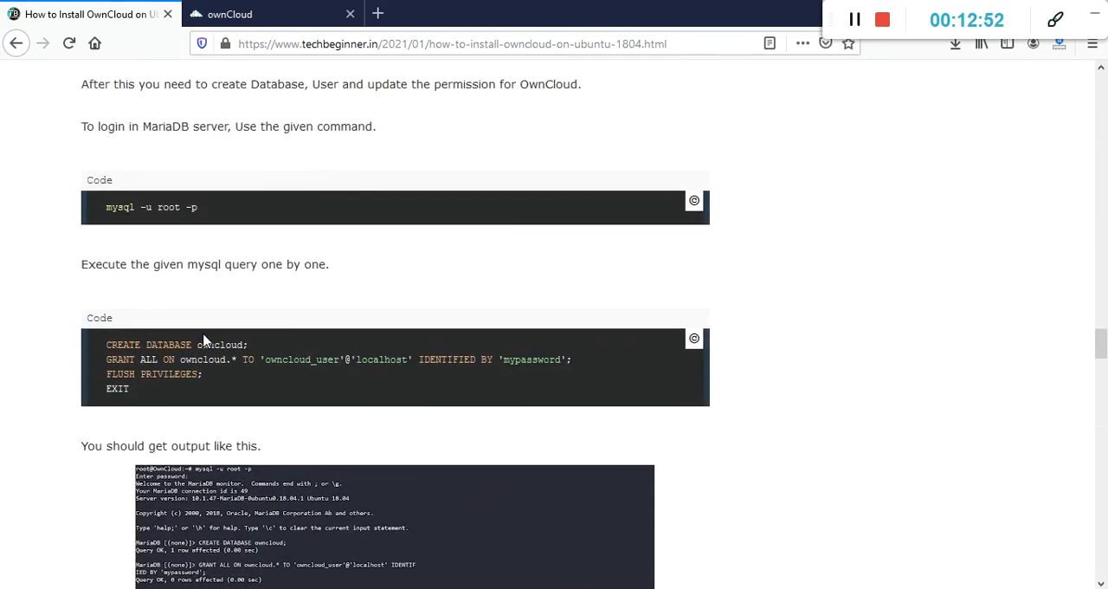
double_click(218, 345)
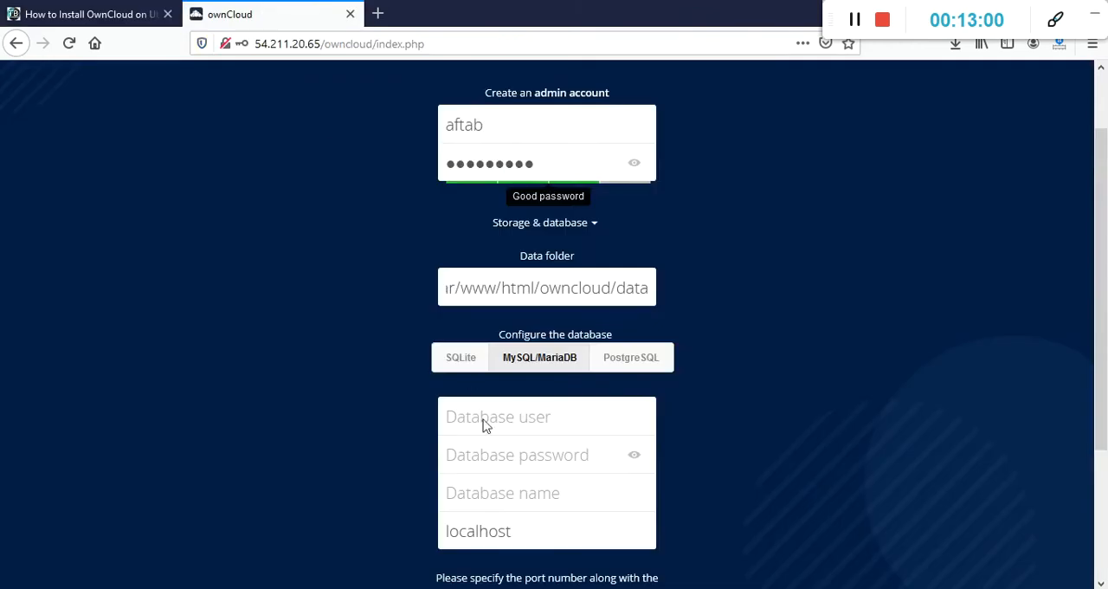
Step: Enter database name owncloud, its password and user owncloud_user, then Finish setup
text(owncloud)
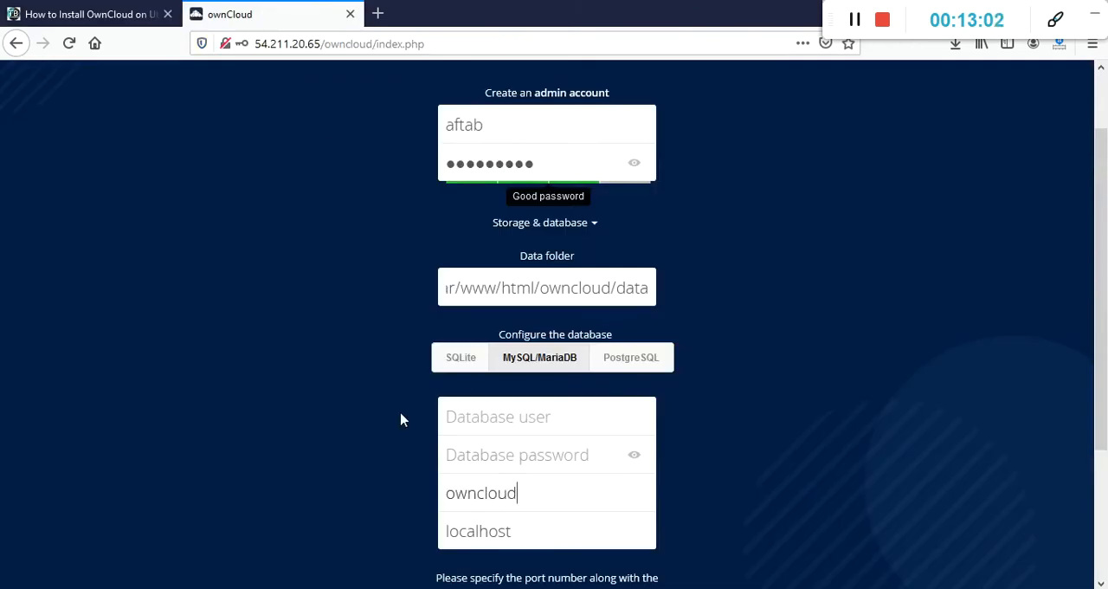
click(86, 14)
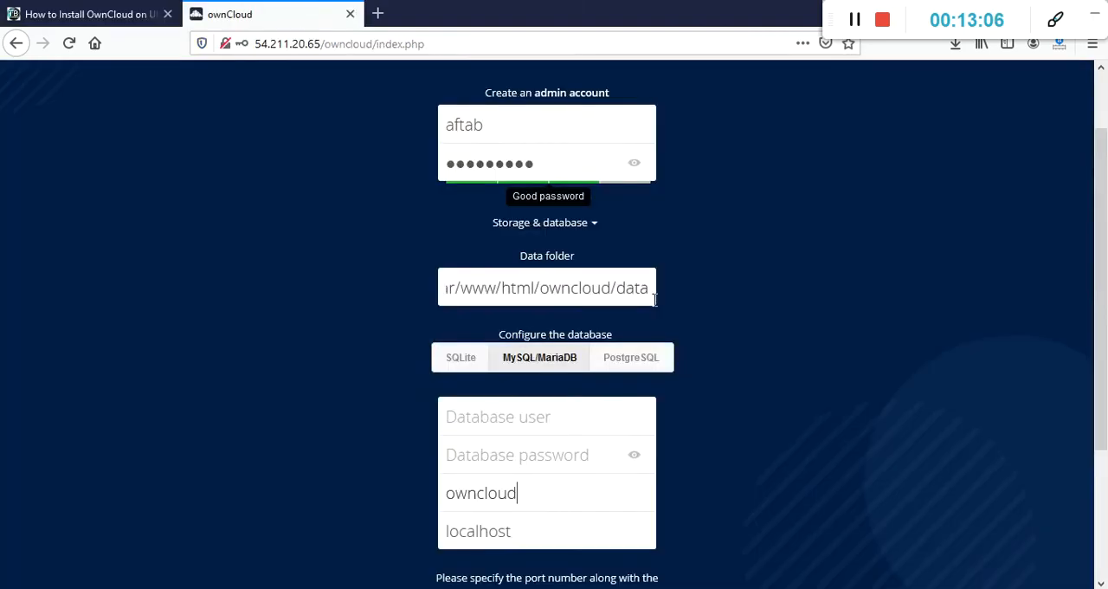
text(••••••••••)
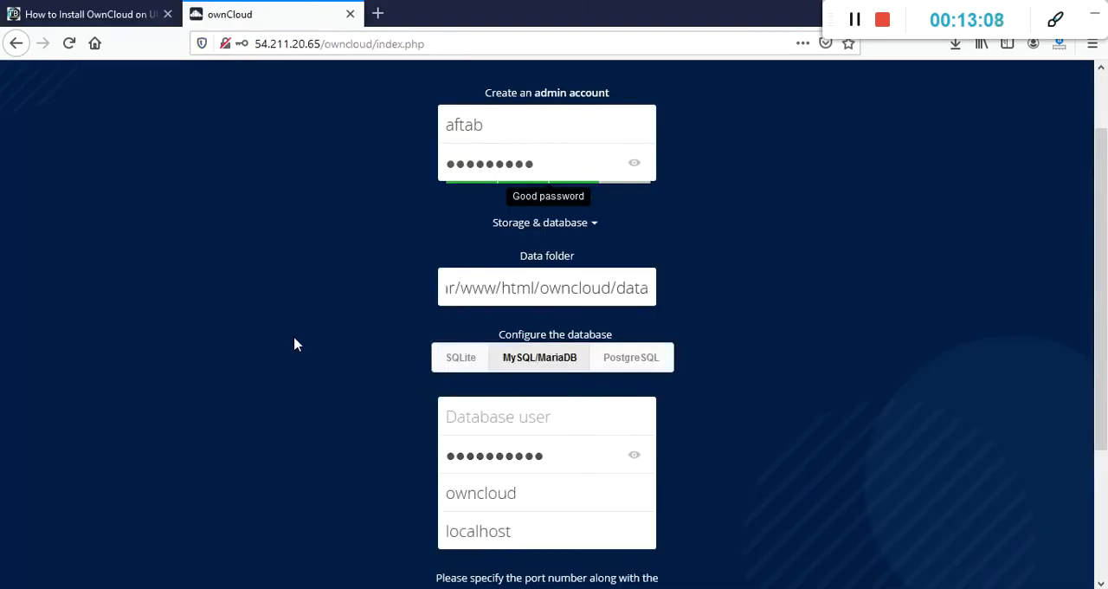
click(86, 14)
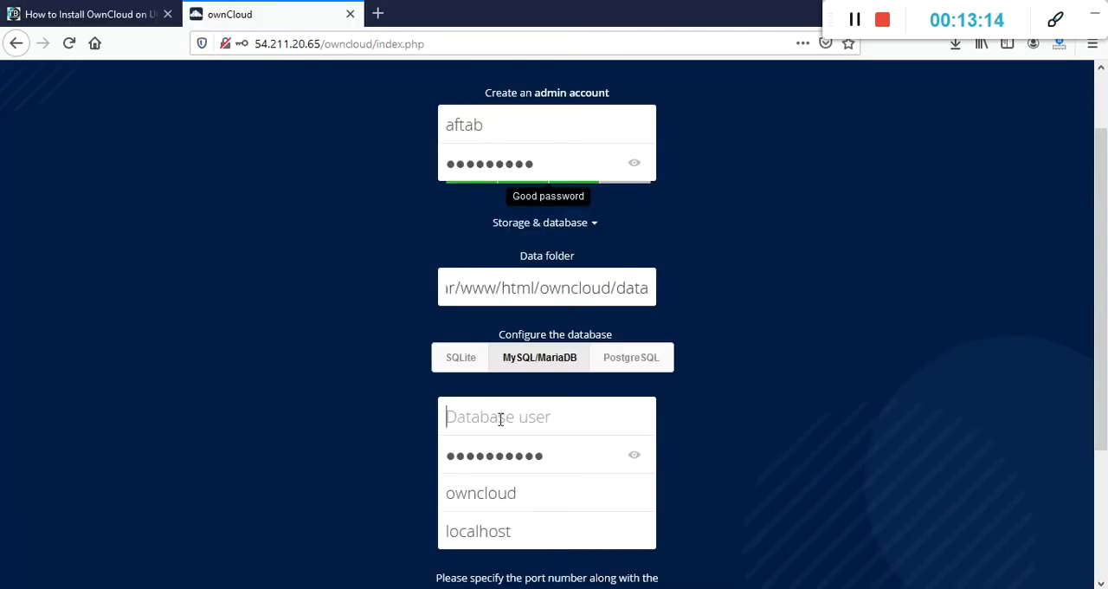
text(owncloud_user)
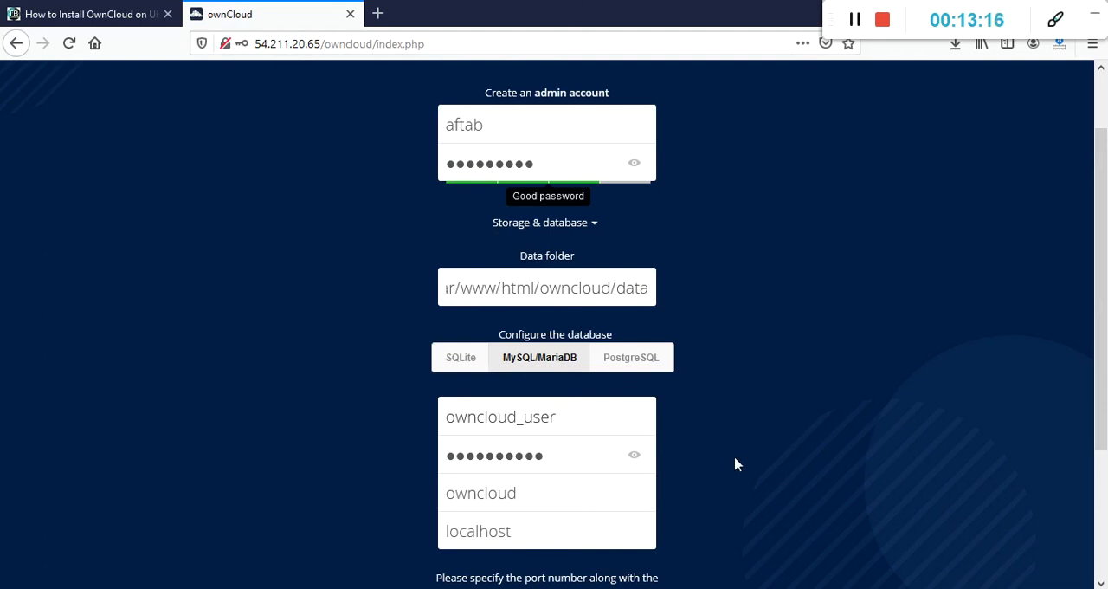
scroll(down, 3)
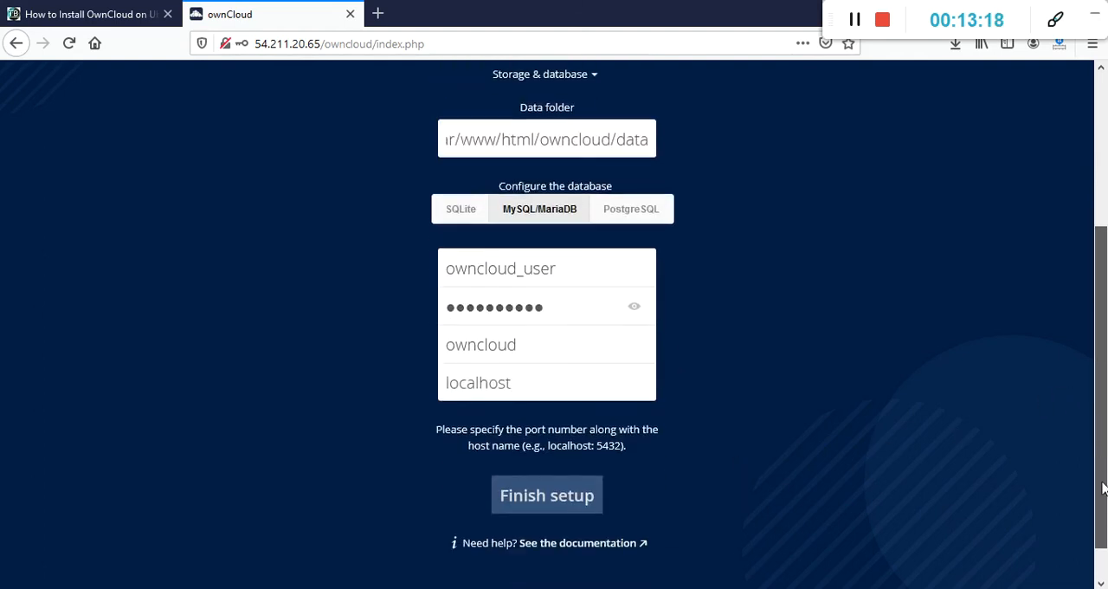
click(546, 494)
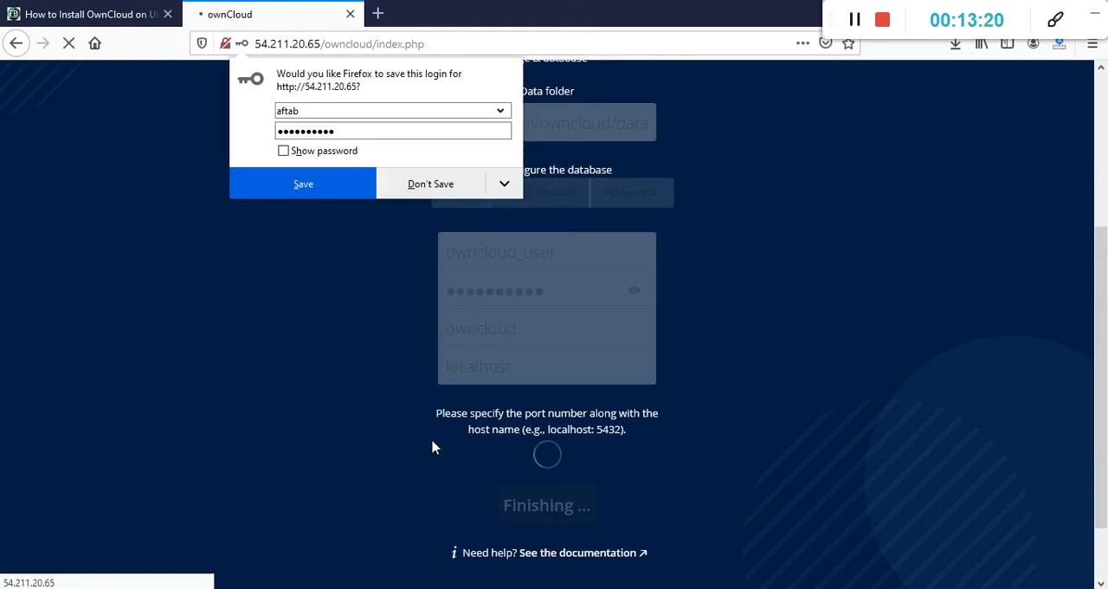
Step: Dismiss Firefox's save-login offer while the ownCloud installation finishes
click(430, 183)
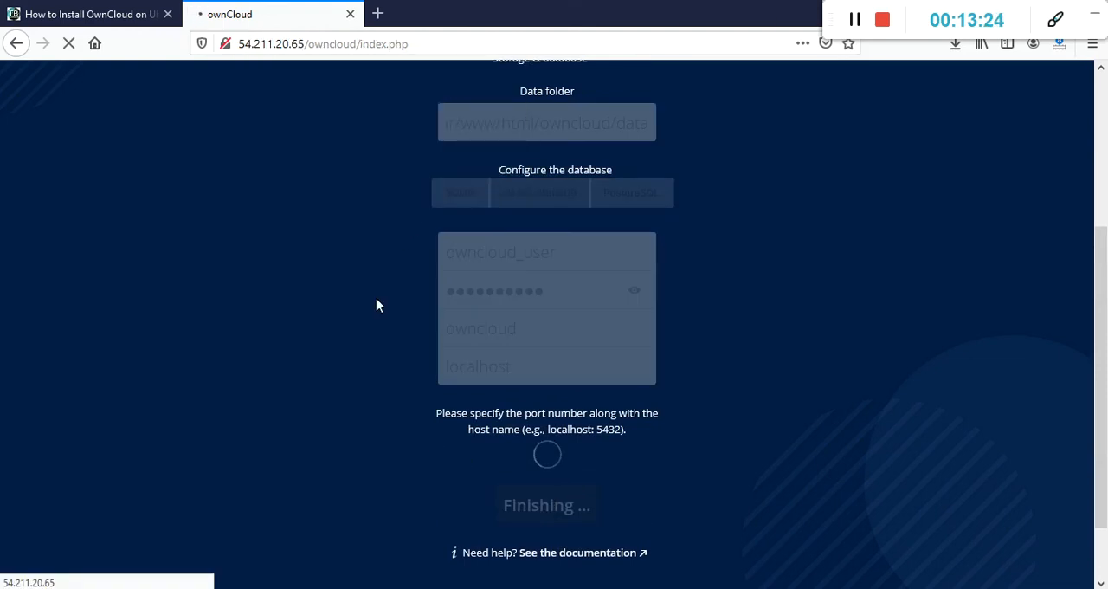
mouse_move(312, 335)
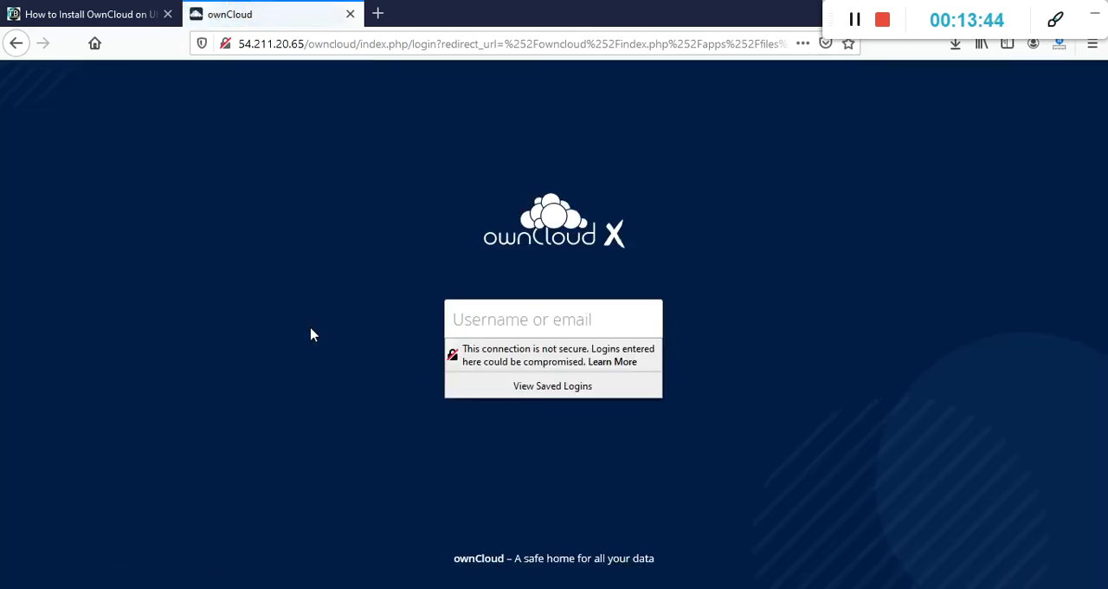
Step: Sign in to ownCloud as admin user 'aftab' to reach the Files view
click(552, 320)
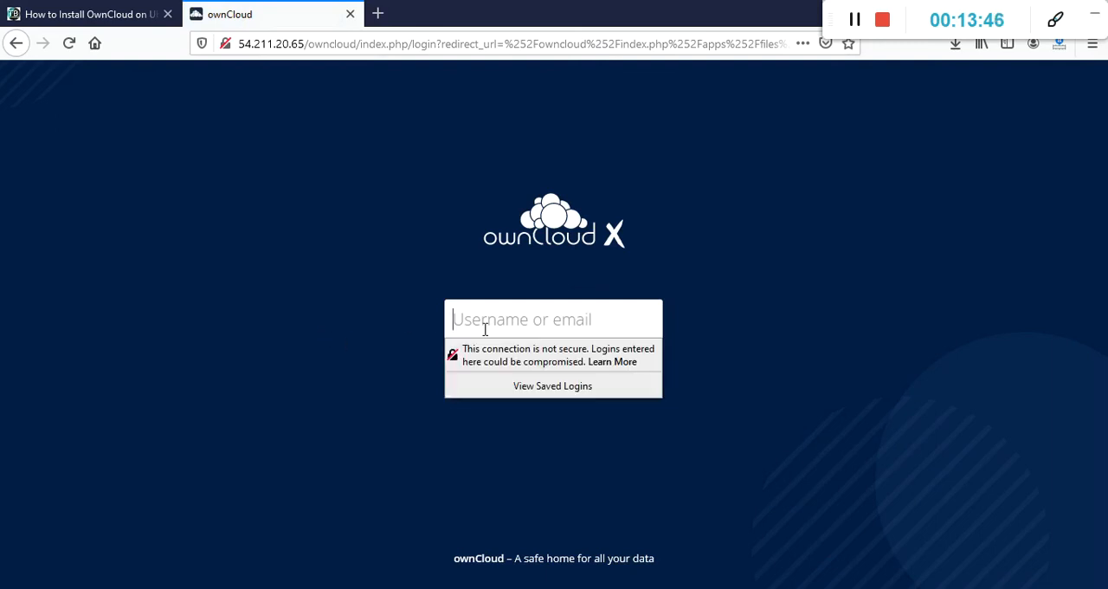
text(aftab)
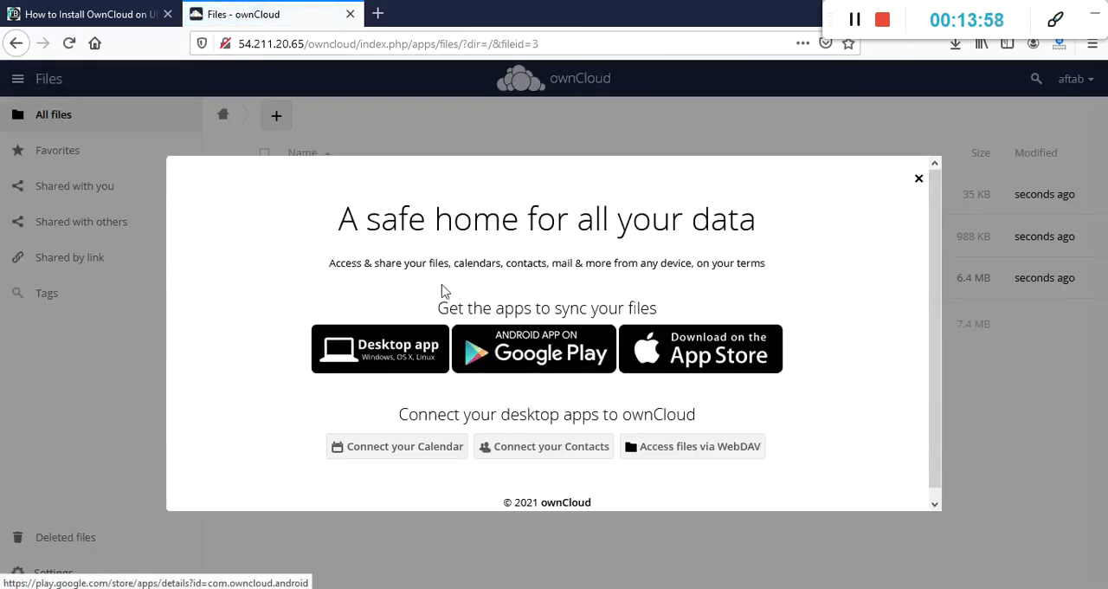
mouse_move(828, 312)
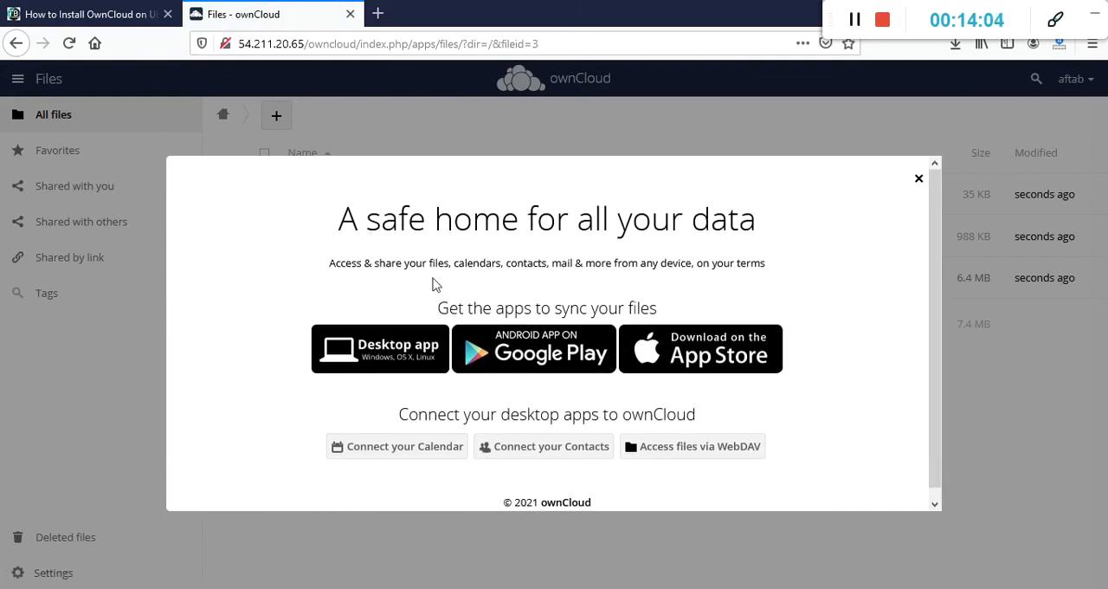
mouse_move(424, 374)
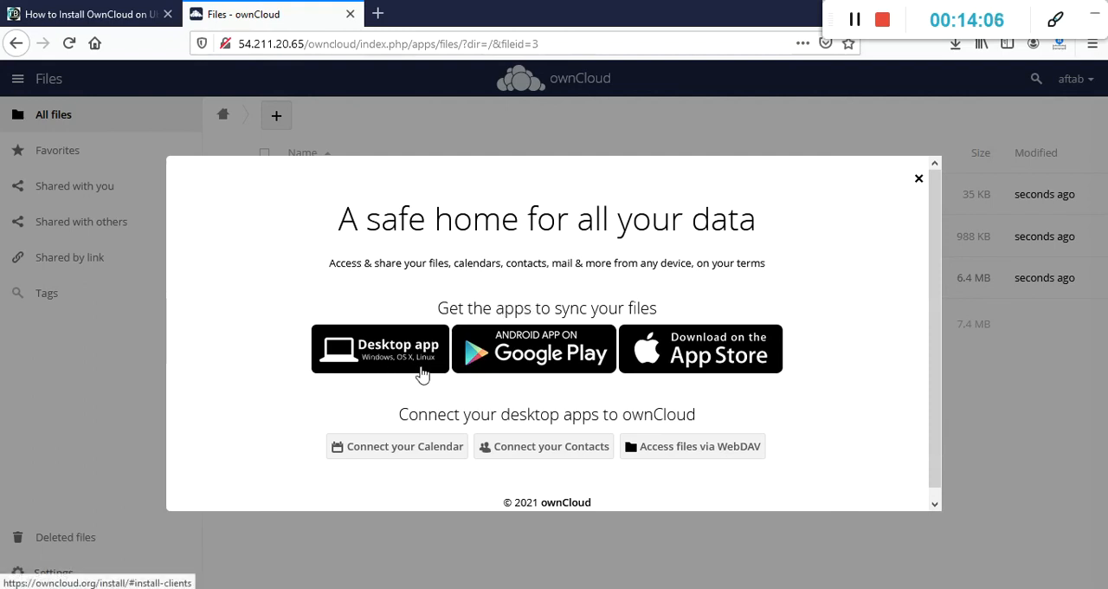
mouse_move(727, 370)
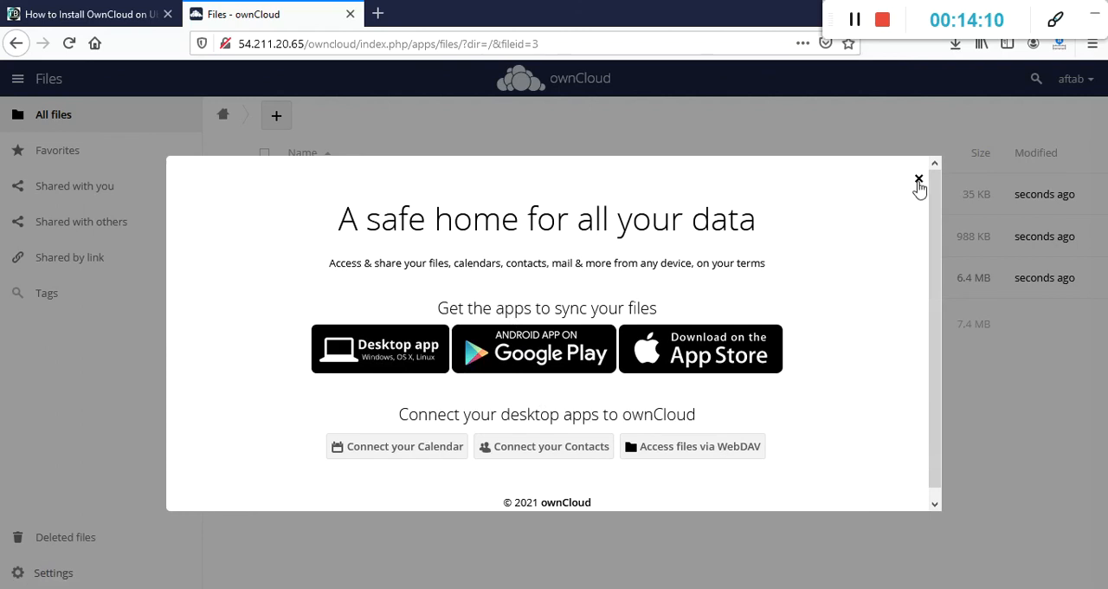
Step: Close the welcome dialog to show Documents, Photos and the ownCloud Manual PDF
click(919, 180)
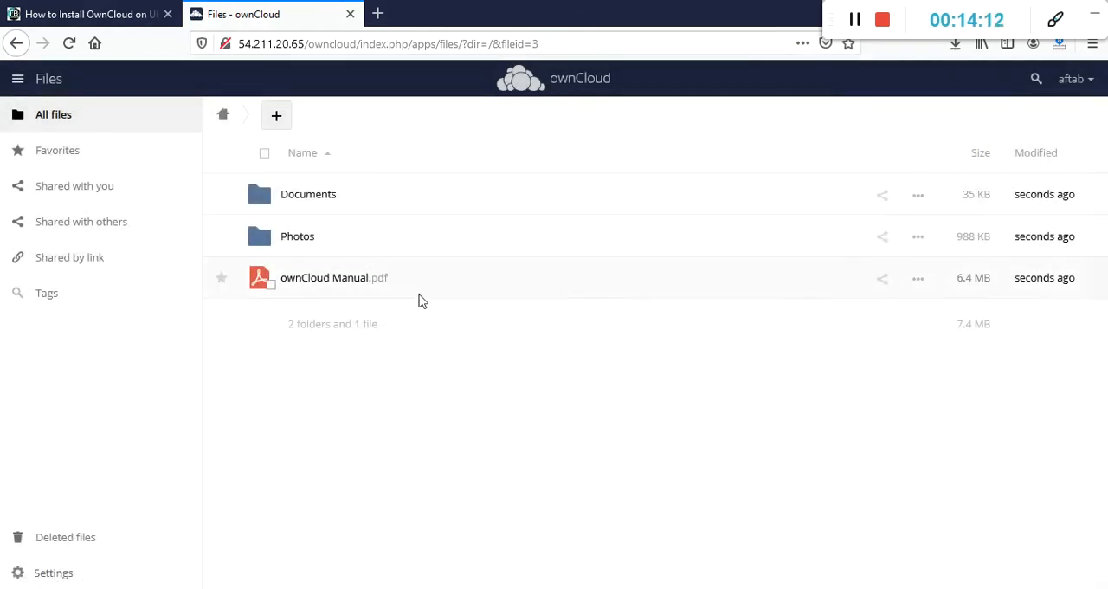
mouse_move(473, 234)
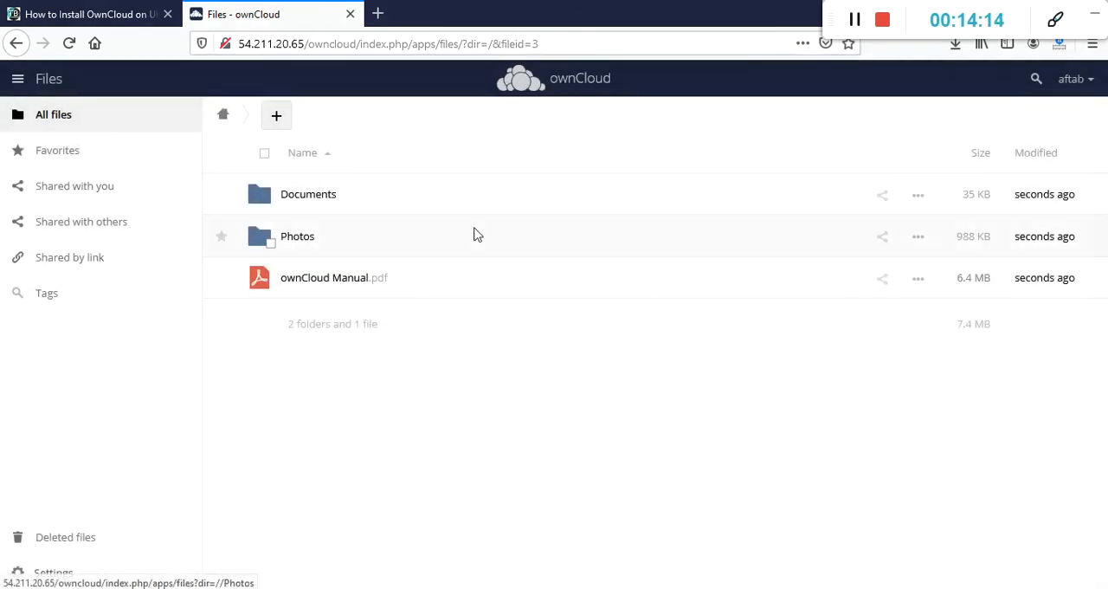